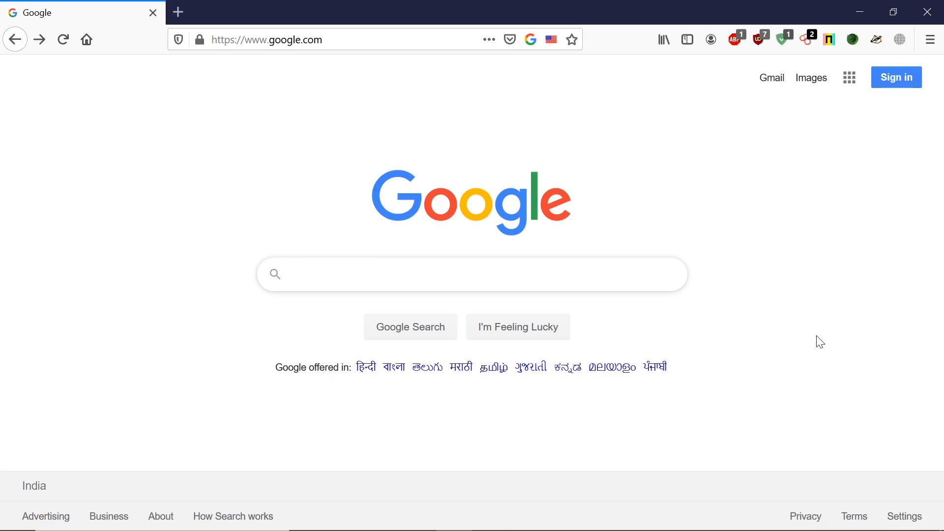
Step: Search Google for 'osint' and scan the results down to the OSINT Framework link
left_click(471, 274)
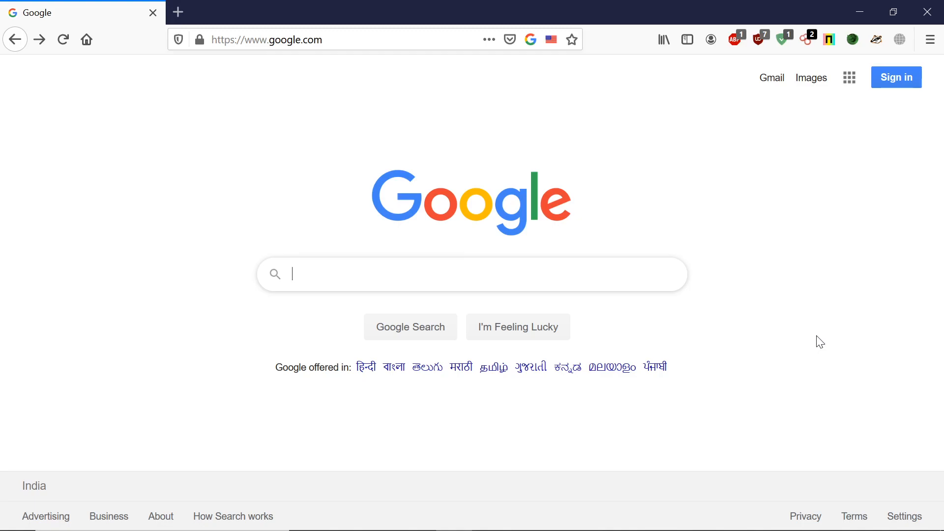
type("o")
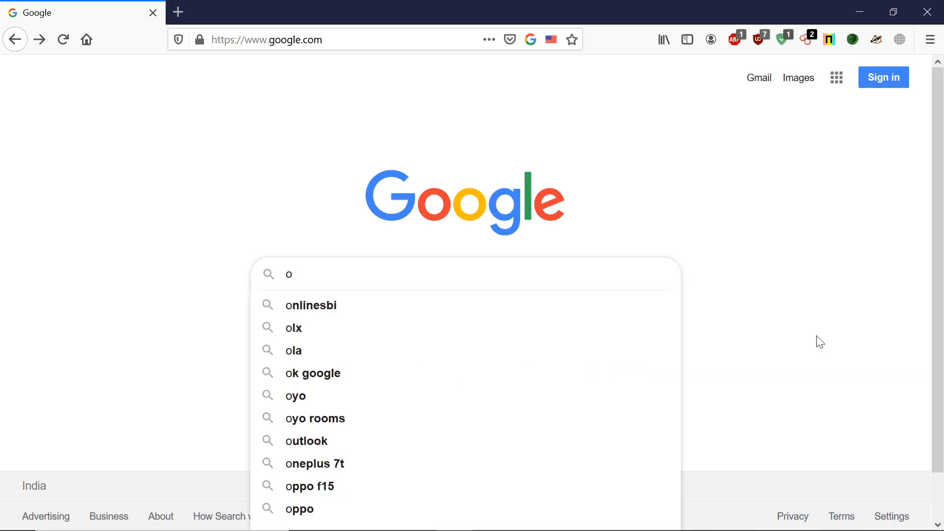
type("sint")
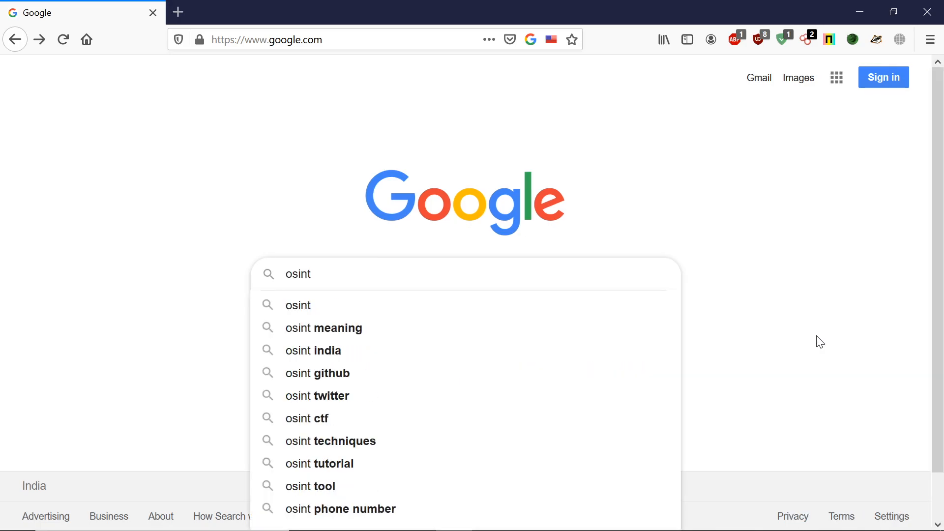
key("Return")
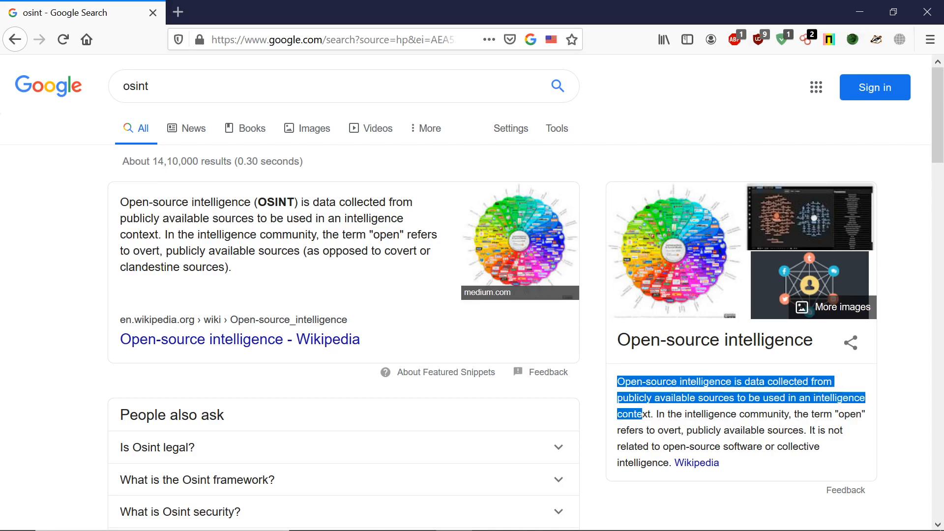
left_click(373, 413)
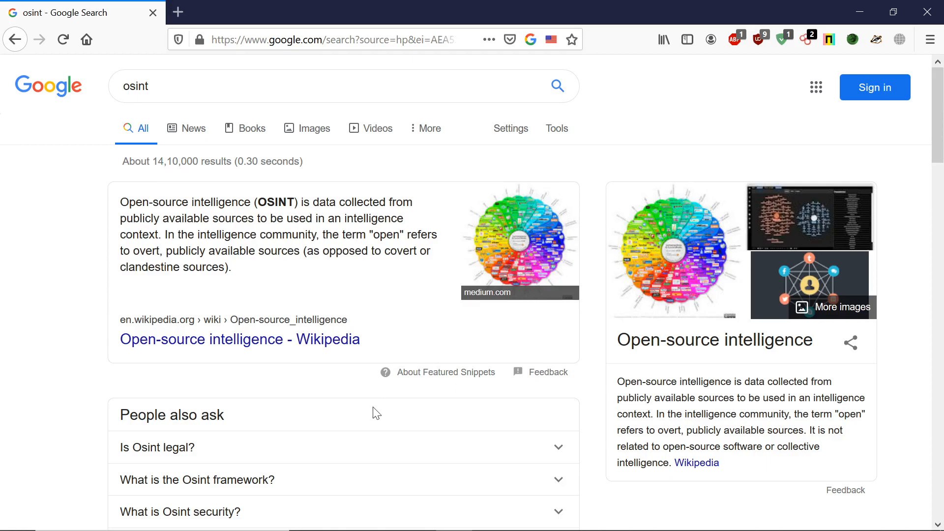
scroll("down", 3)
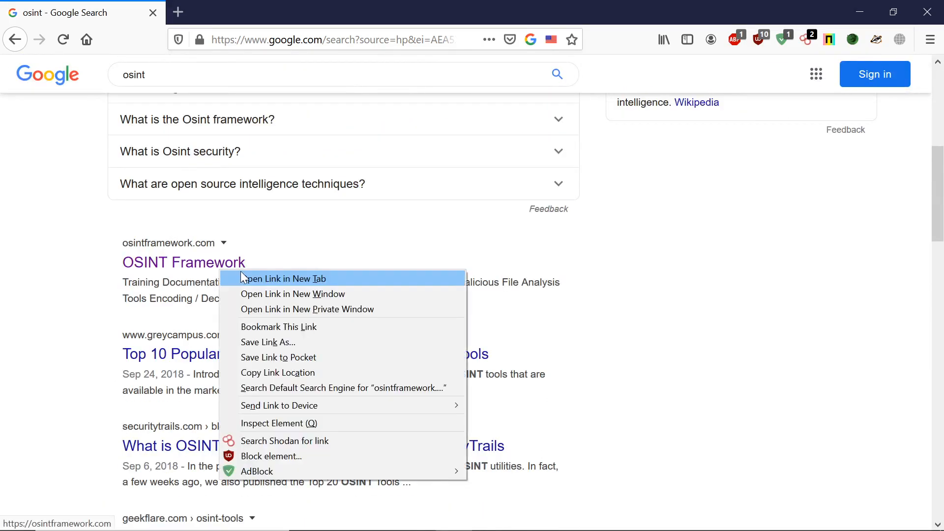
Step: Open the OSINT Framework result in a new tab and look over its category tree
left_click(283, 278)
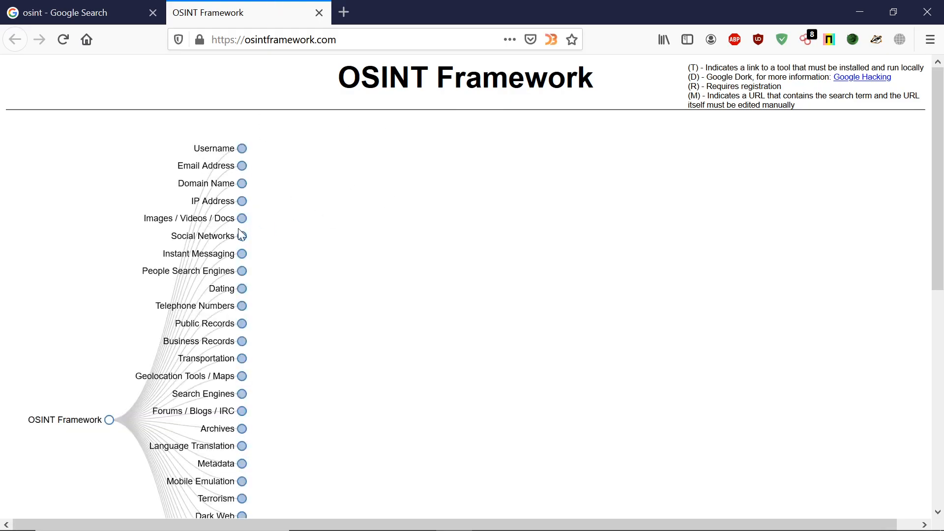
scroll("down", 3)
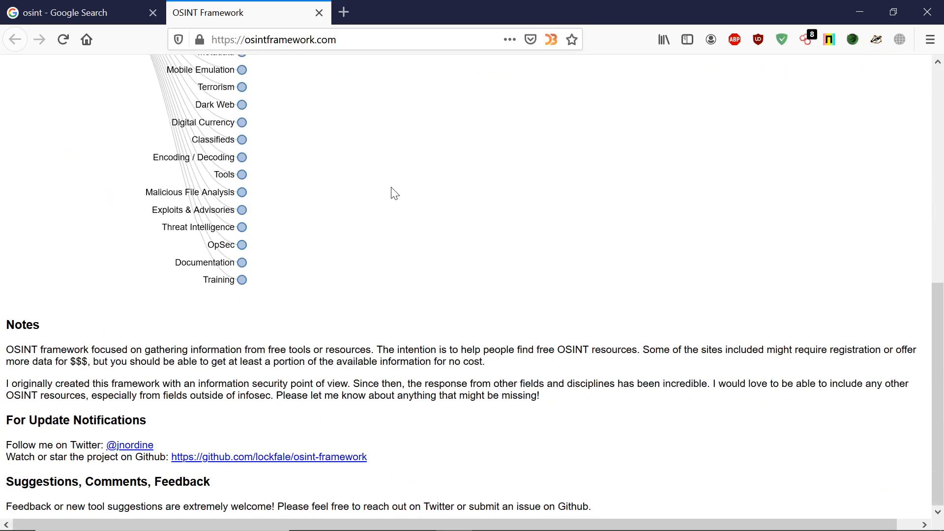
scroll("up", 3)
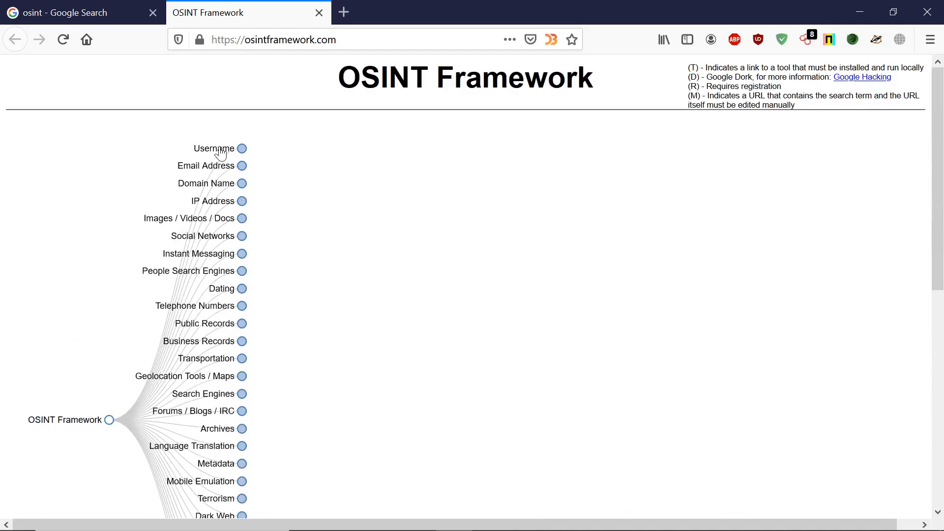
mouse_move(189, 192)
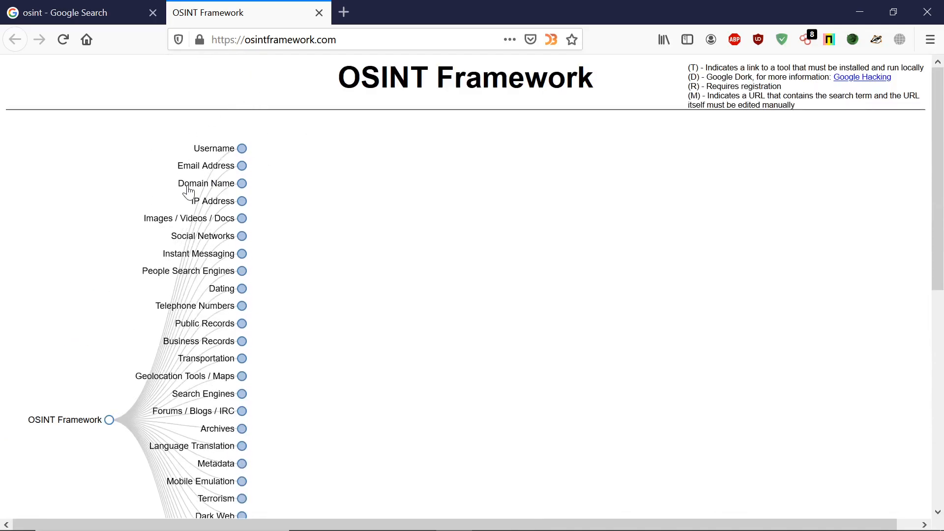
mouse_move(241, 150)
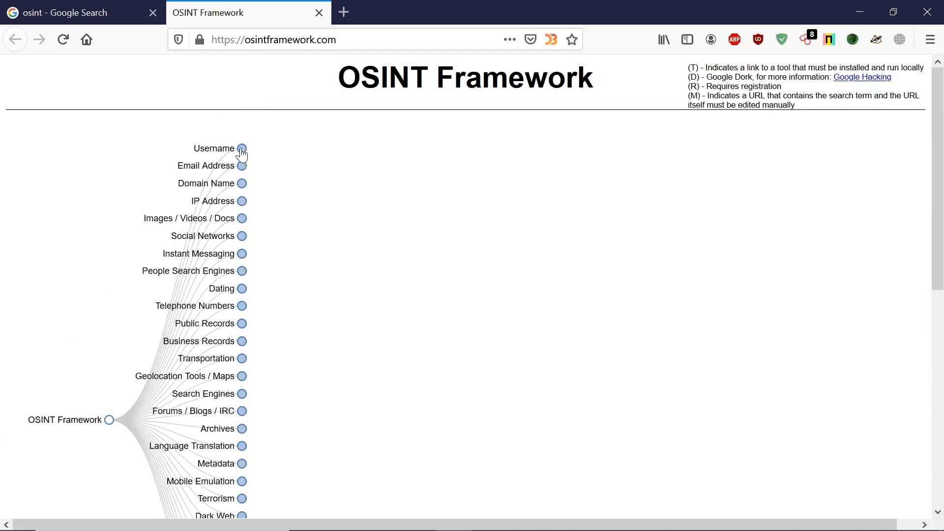
mouse_move(224, 156)
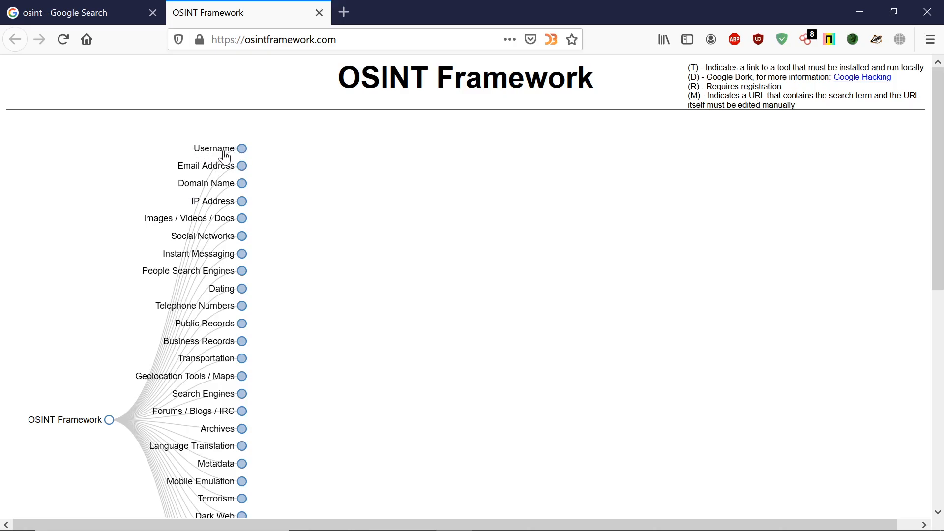
mouse_move(198, 208)
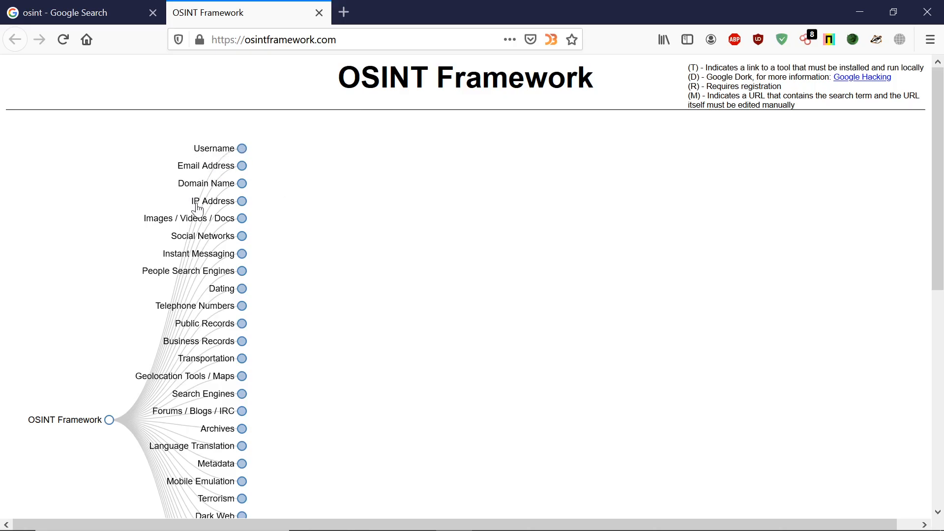
mouse_move(238, 226)
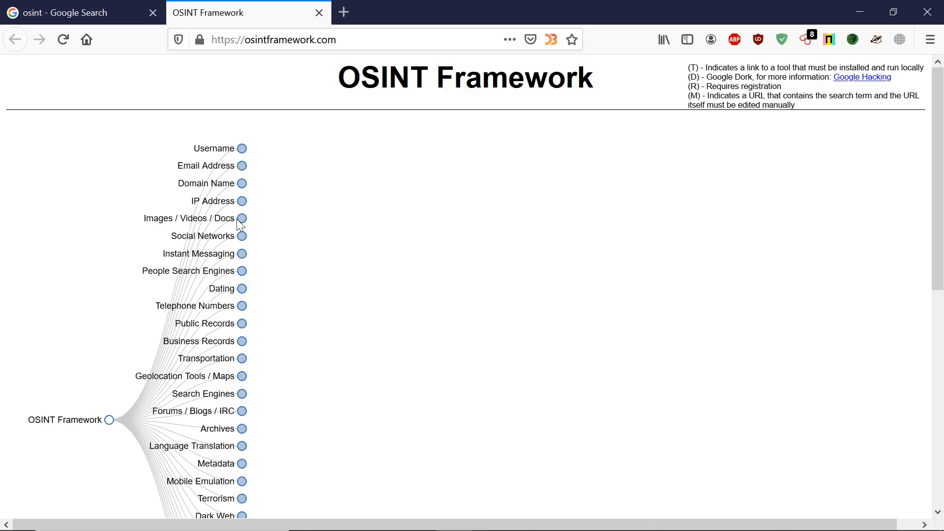
mouse_move(198, 277)
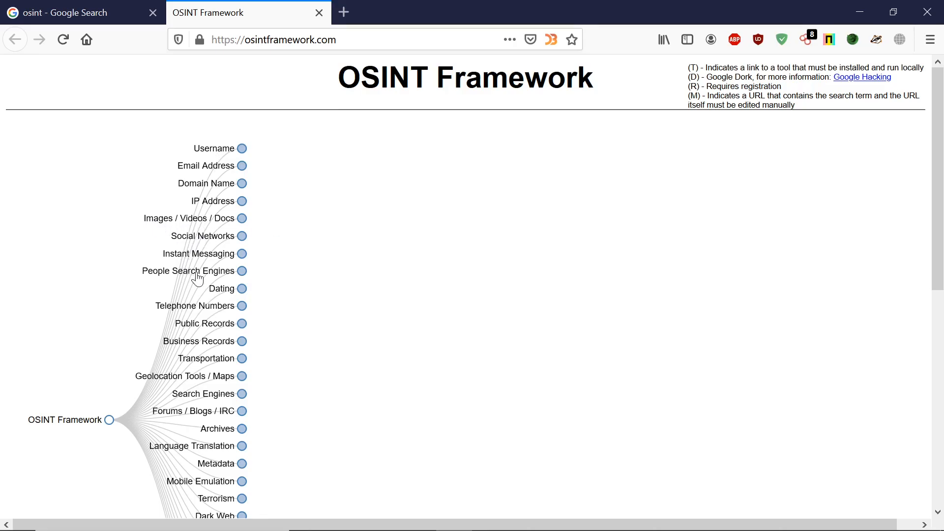
mouse_move(240, 330)
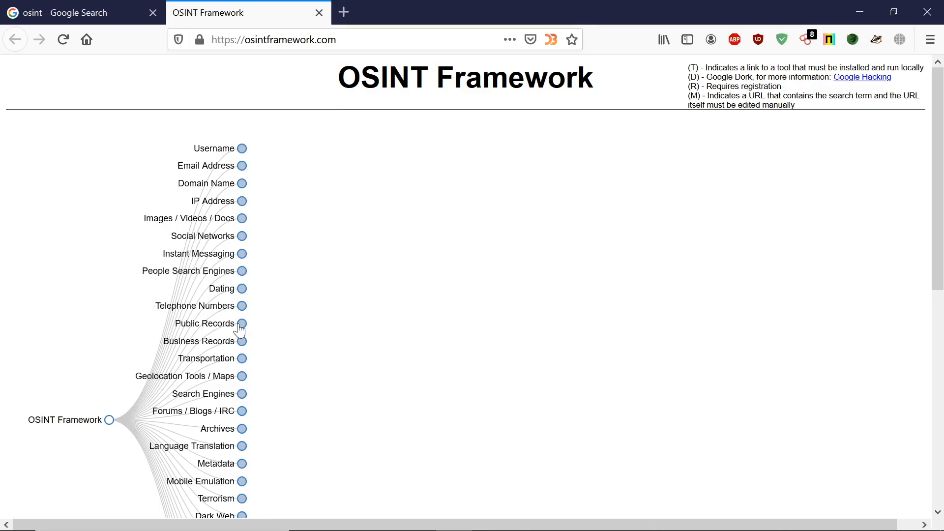
scroll("down", 3)
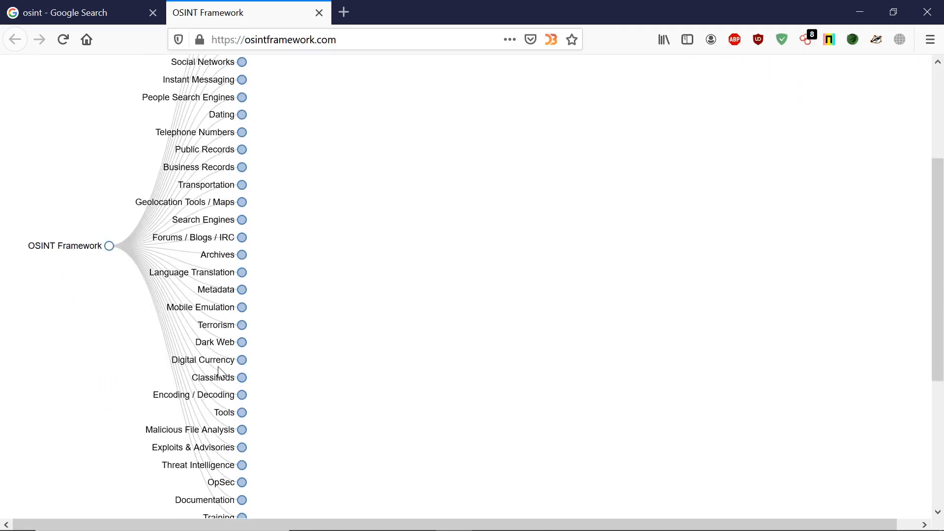
scroll("down", 3)
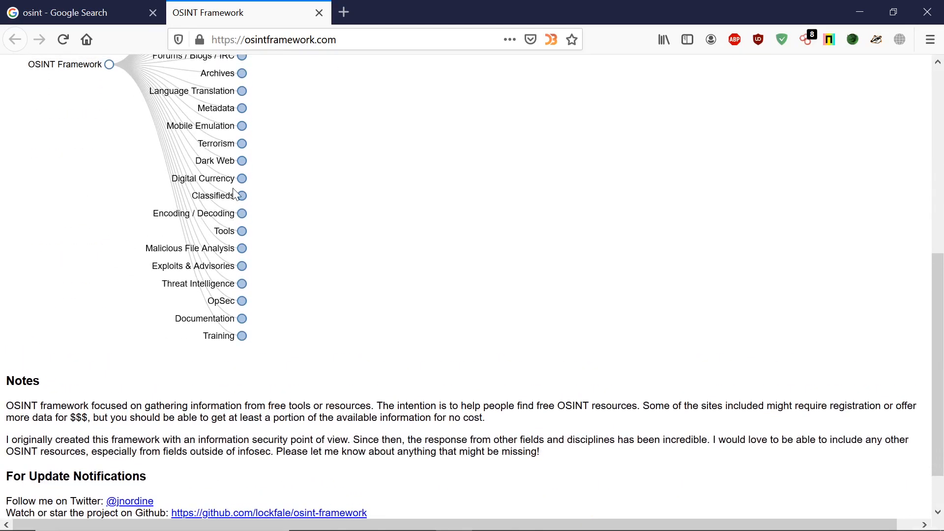
Step: Expand the Dark Web branch to preview it, then collapse it again
left_click(241, 160)
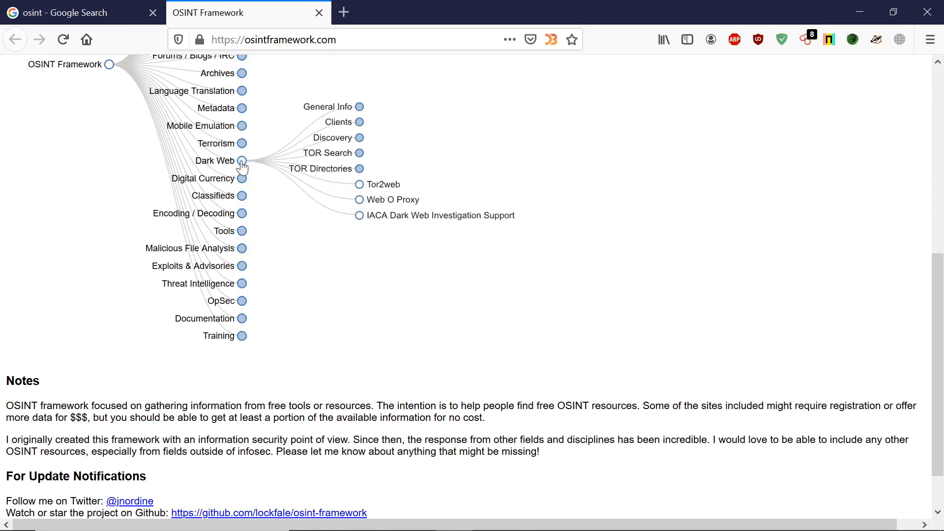
left_click(241, 161)
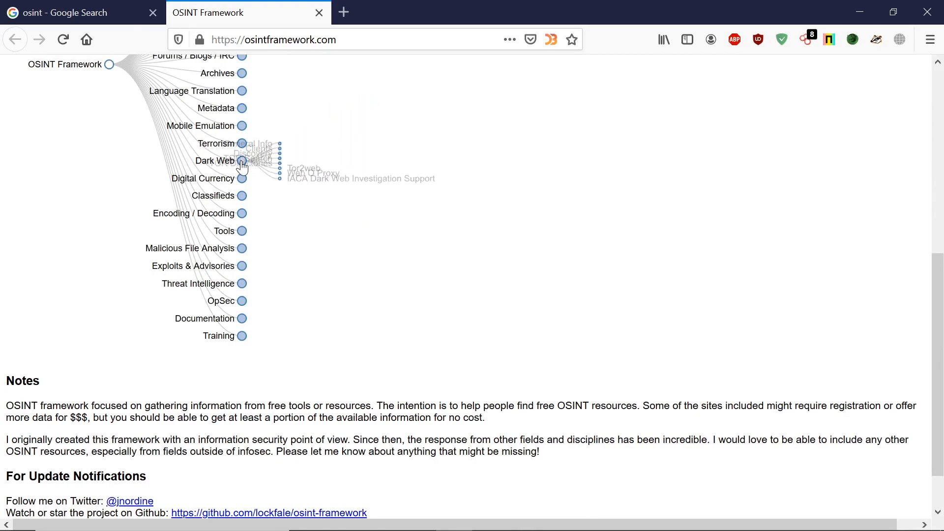
scroll("up", 3)
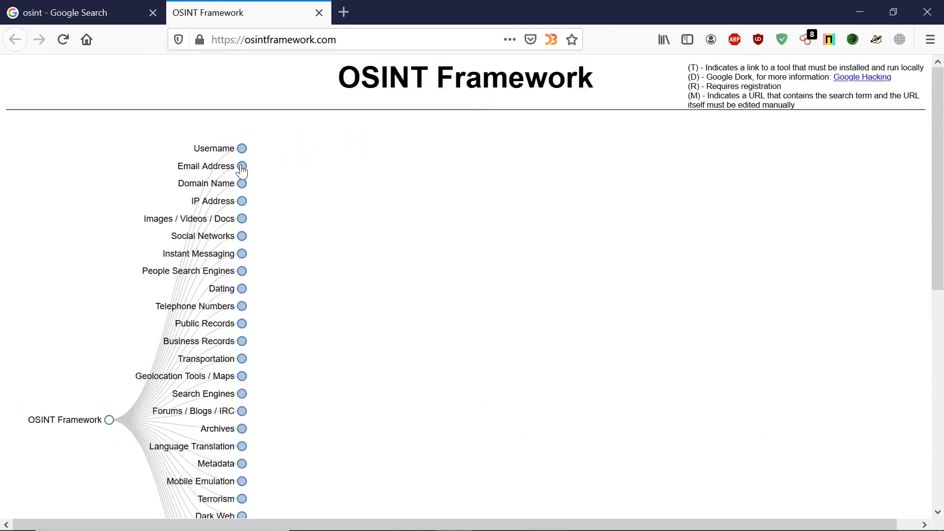
mouse_move(242, 149)
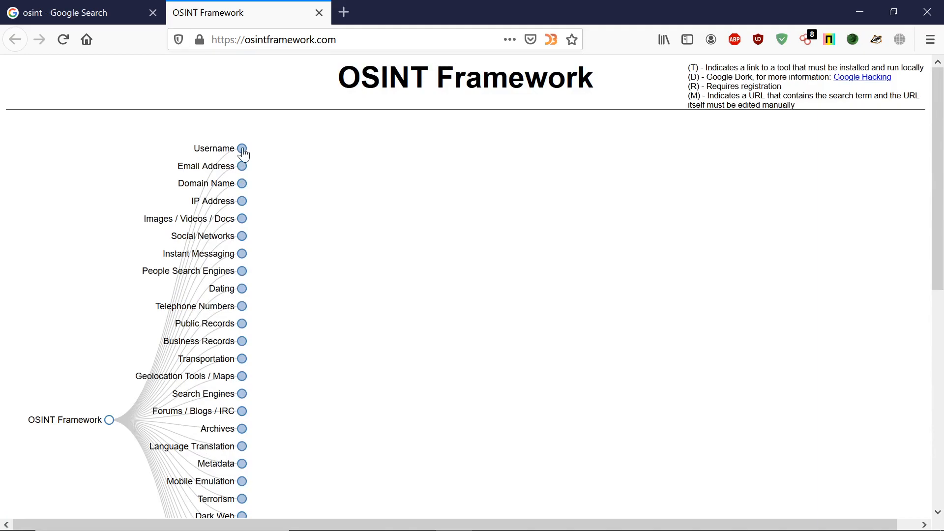
Step: Expand Username with its Username Search Engines and Specific Sites sub-branches
left_click(241, 148)
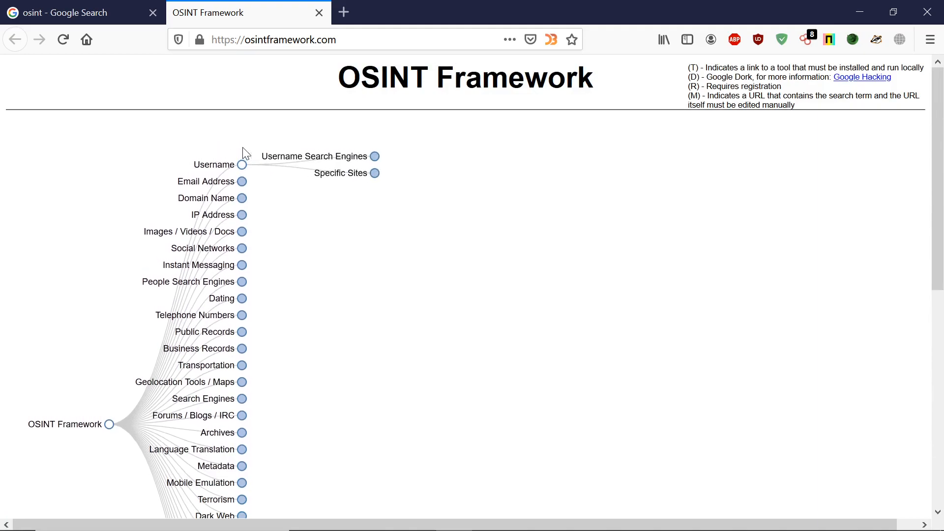
mouse_move(250, 169)
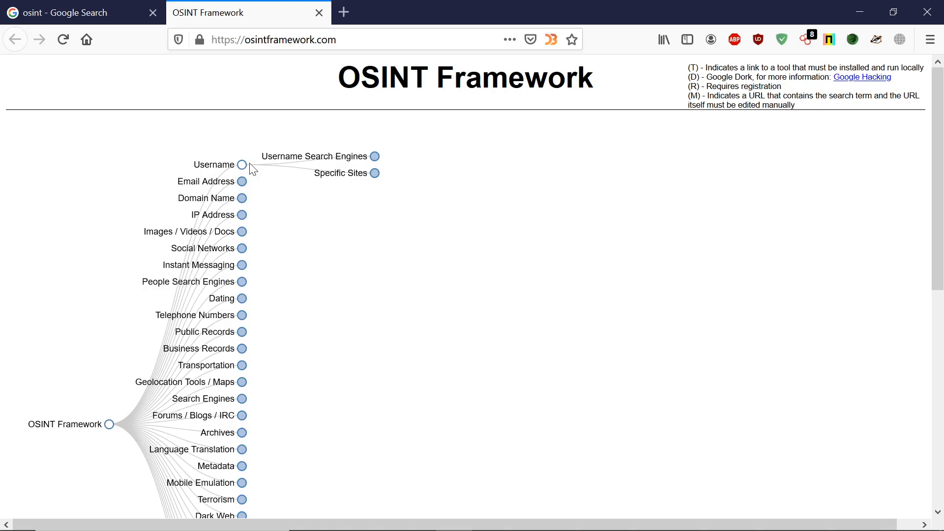
mouse_move(369, 165)
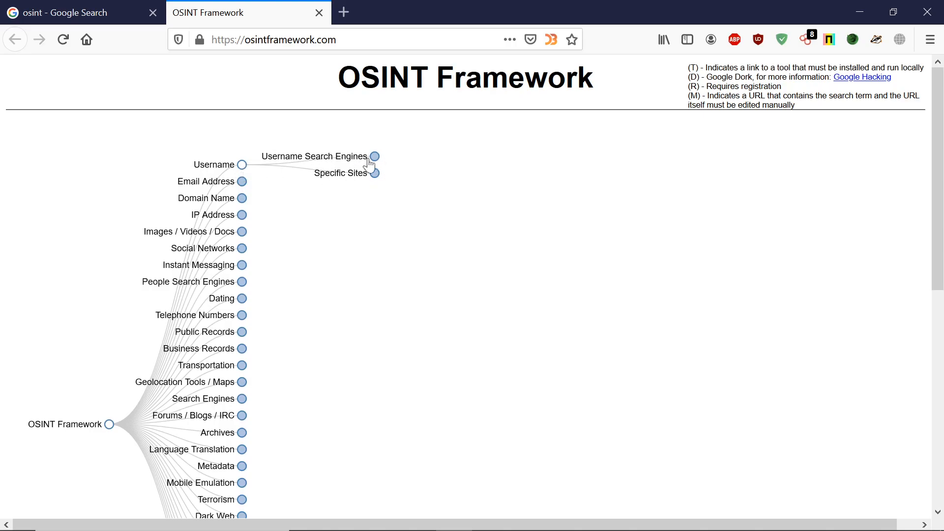
mouse_move(384, 170)
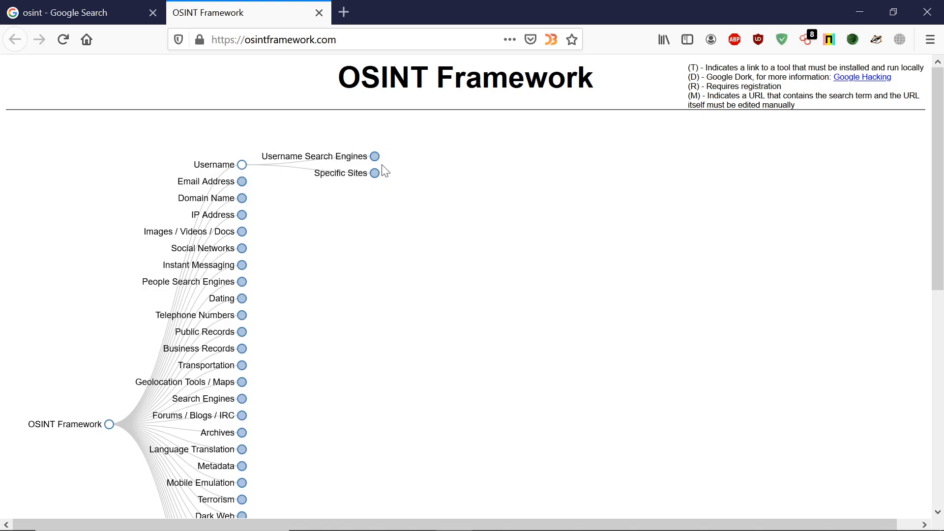
mouse_move(371, 173)
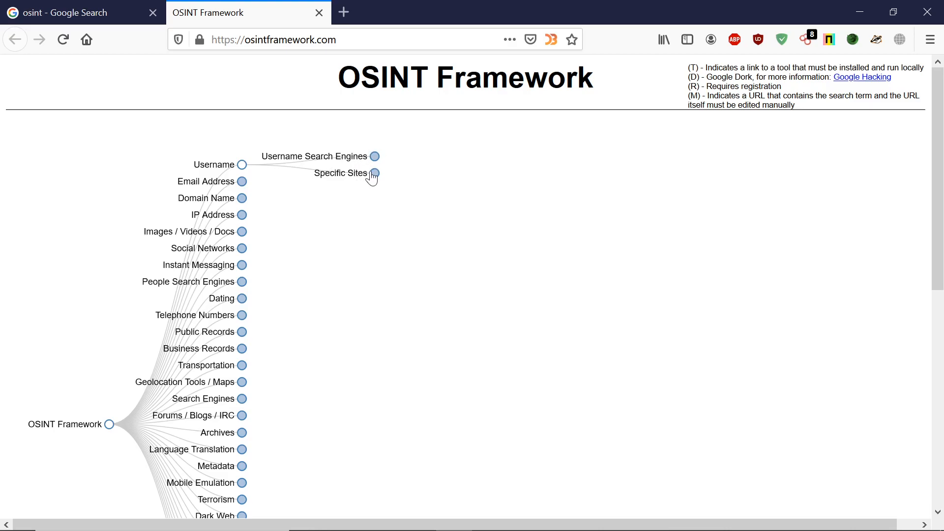
mouse_move(359, 167)
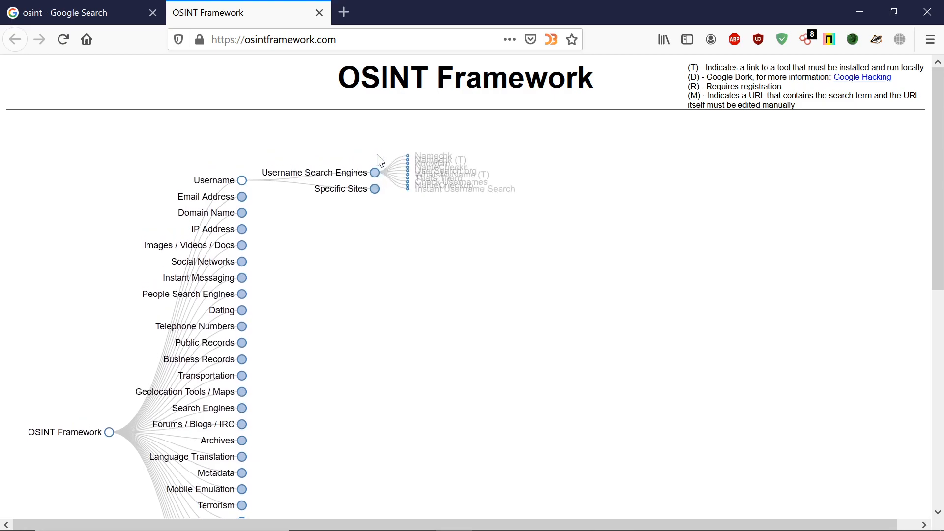
left_click(377, 172)
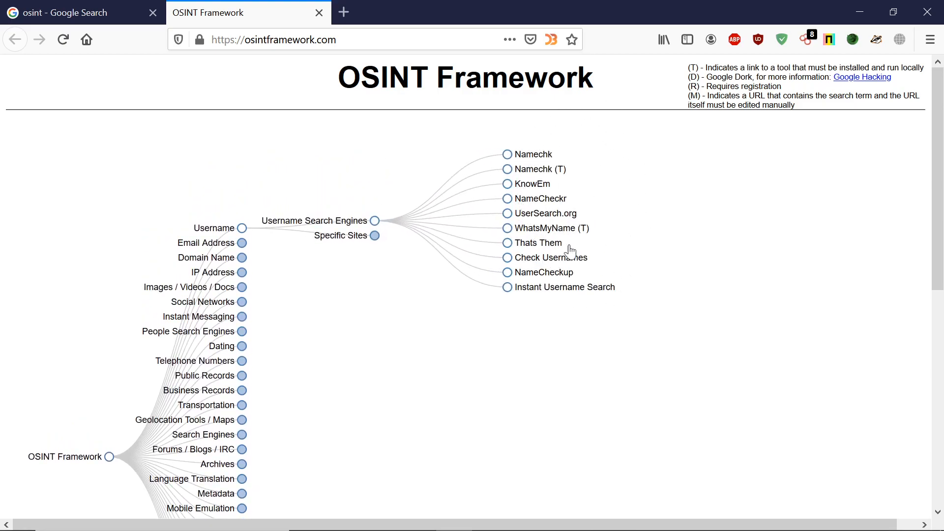
mouse_move(591, 282)
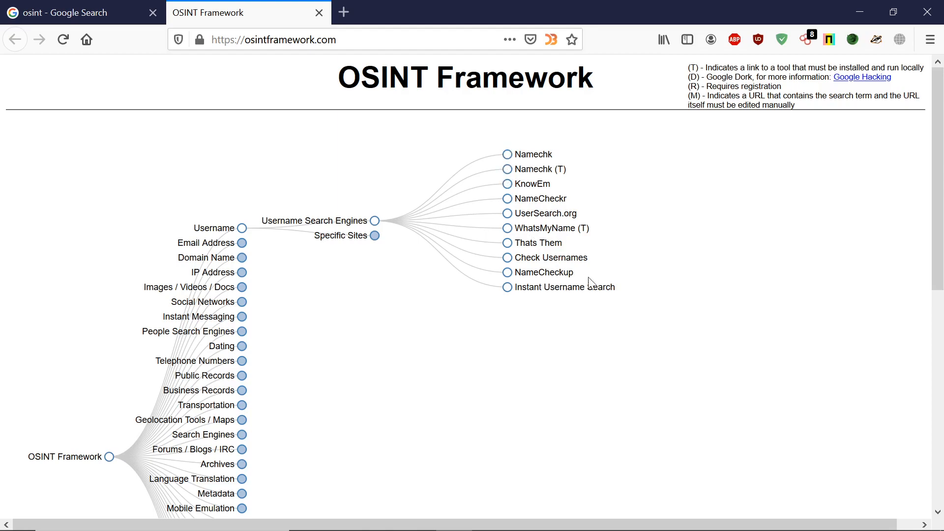
mouse_move(583, 146)
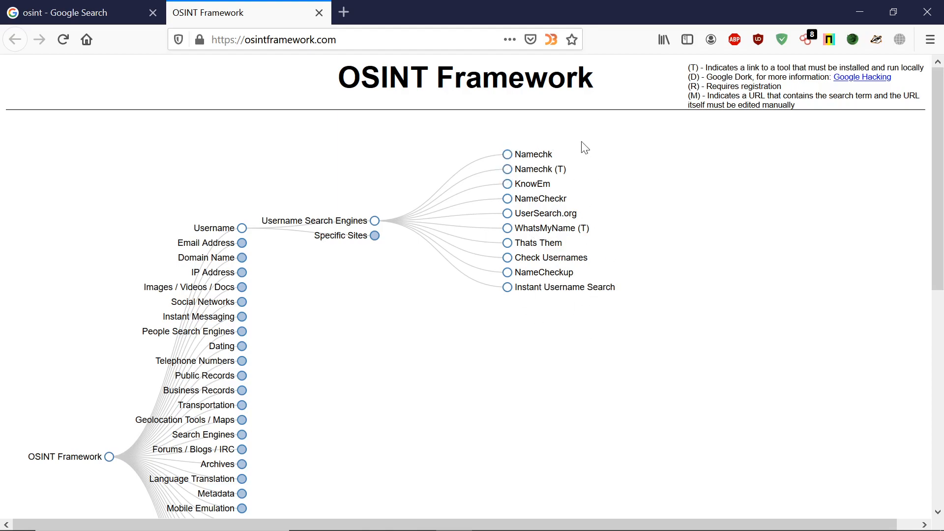
mouse_move(389, 245)
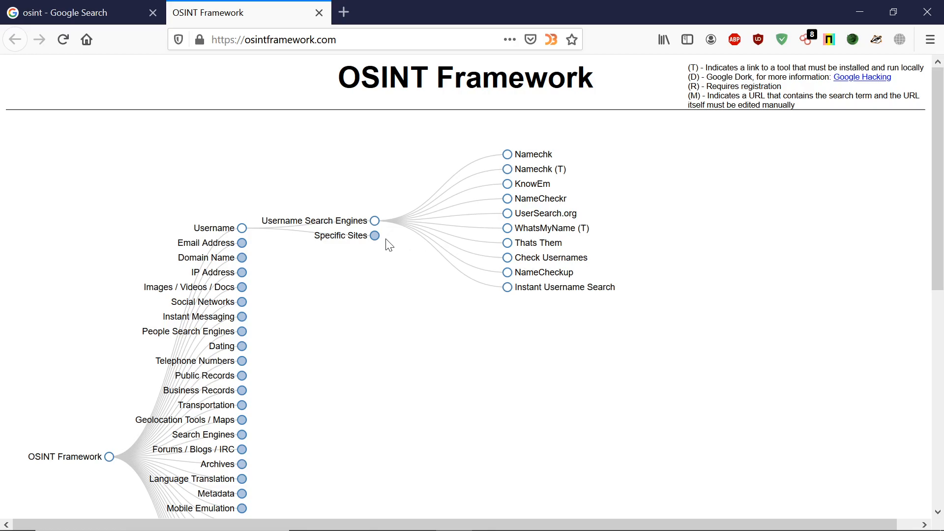
left_click(375, 235)
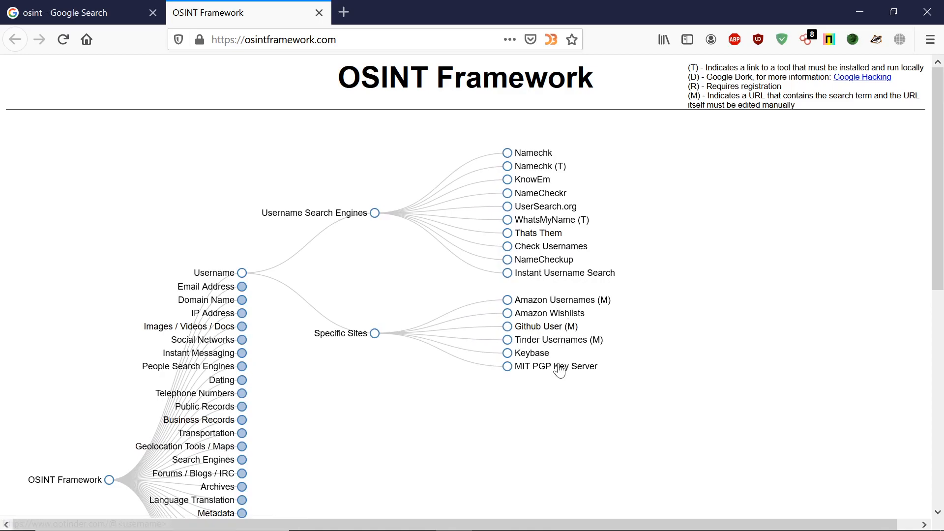
mouse_move(545, 358)
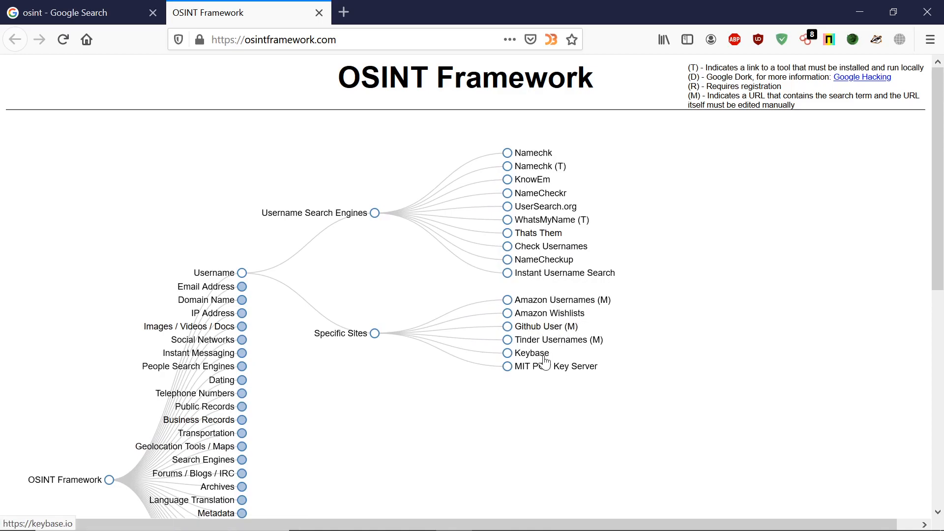
mouse_move(579, 233)
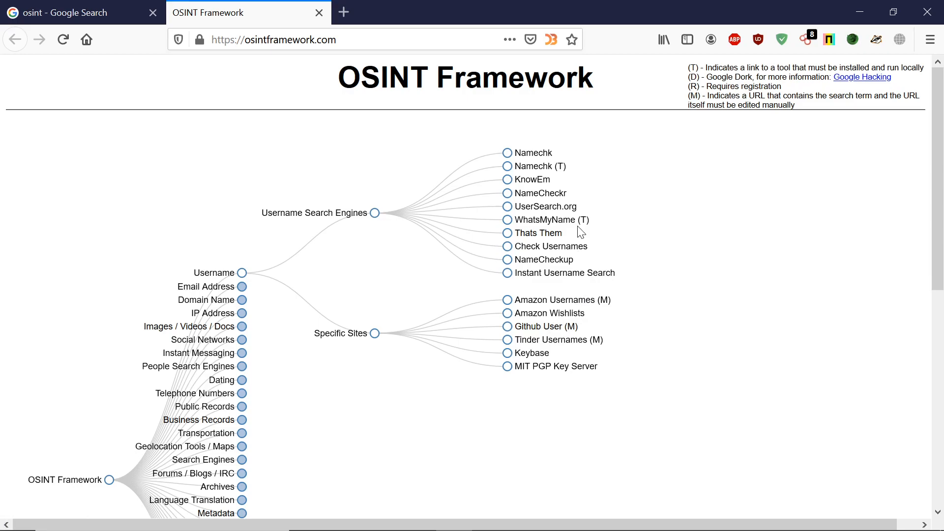
mouse_move(530, 157)
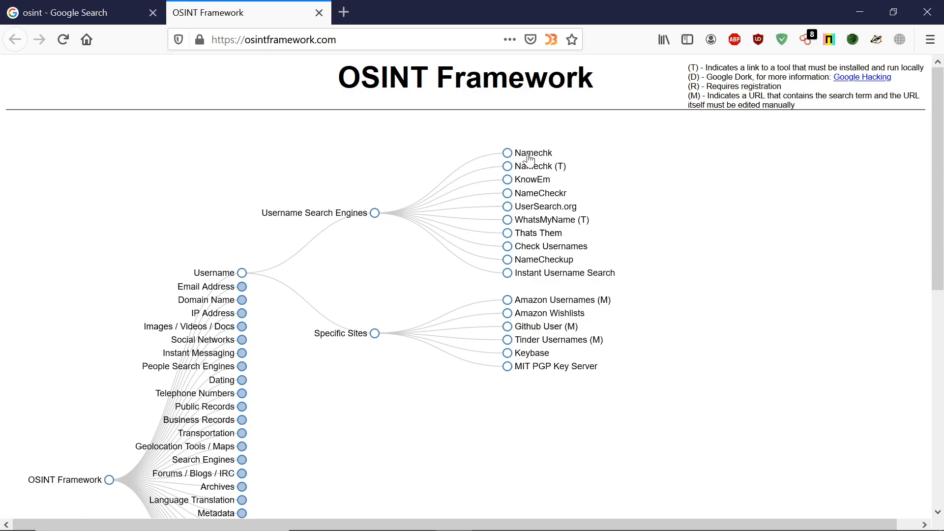
mouse_move(535, 156)
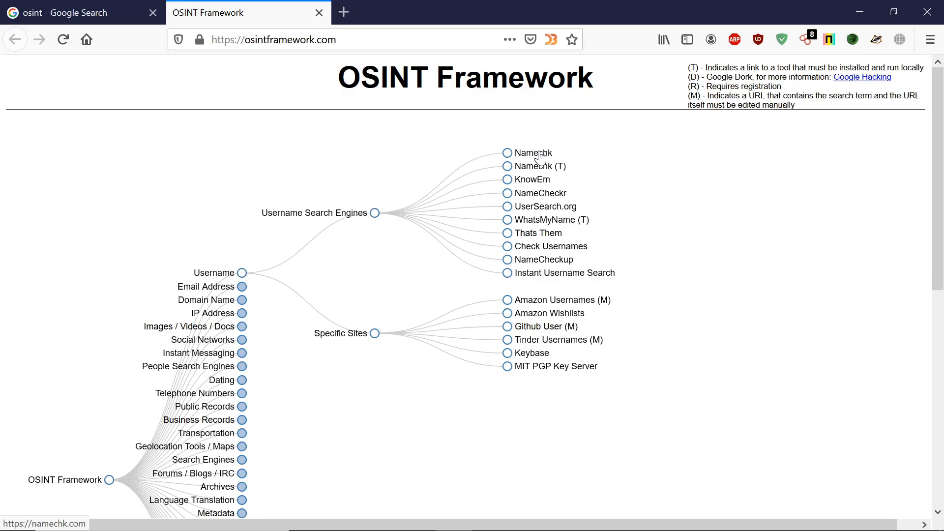
left_click(532, 153)
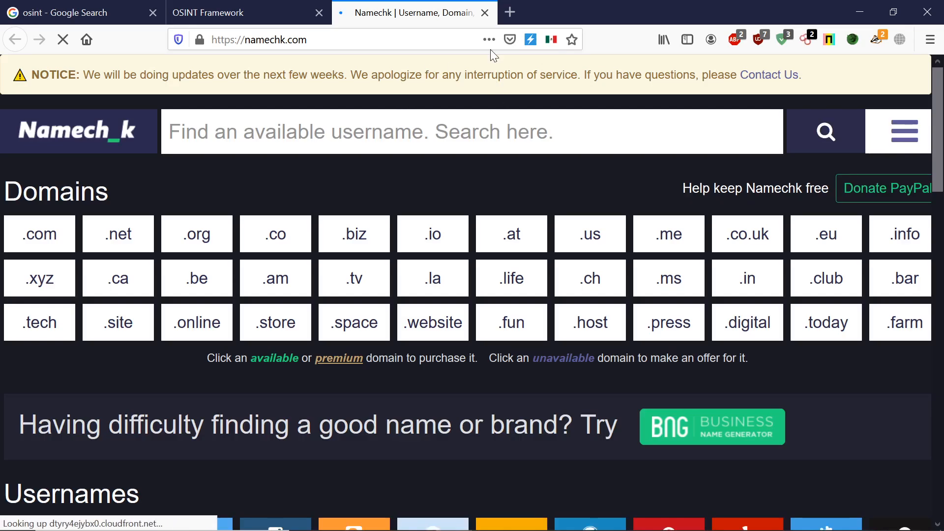
type("Fi")
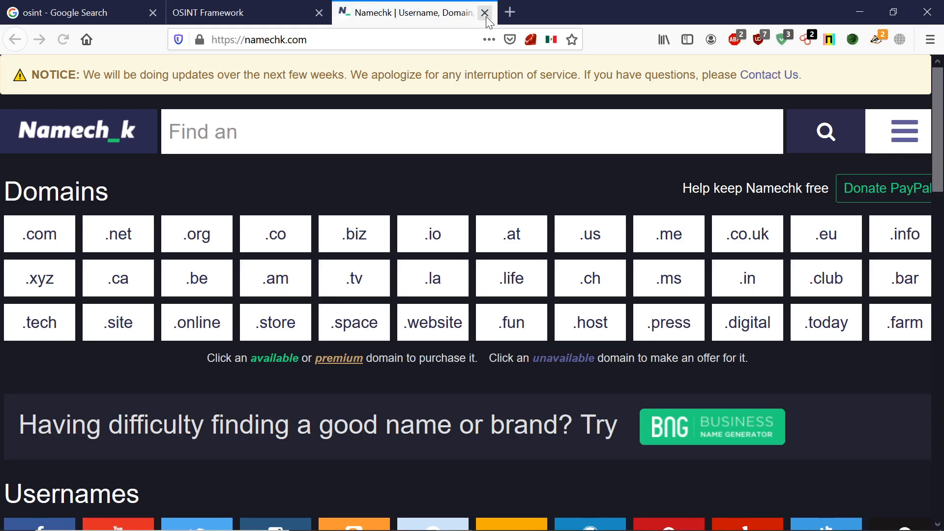
left_click(485, 12)
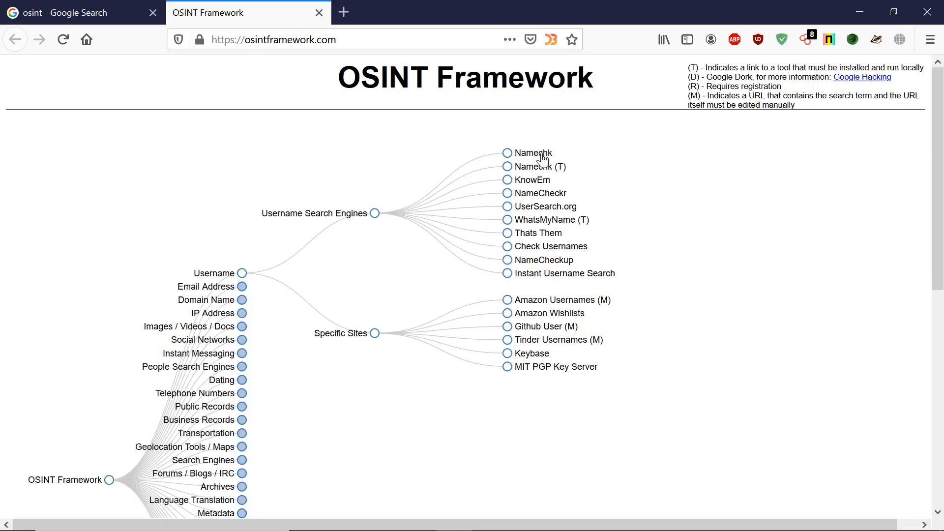
mouse_move(540, 260)
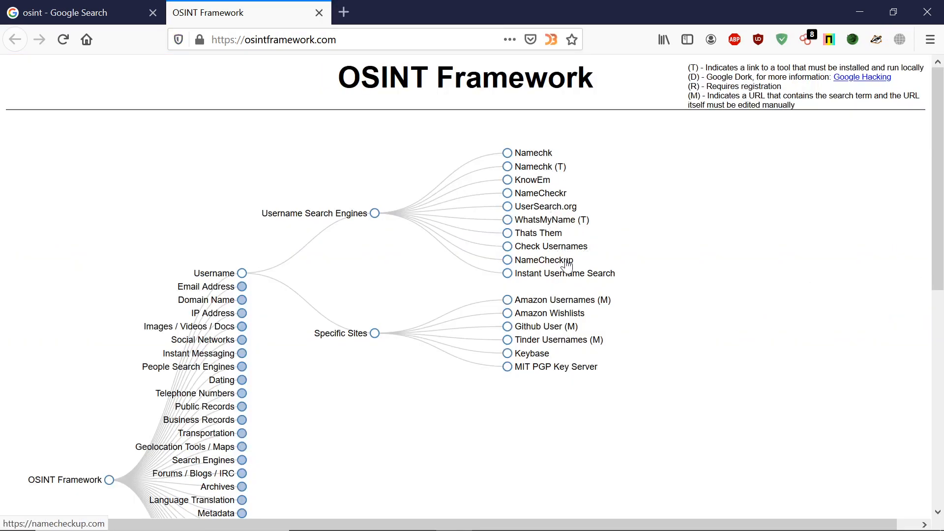
Step: Check 'doe28000' in Instant Username Search and review which sites mark it Available or Taken
left_click(568, 272)
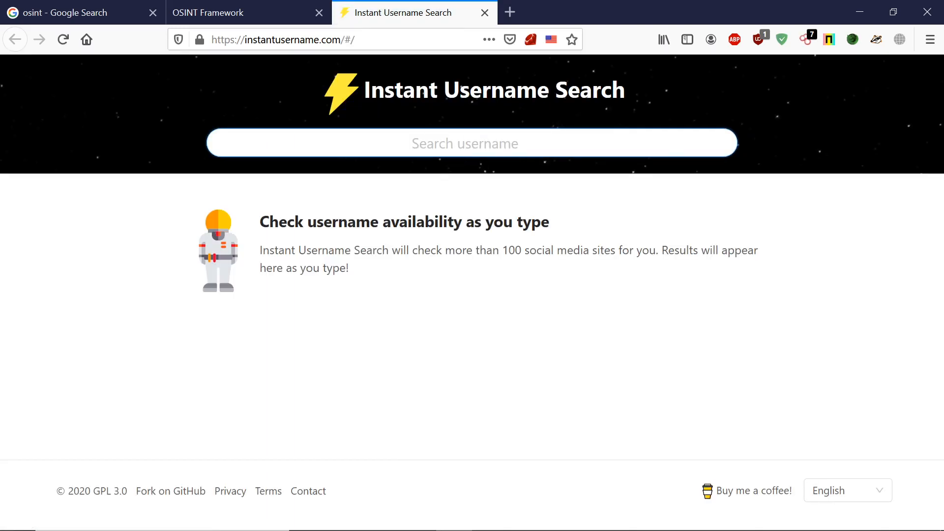
type("doe2")
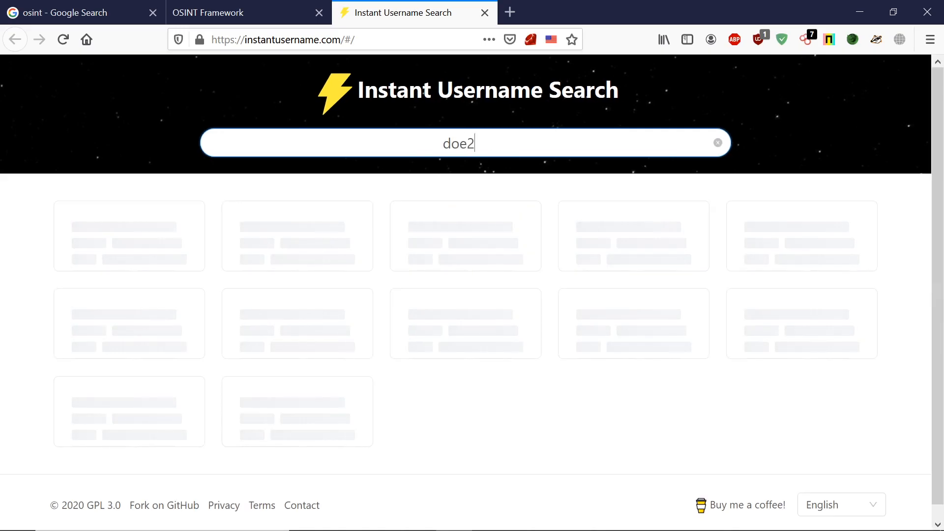
type("800")
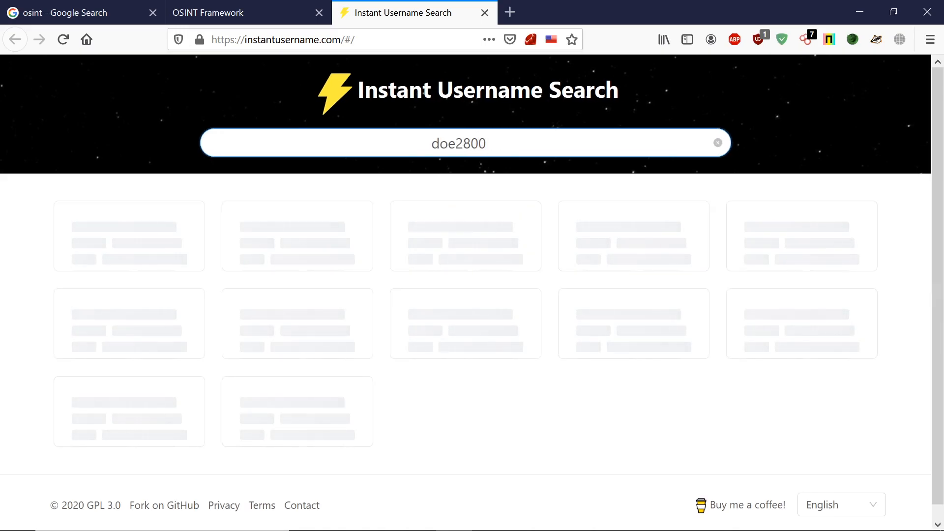
type("0")
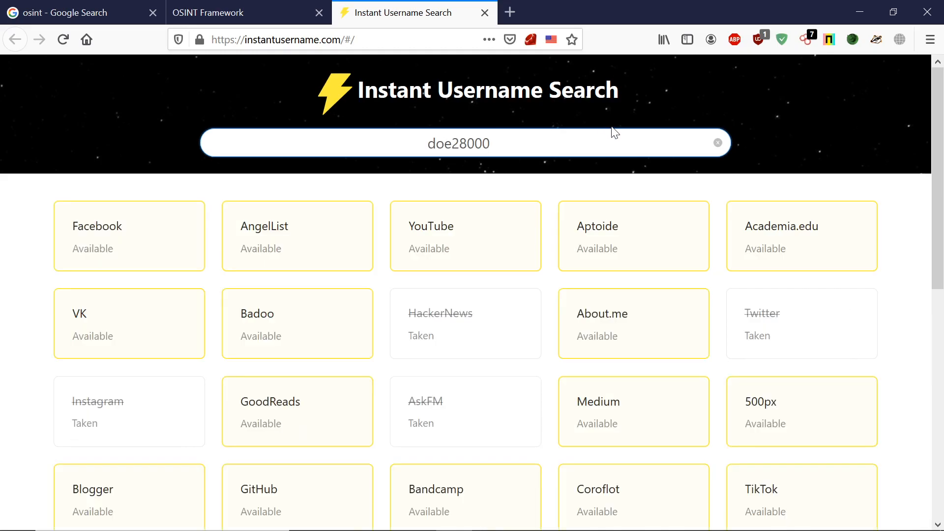
mouse_move(392, 241)
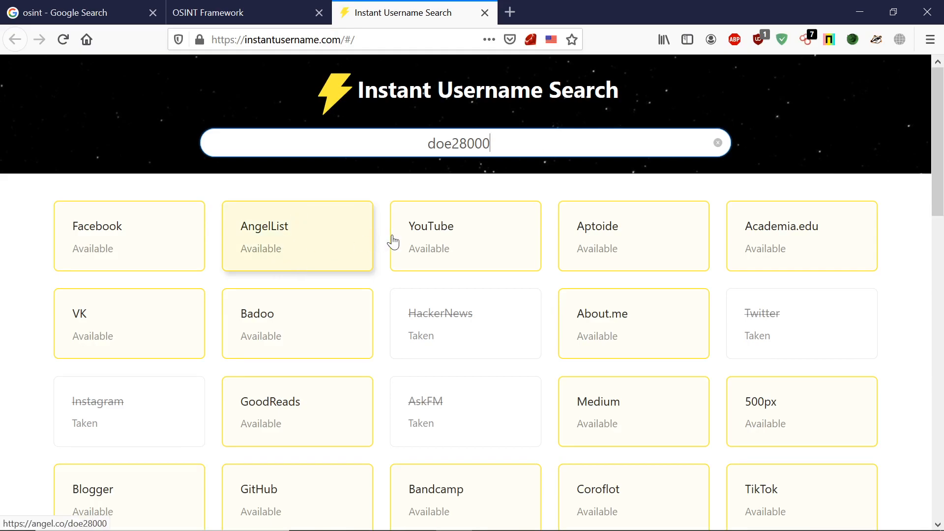
mouse_move(348, 229)
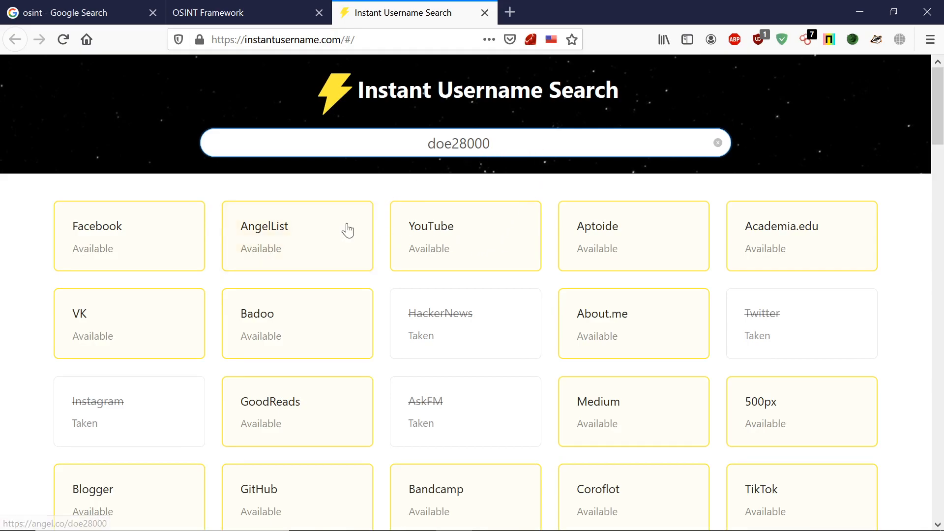
scroll("down", 3)
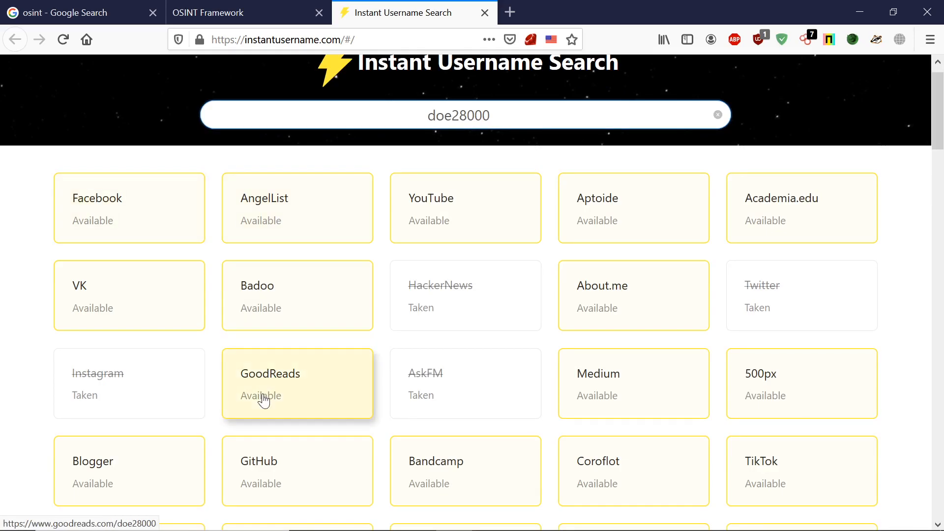
scroll("down", 3)
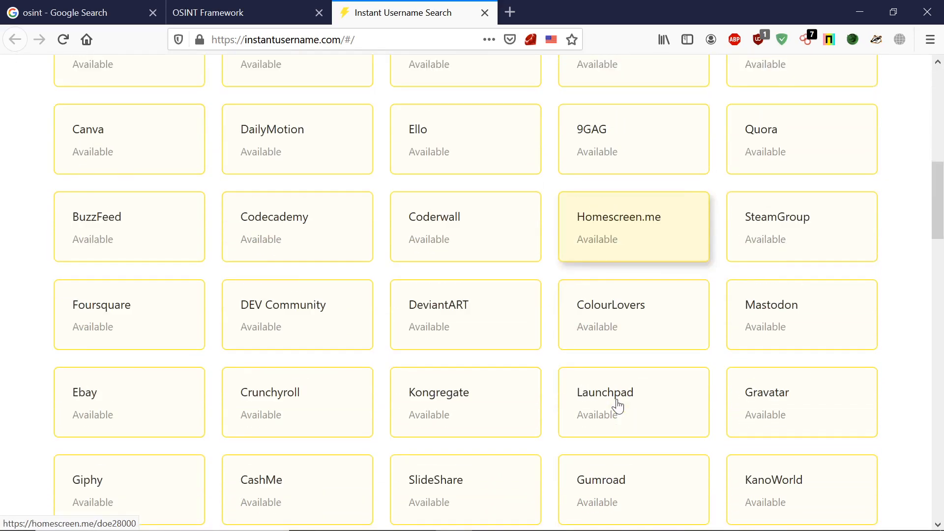
scroll("down", 3)
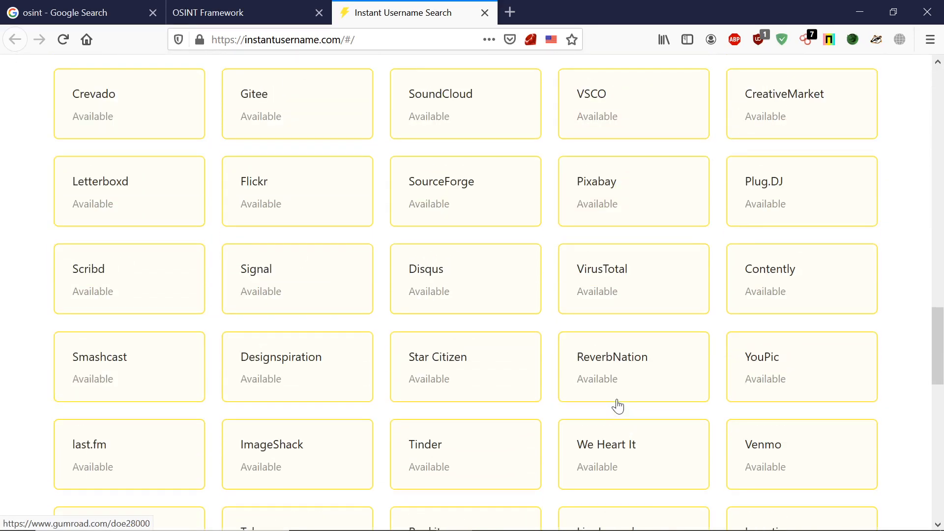
scroll("down", 3)
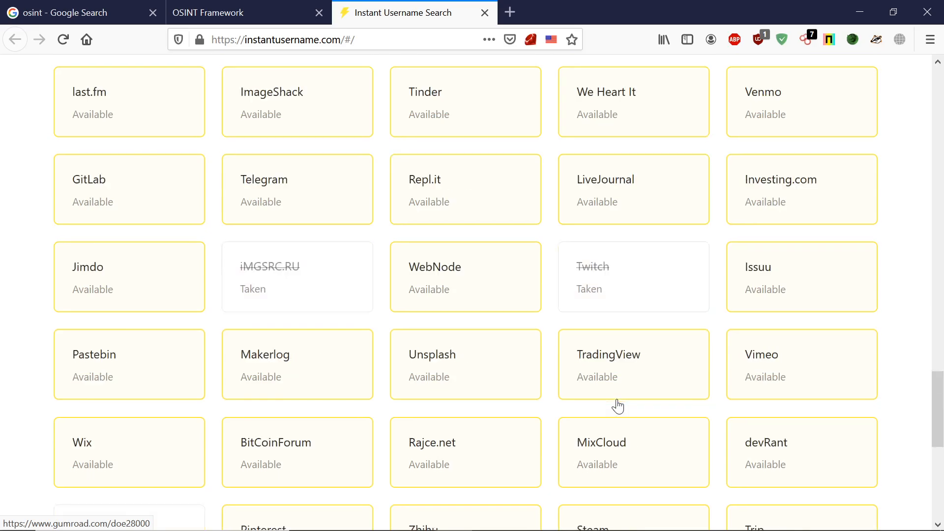
scroll("up", 3)
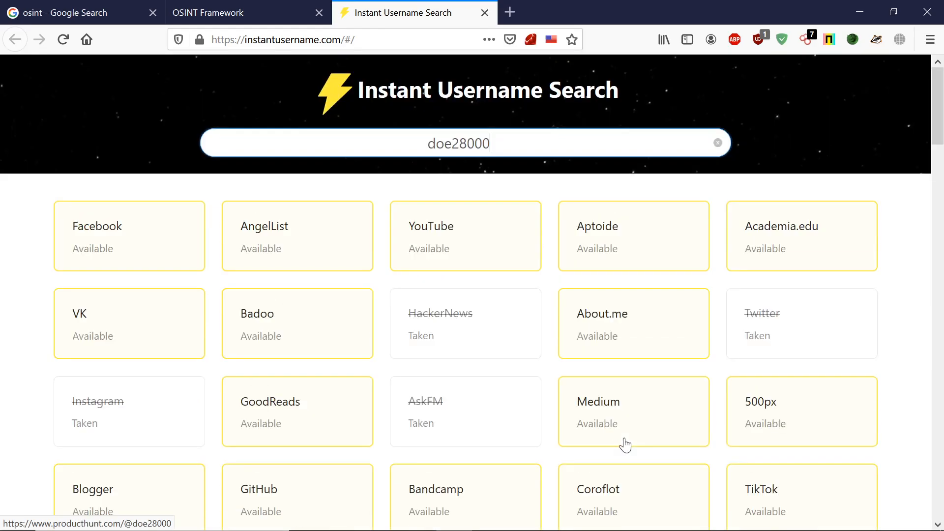
mouse_move(313, 237)
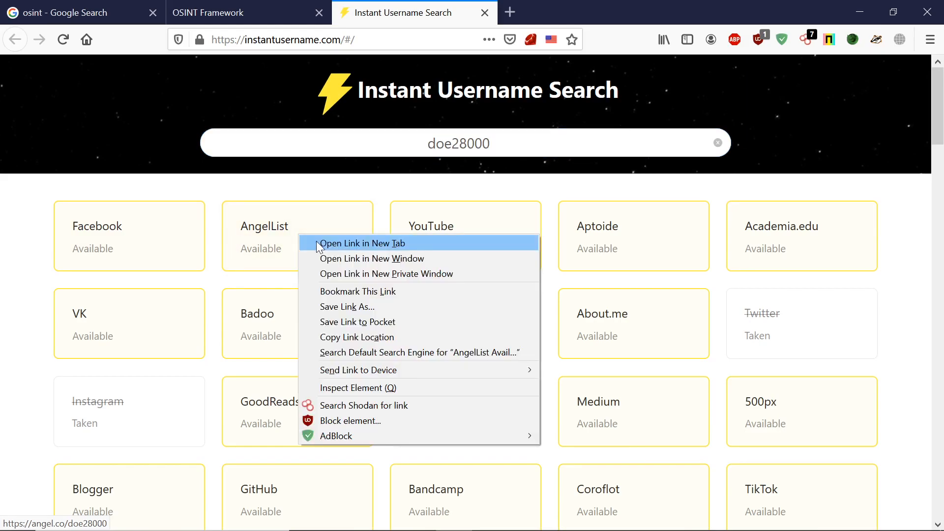
left_click(362, 243)
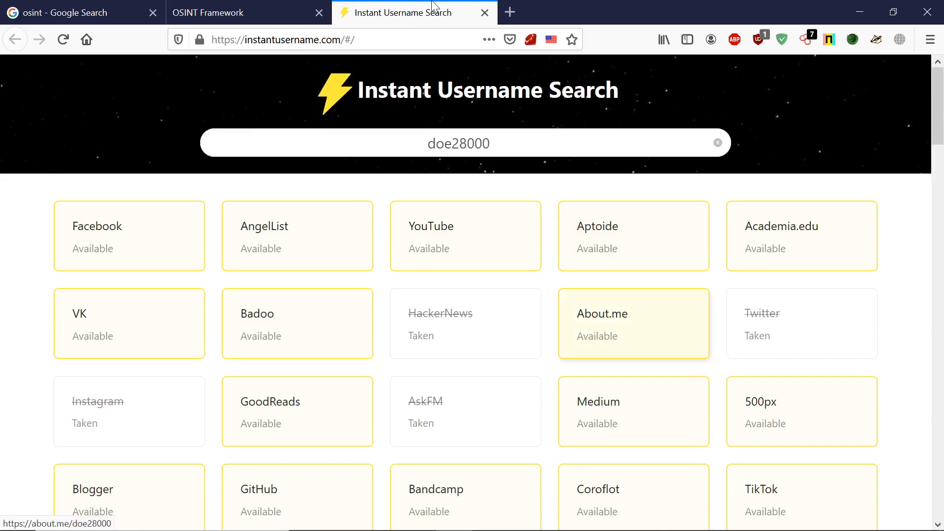
Step: Open UserSearch.org from the tree and enter doe28000 as the username to search
left_click(484, 12)
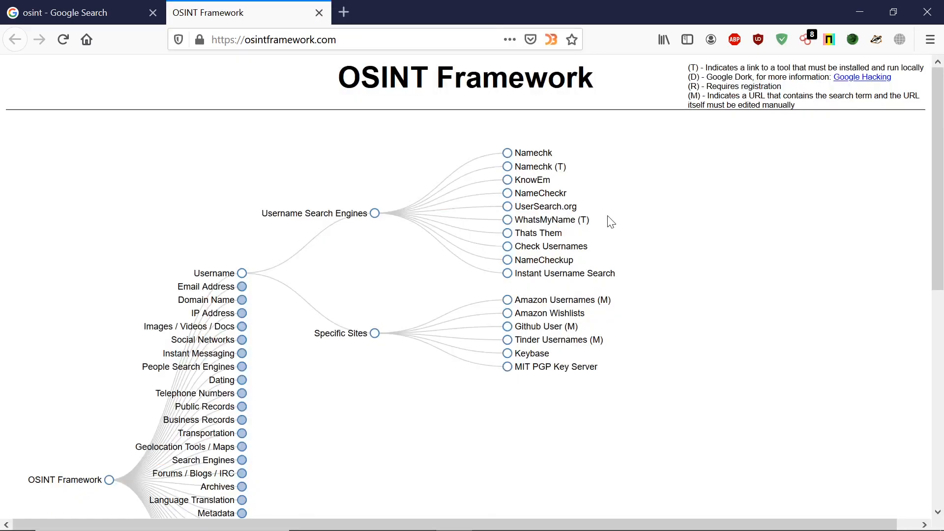
left_click(546, 207)
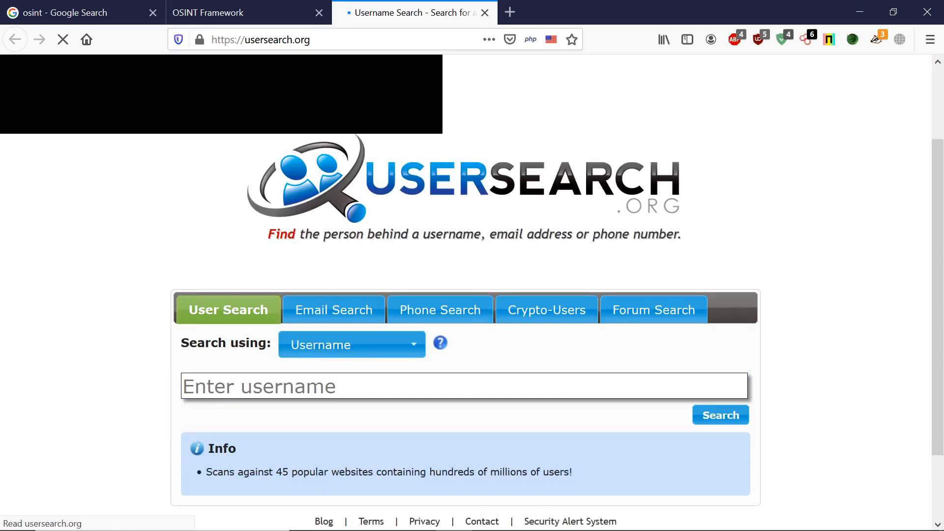
type("d")
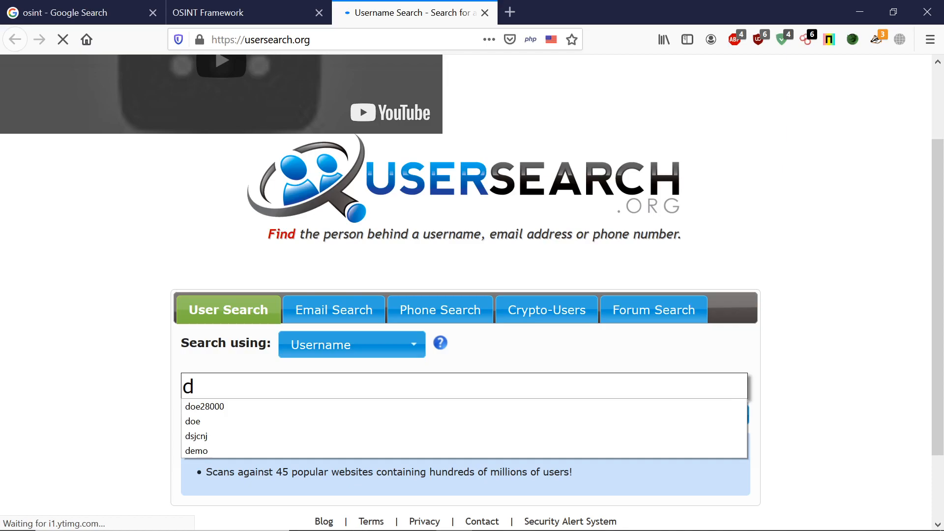
left_click(205, 406)
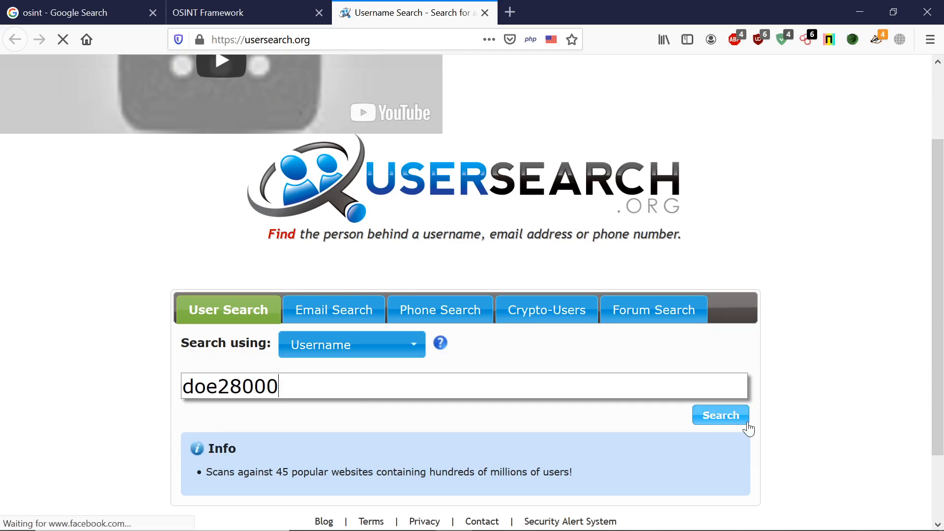
left_click(720, 415)
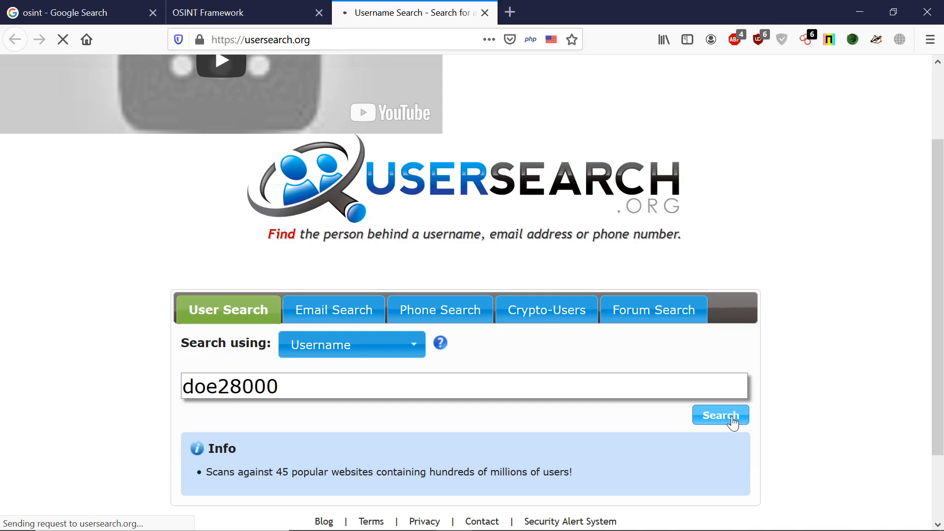
mouse_move(768, 255)
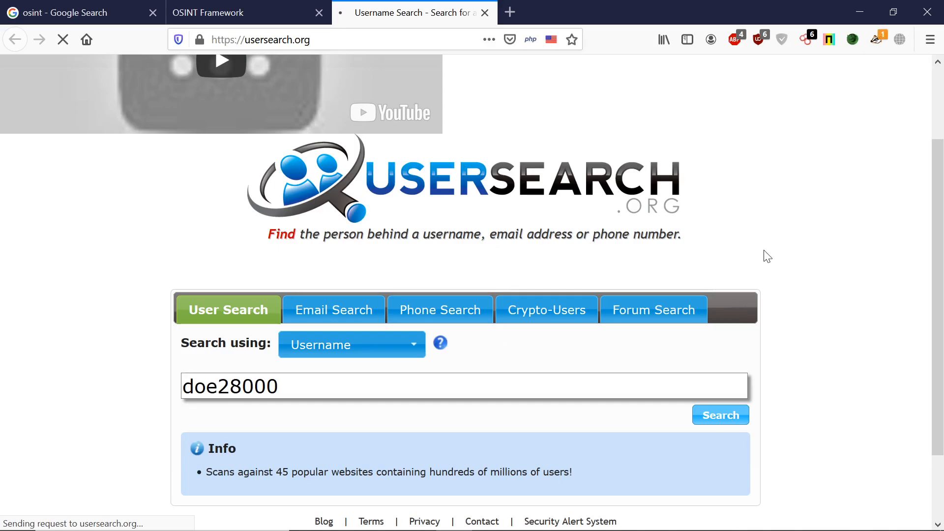
mouse_move(843, 211)
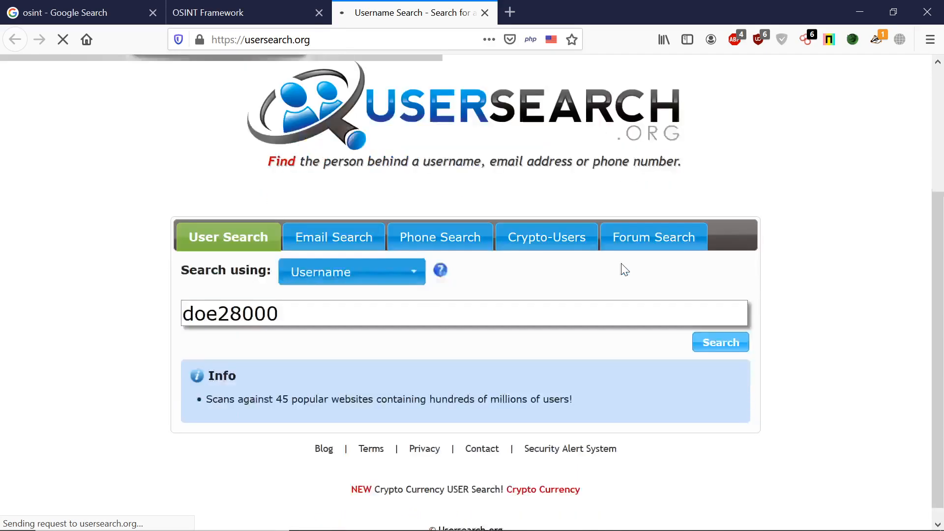
Step: Run the UserSearch.org lookup for doe28000 and scan the sites where it was found
left_click(720, 342)
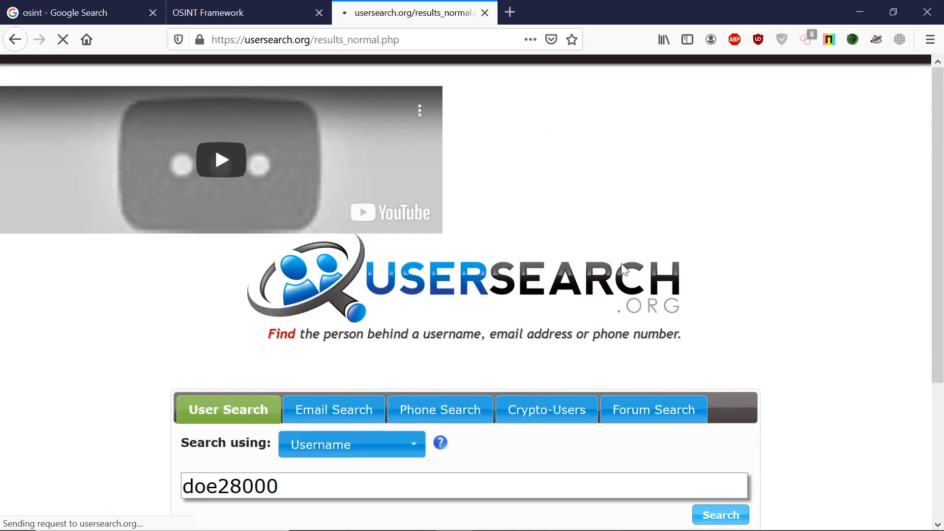
left_click(720, 515)
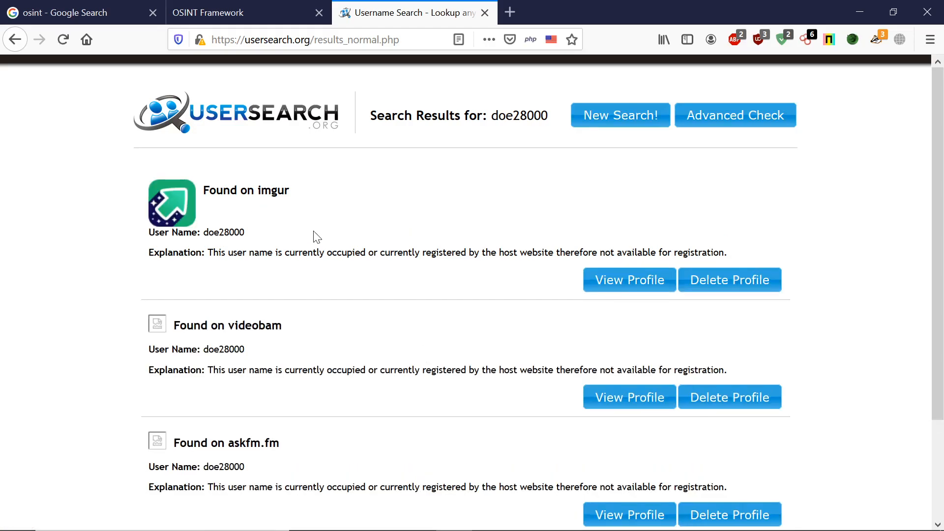
scroll("down", 3)
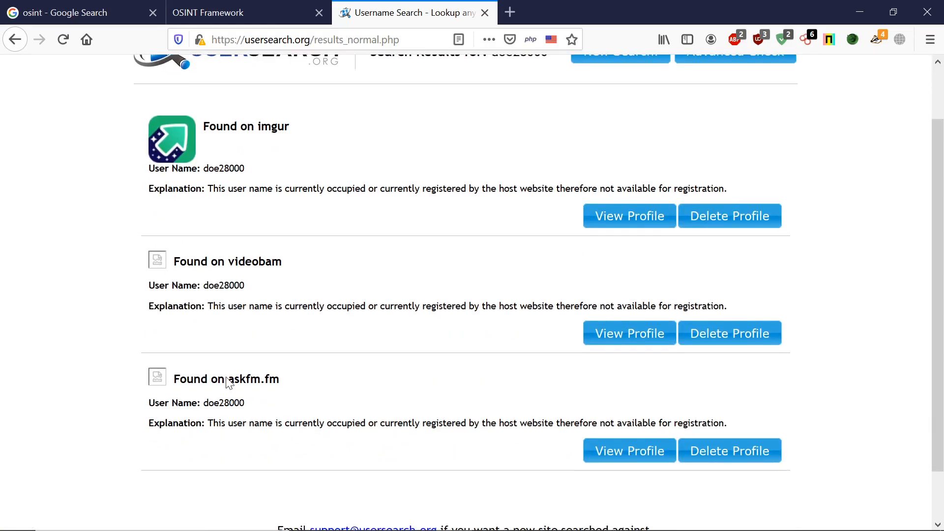
scroll("down", 3)
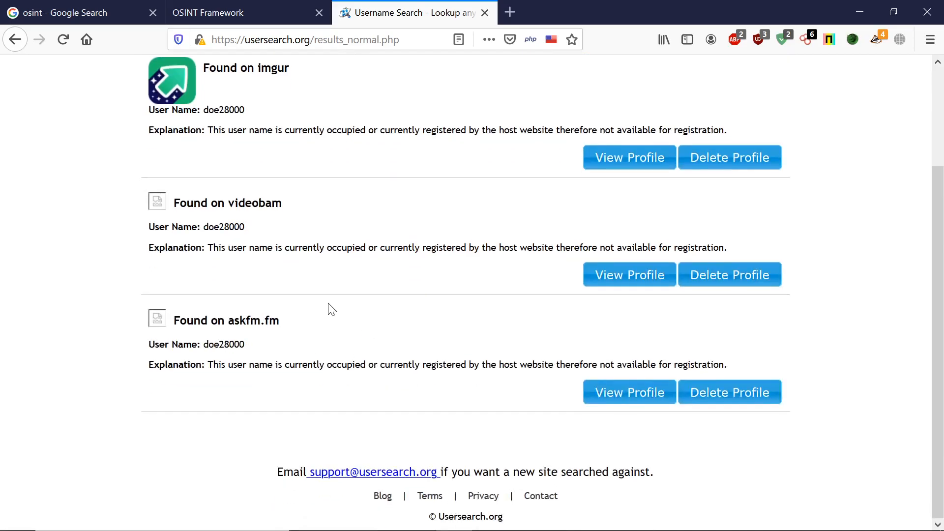
scroll("up", 3)
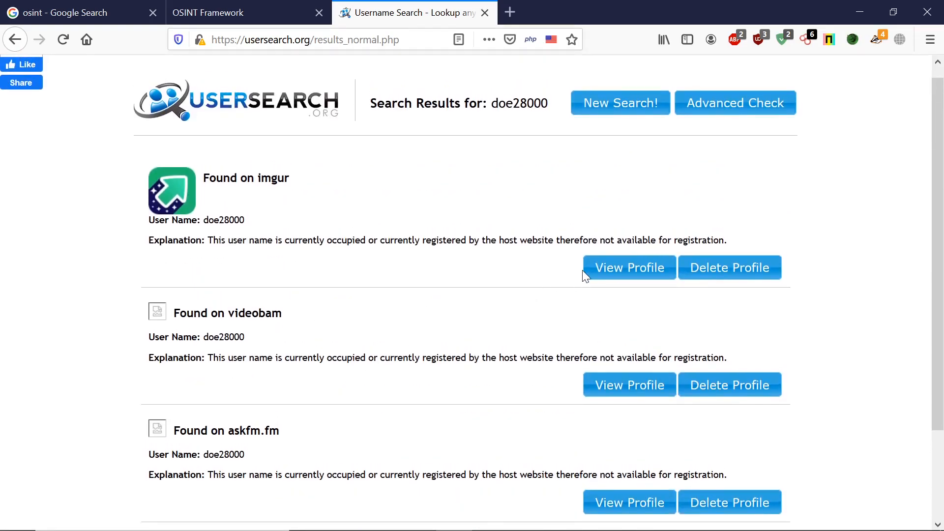
left_click(630, 267)
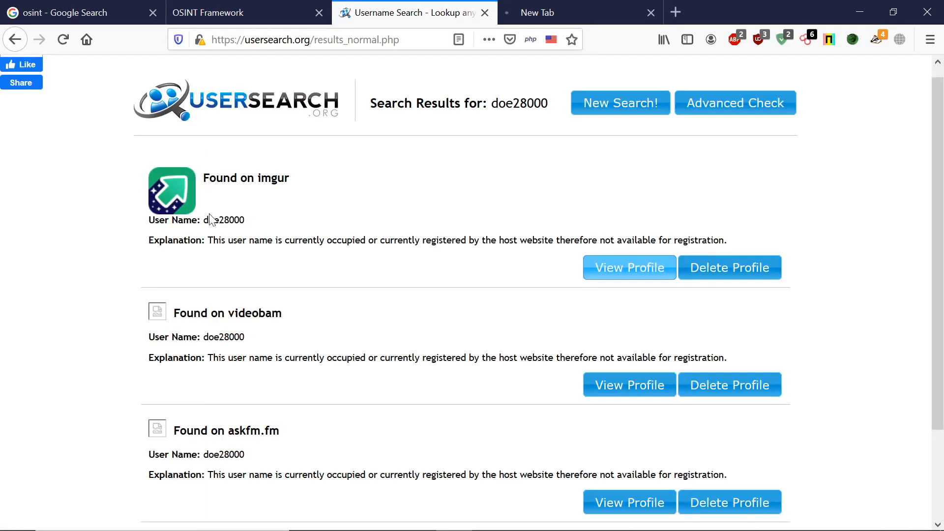
left_click(629, 267)
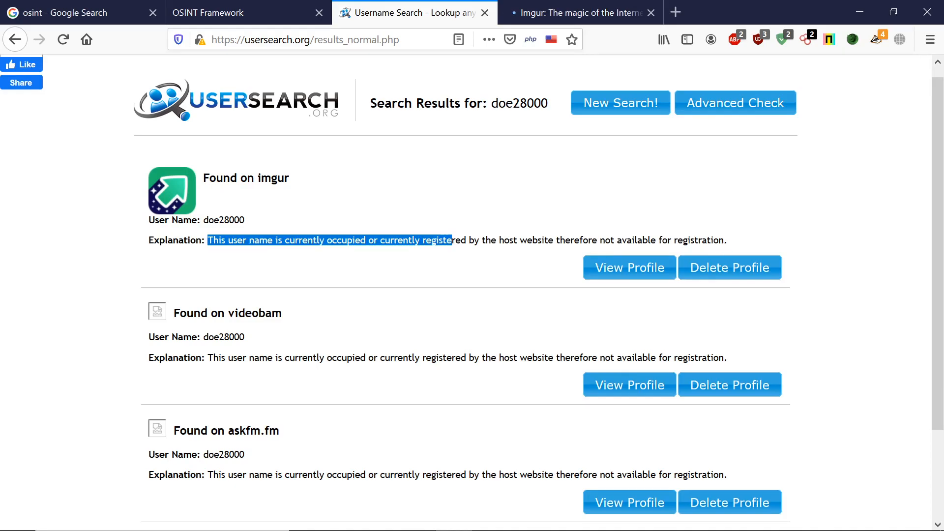
left_click(572, 12)
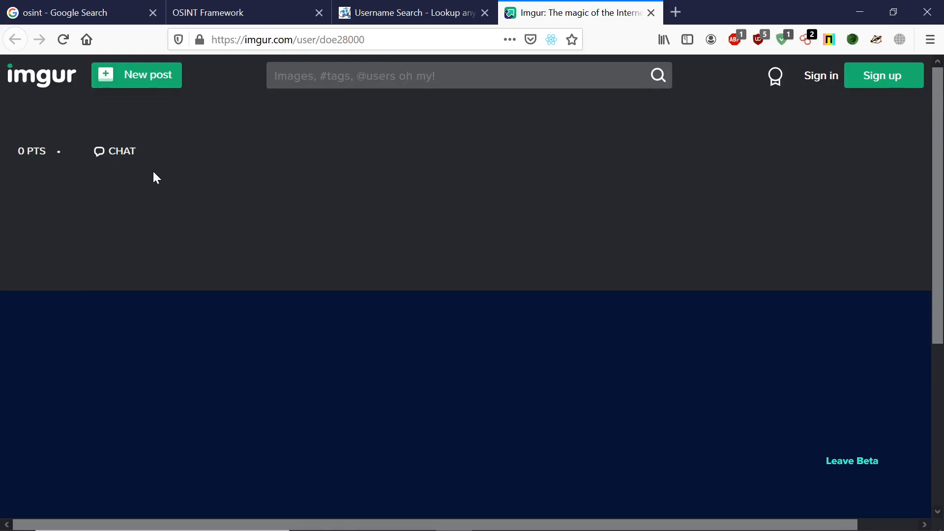
mouse_move(887, 397)
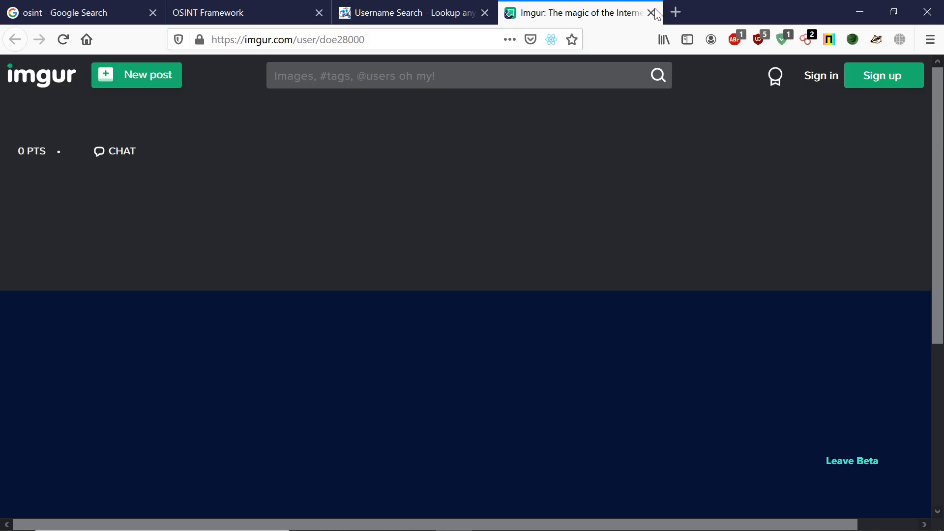
left_click(655, 12)
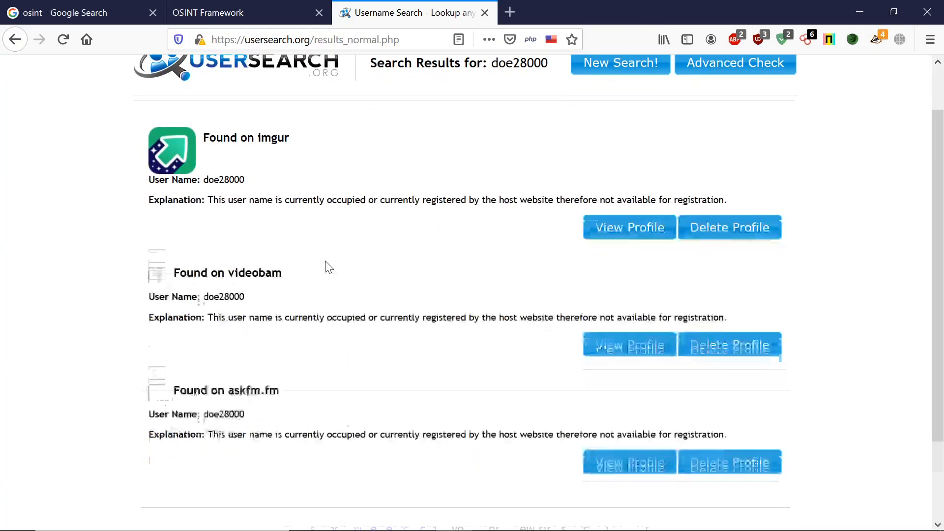
scroll("up", 3)
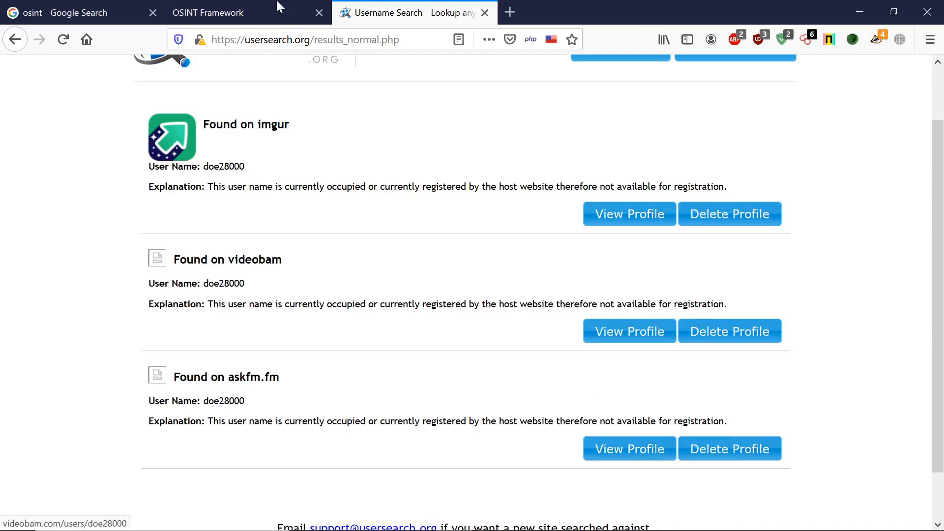
left_click(229, 12)
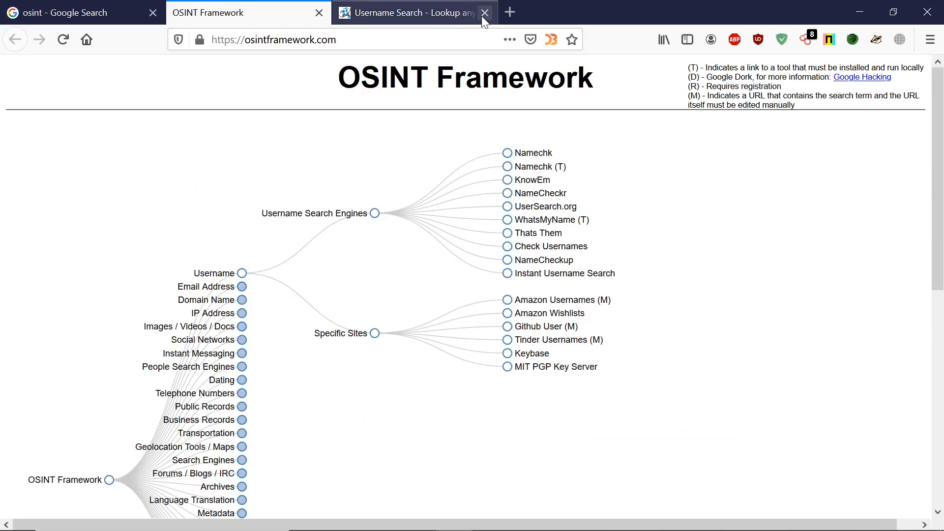
Step: Close the UserSearch tab and collapse the Username branch with its sub-branches
left_click(485, 13)
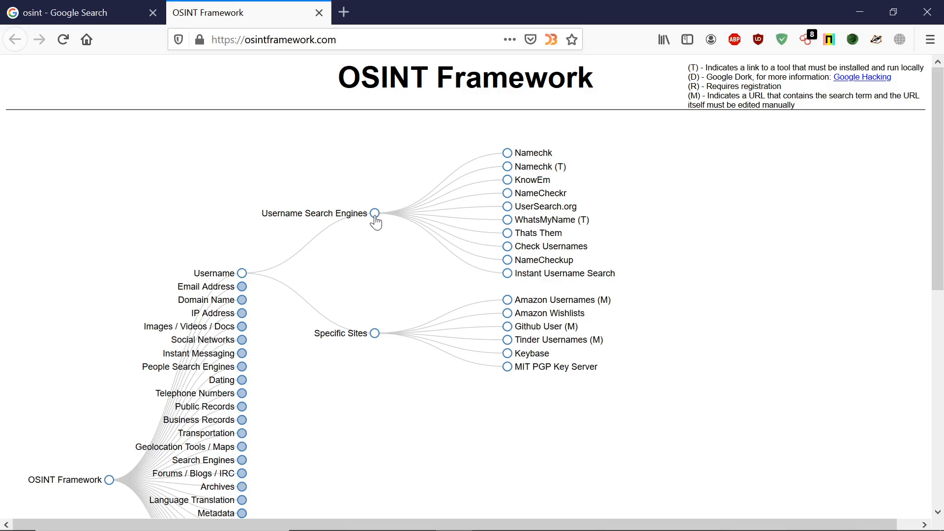
left_click(375, 214)
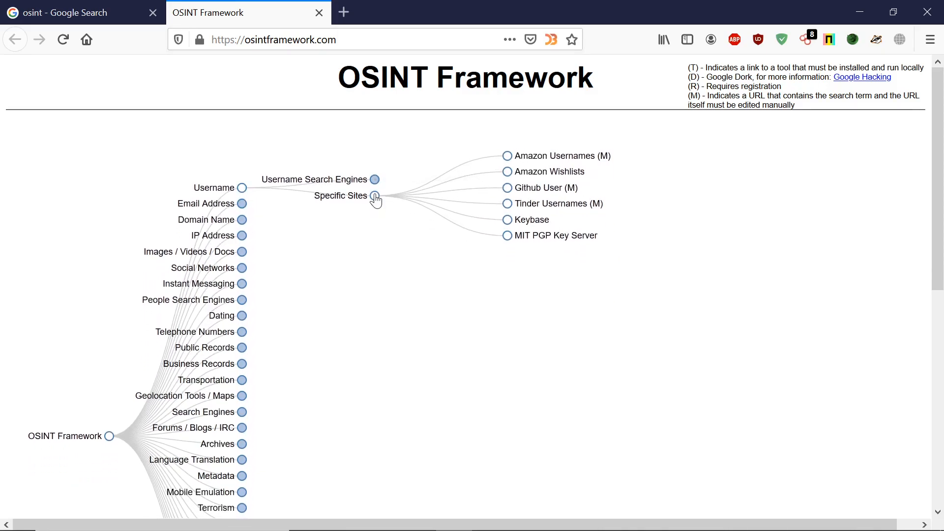
left_click(374, 196)
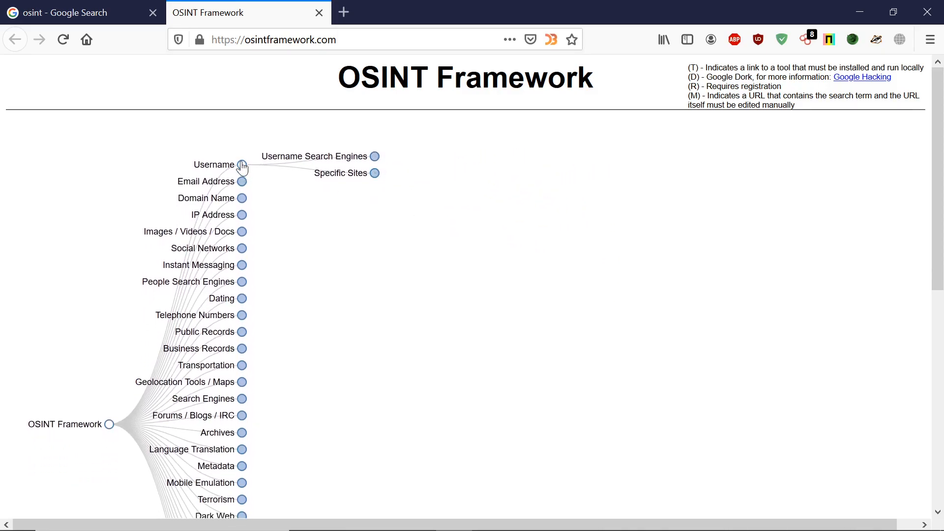
left_click(241, 165)
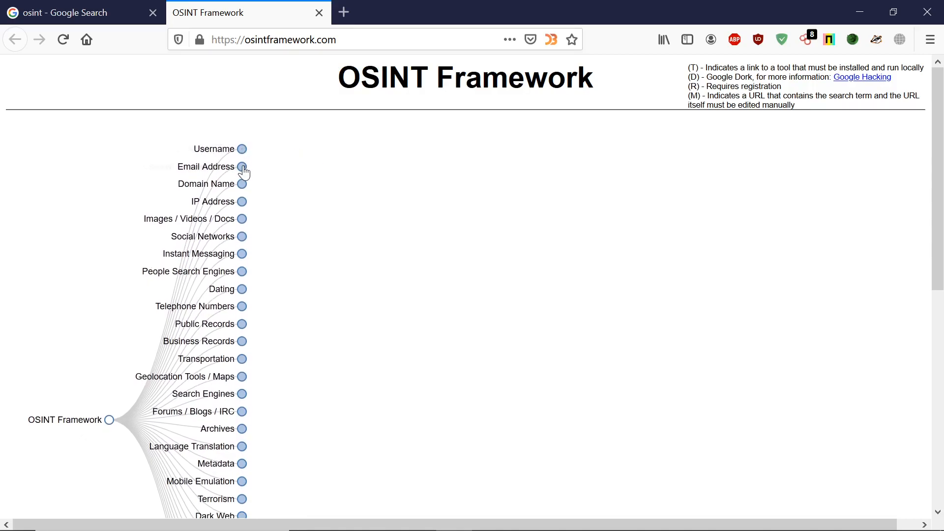
Step: Open MailTester from Email Address > Email Verification
left_click(241, 166)
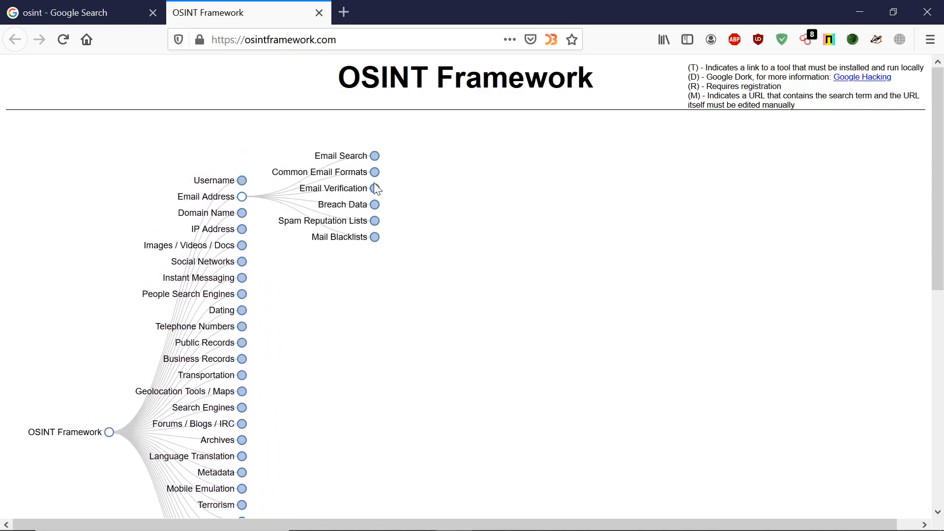
left_click(375, 189)
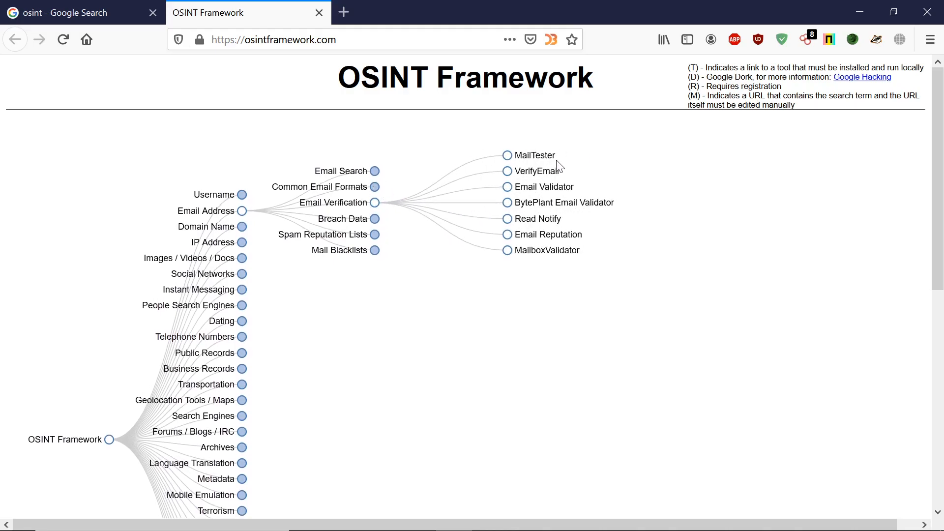
left_click(533, 155)
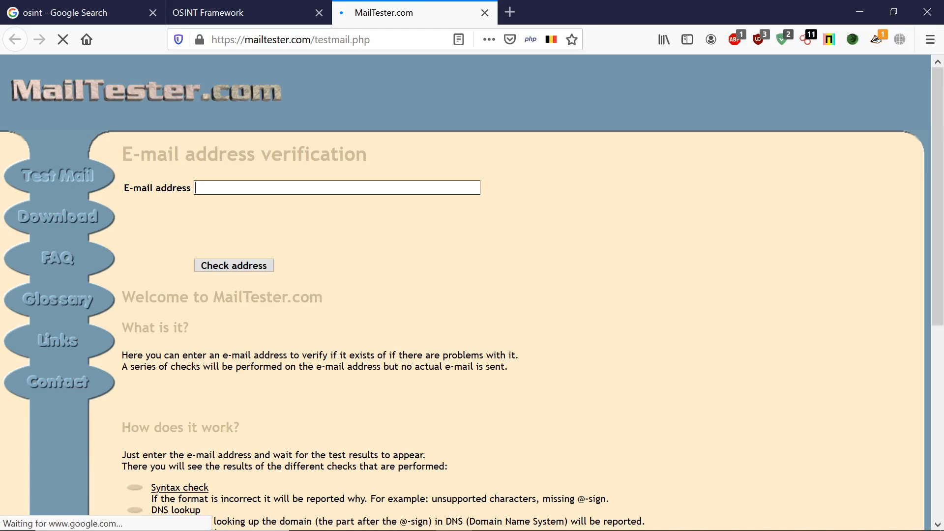
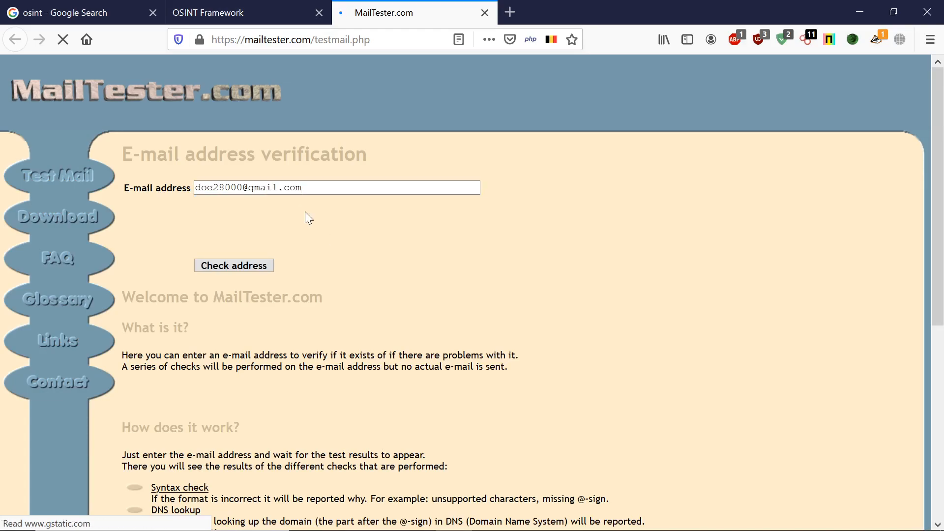
left_click(234, 265)
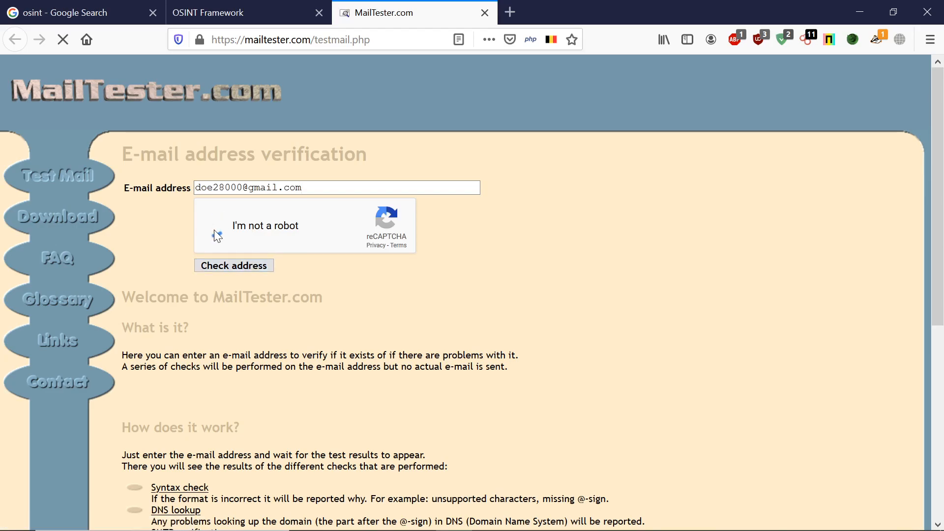
Step: Start the reCAPTCHA and work through the fire hydrant image challenge
left_click(216, 226)
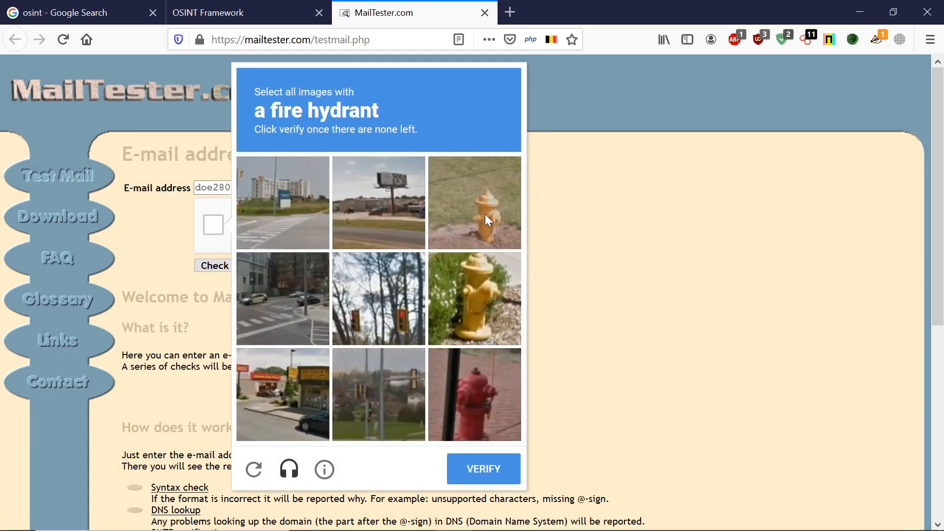
left_click(474, 393)
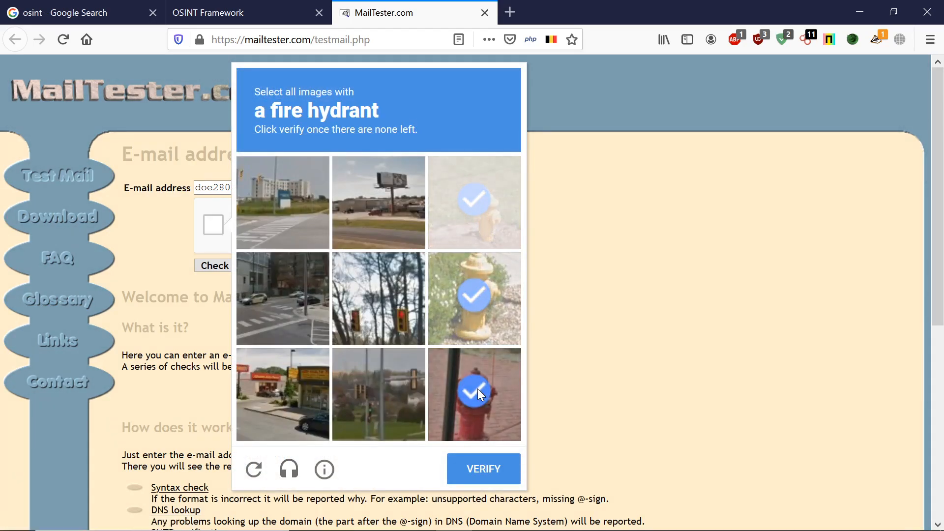
left_click(474, 394)
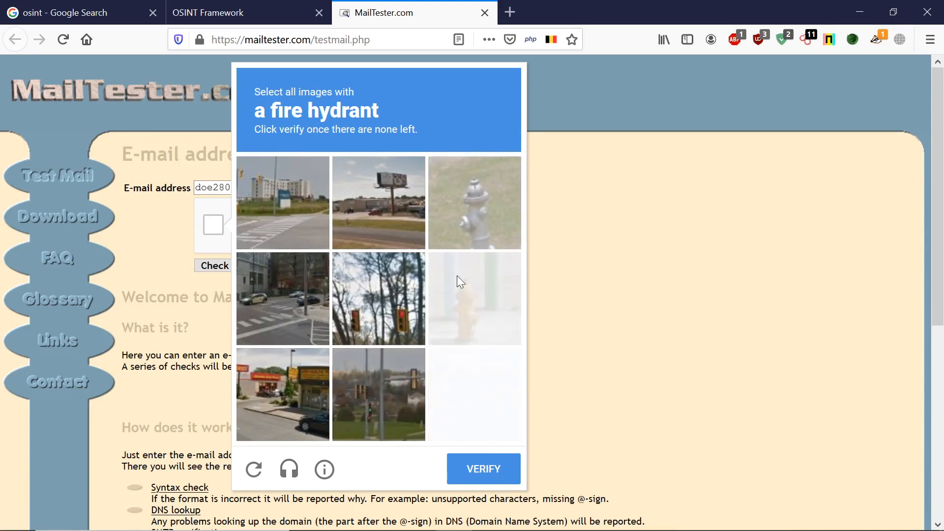
left_click(474, 297)
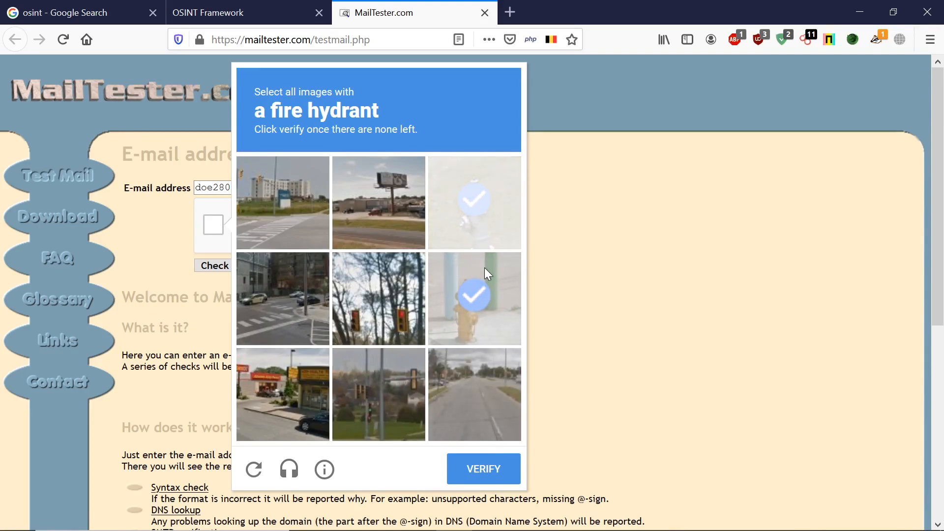
left_click(474, 297)
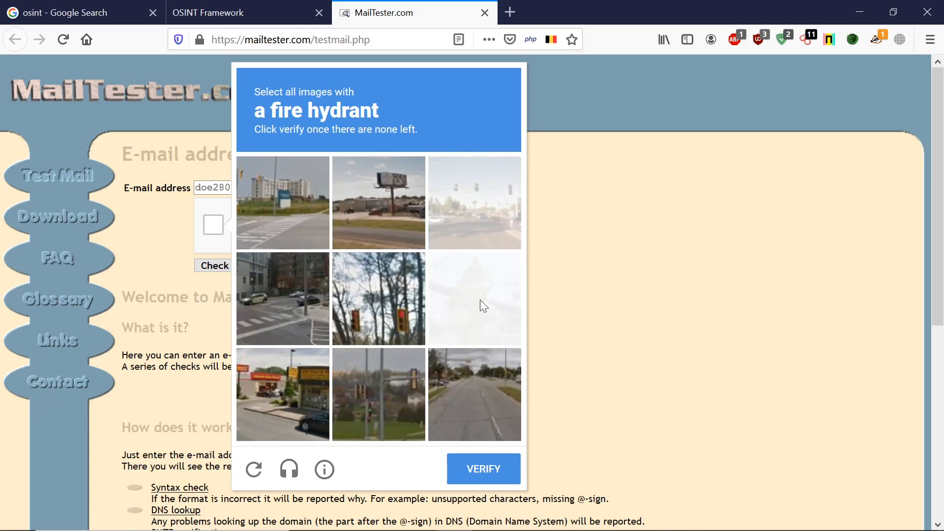
left_click(474, 297)
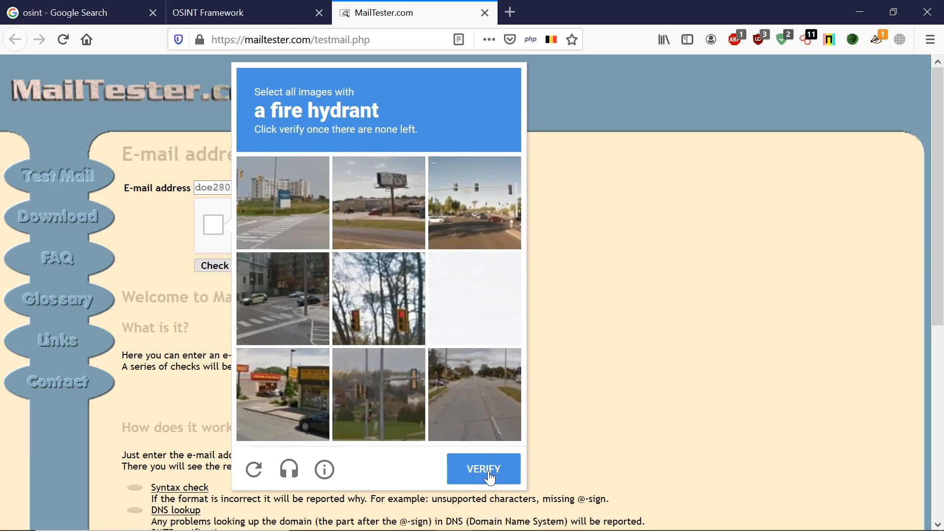
left_click(474, 297)
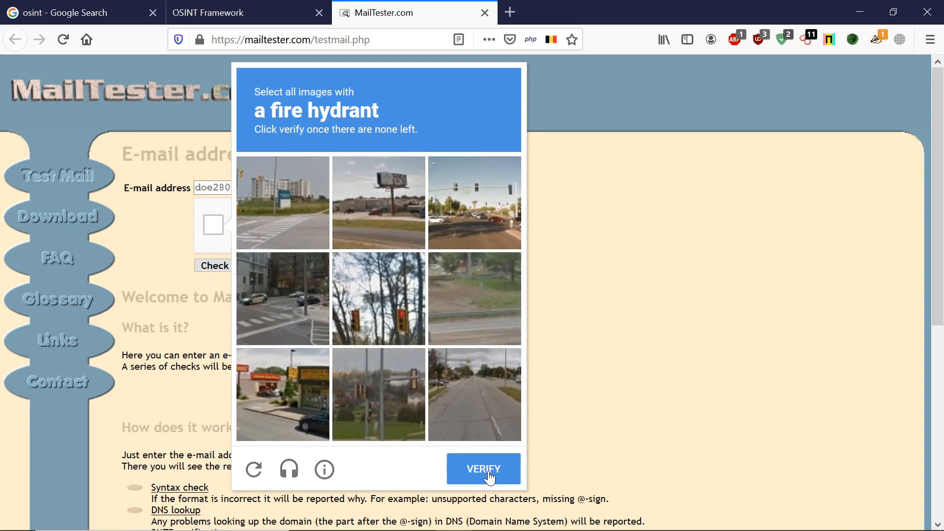
left_click(483, 468)
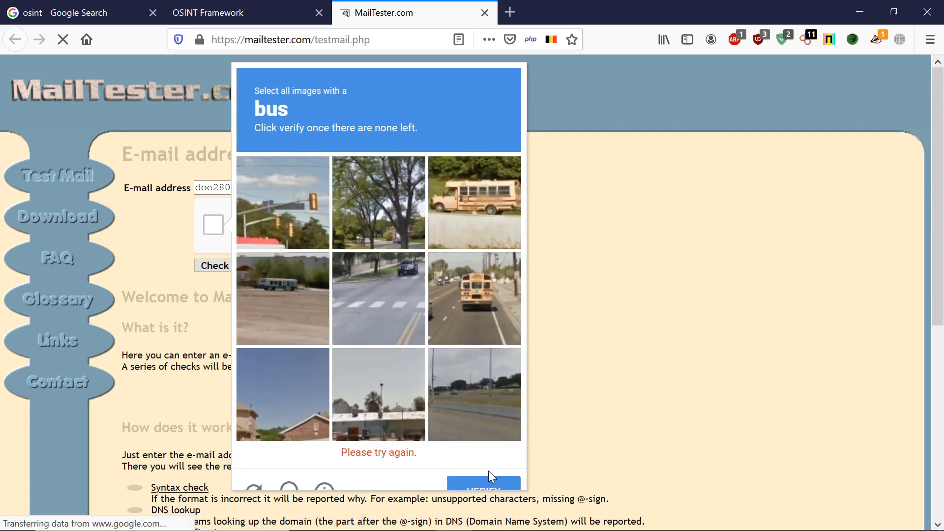
Step: Select all the bus tiles and verify the selection
left_click(474, 203)
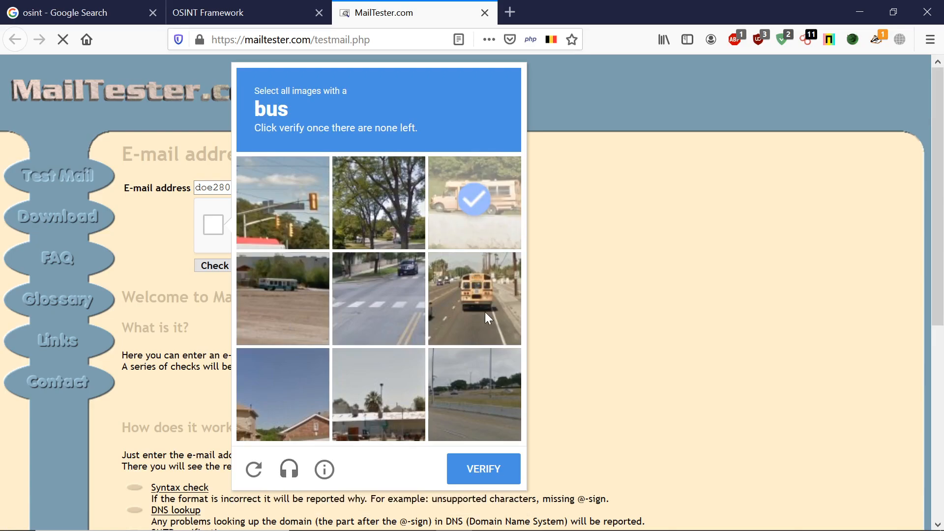
left_click(474, 297)
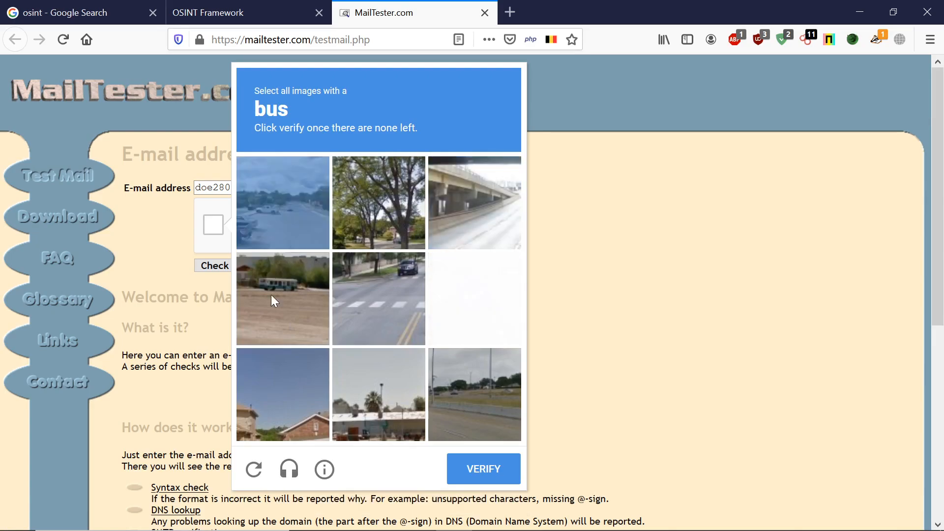
left_click(283, 298)
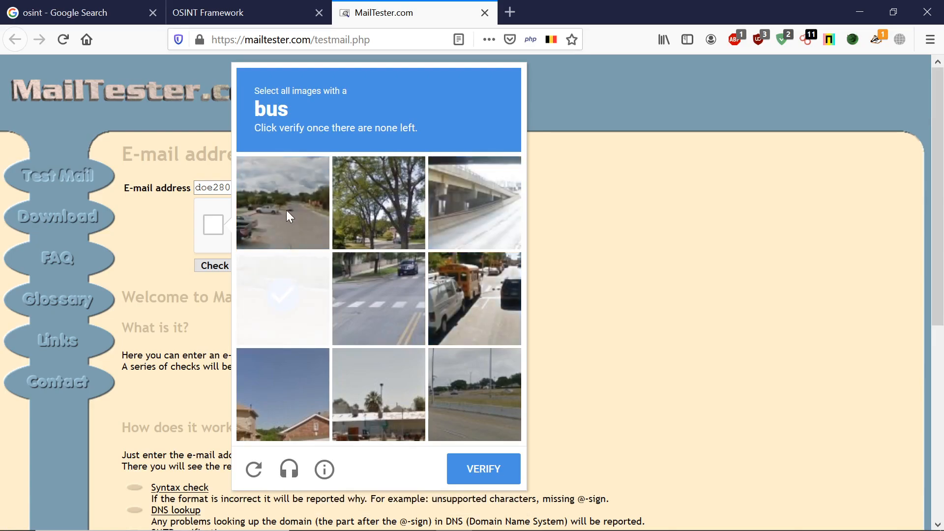
left_click(474, 297)
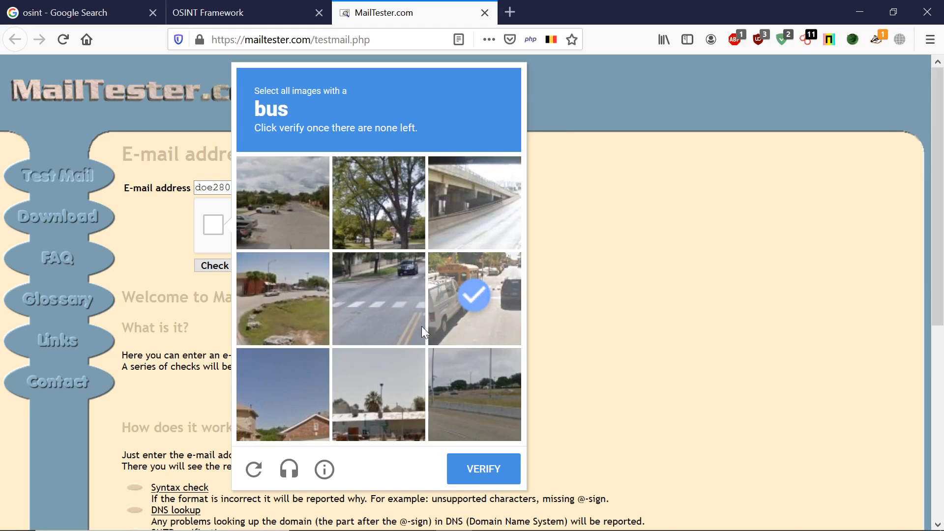
left_click(474, 297)
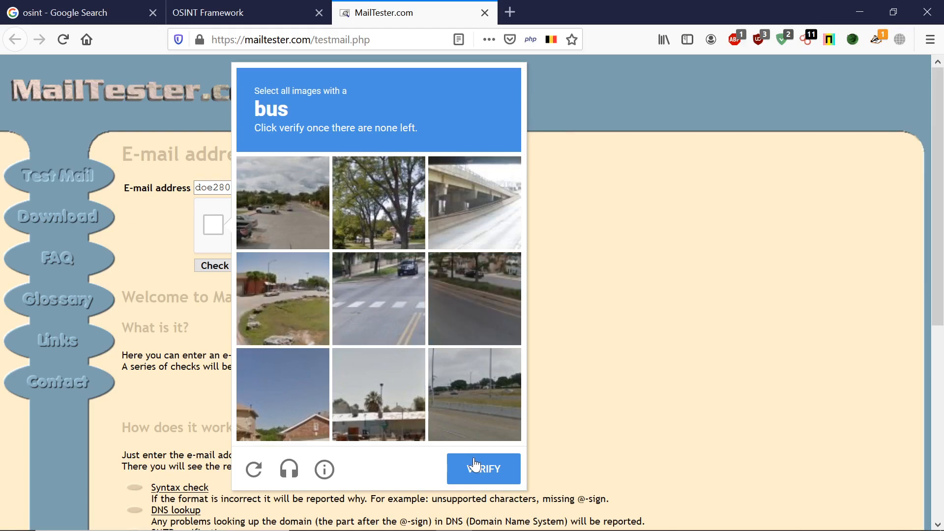
left_click(482, 469)
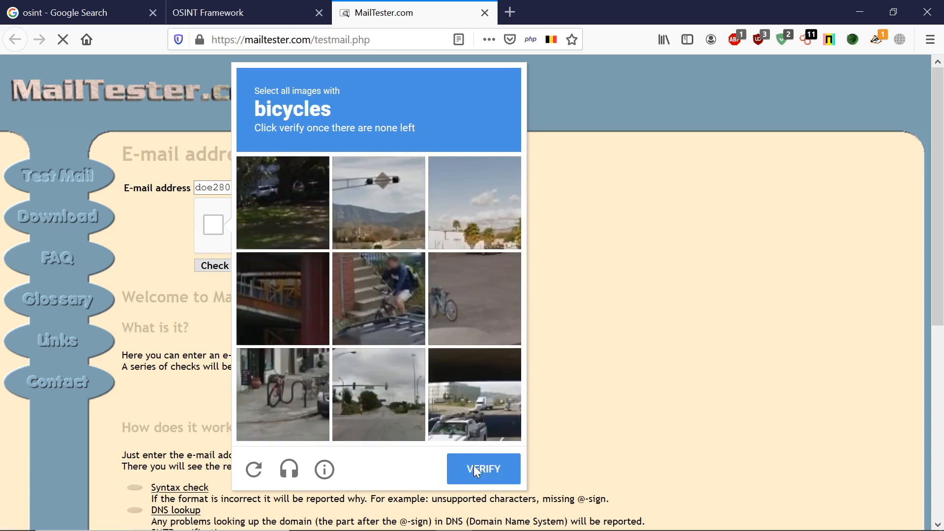
Step: Select the bicycle tiles and verify to pass the robot check
left_click(378, 298)
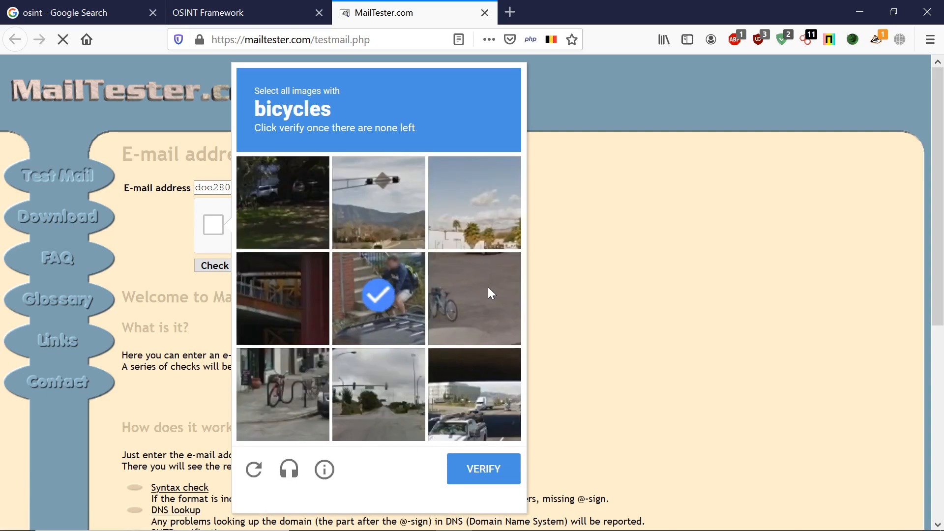
left_click(282, 393)
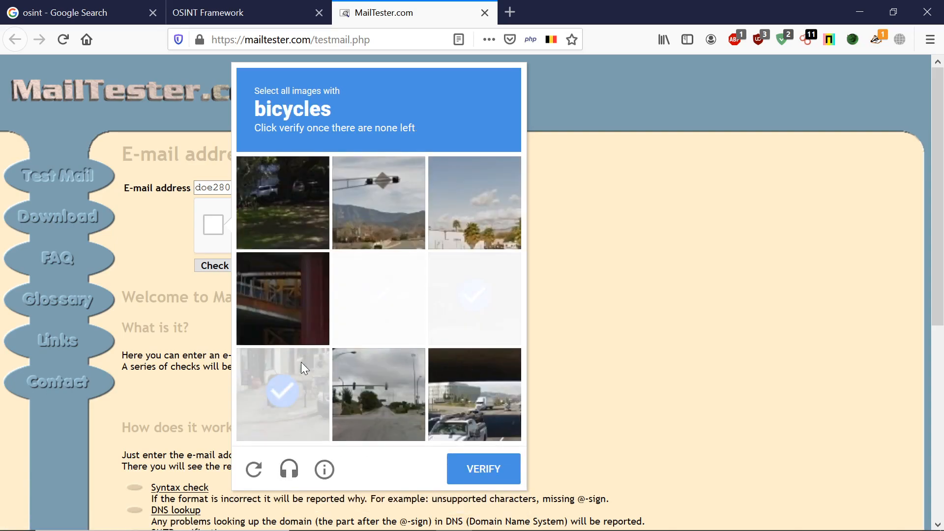
left_click(282, 394)
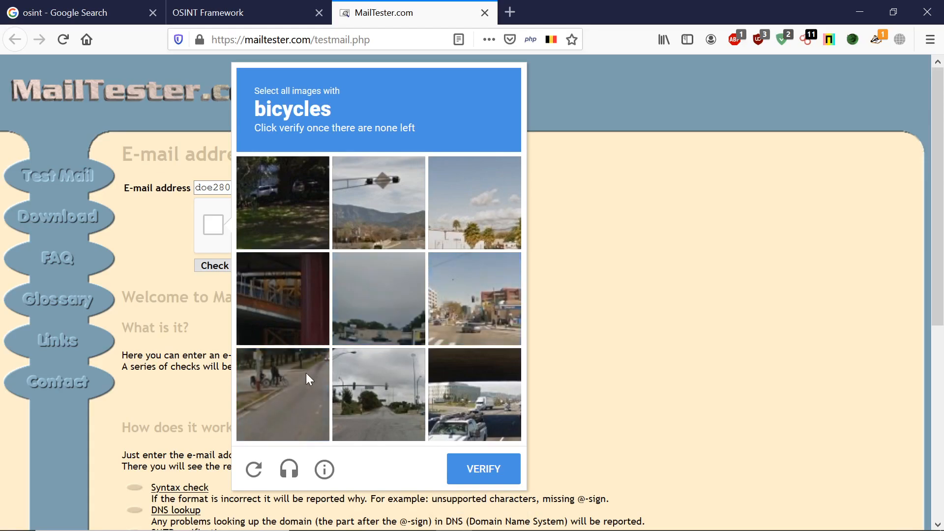
left_click(283, 394)
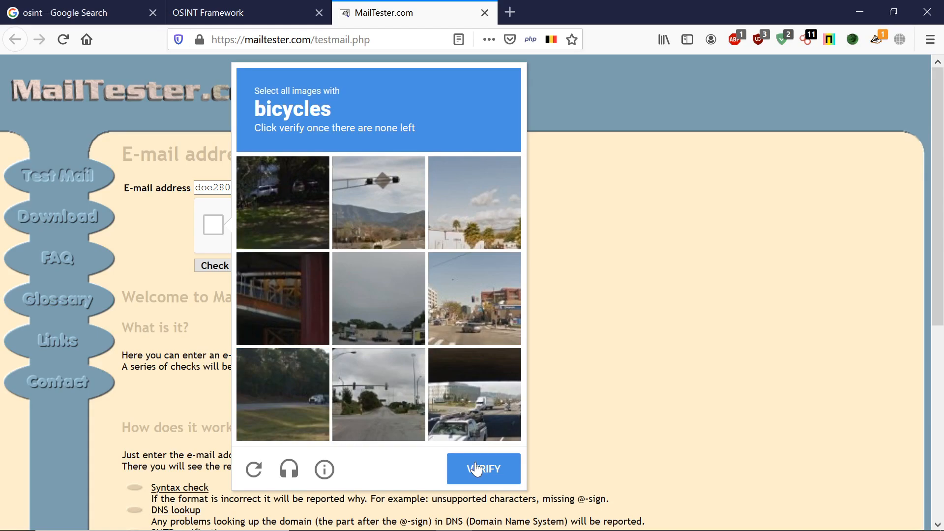
left_click(483, 468)
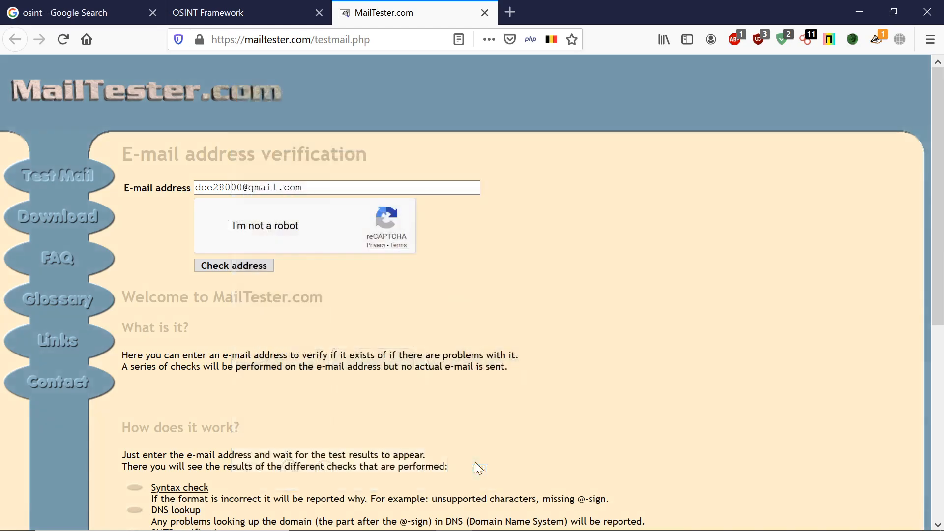
left_click(234, 265)
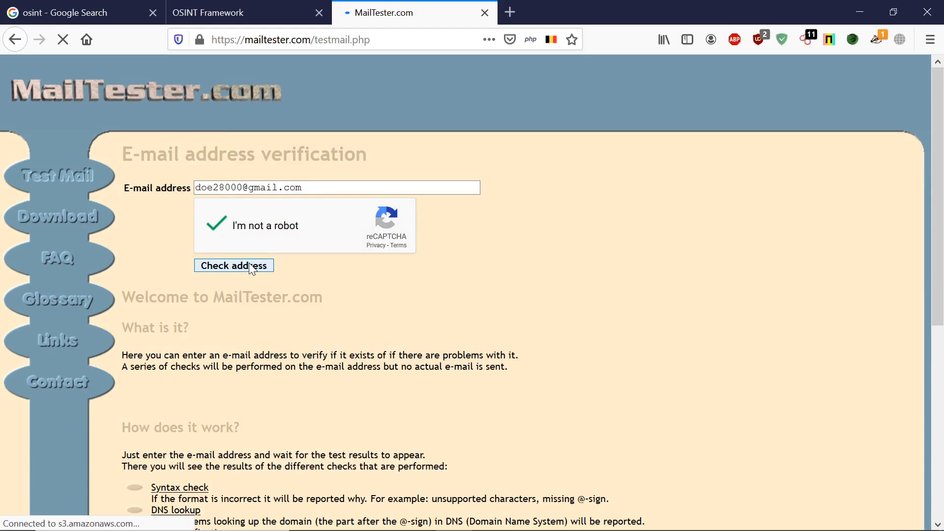
left_click(234, 266)
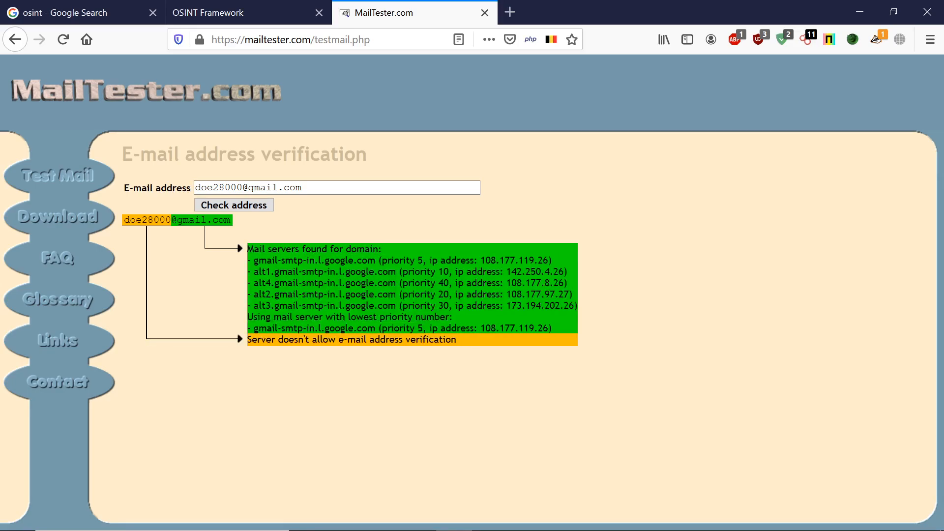
mouse_move(125, 225)
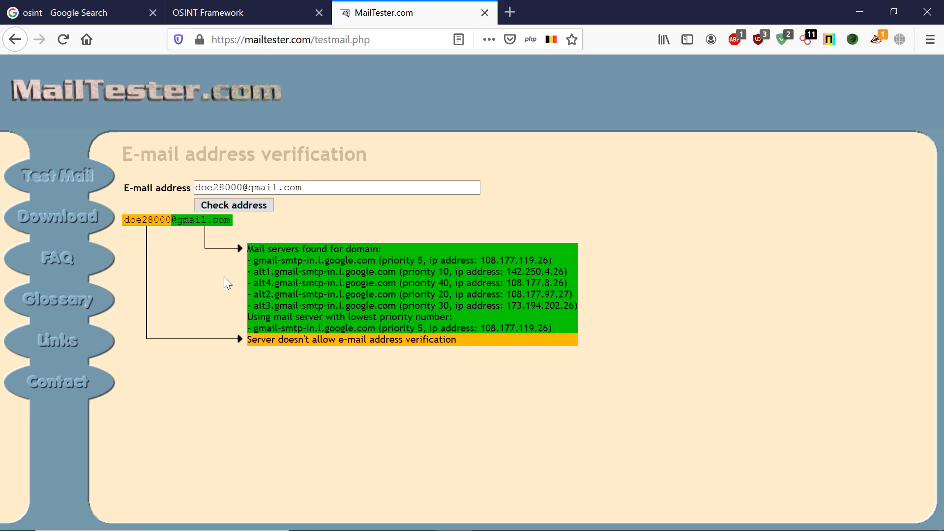
mouse_move(564, 337)
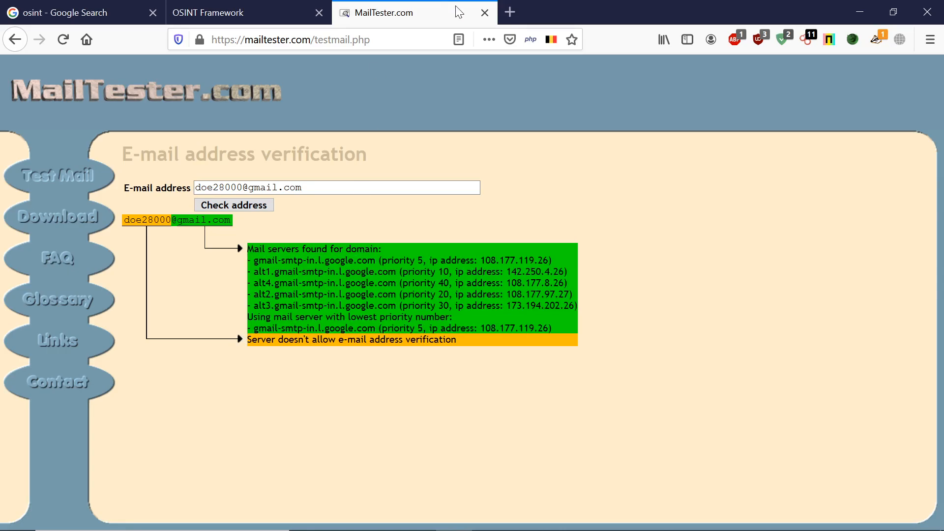
Step: Close MailTester and expand the Breach Data branch listing Have I been pwned? and DeHashed
left_click(484, 12)
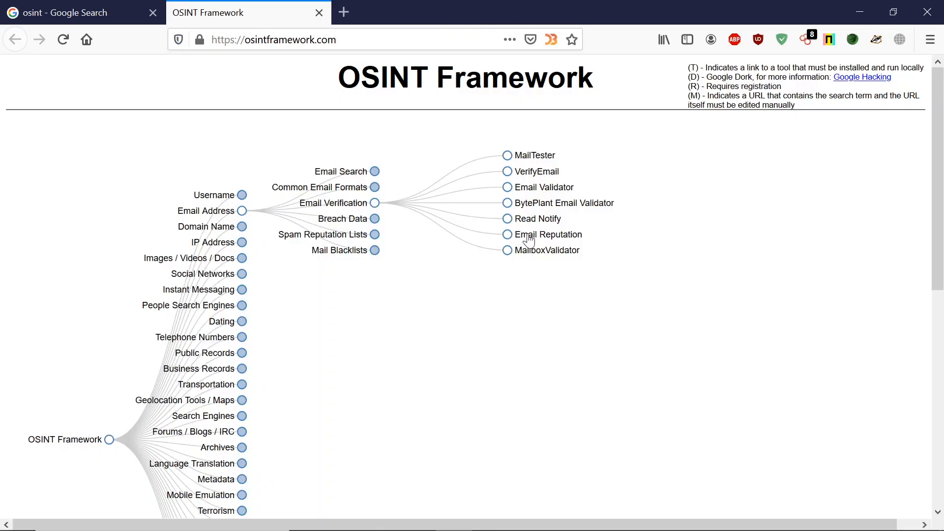
mouse_move(374, 224)
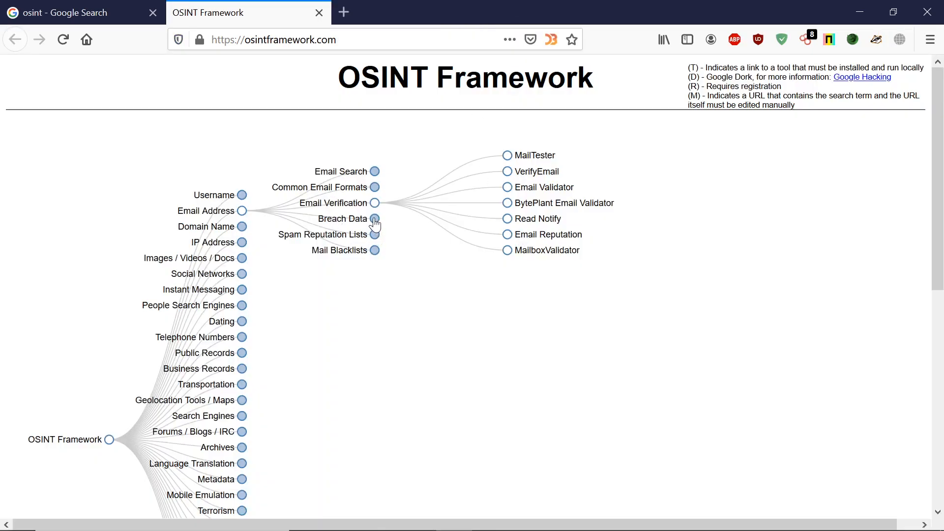
left_click(374, 219)
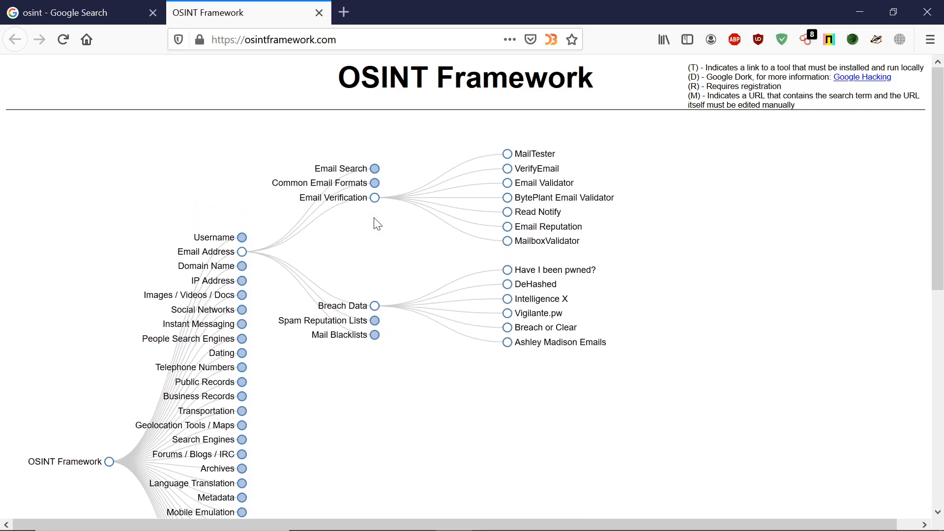
mouse_move(549, 269)
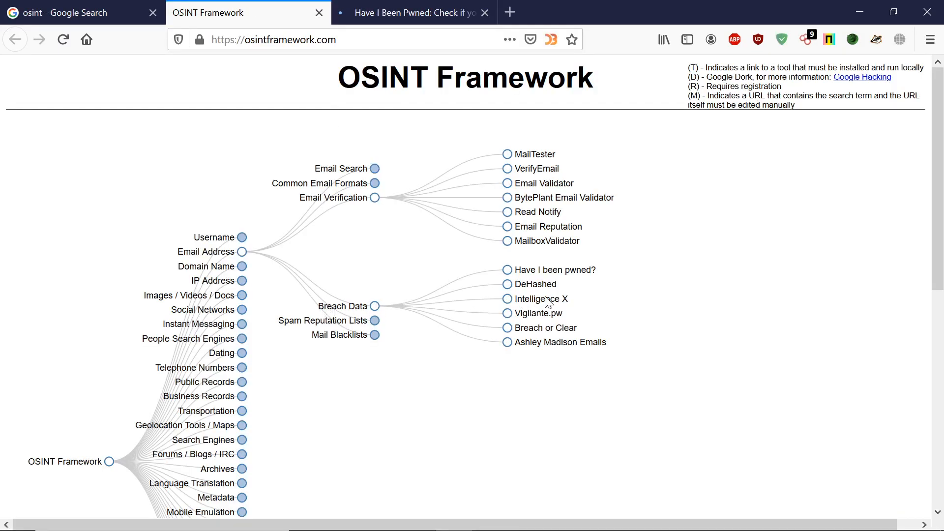
mouse_move(559, 323)
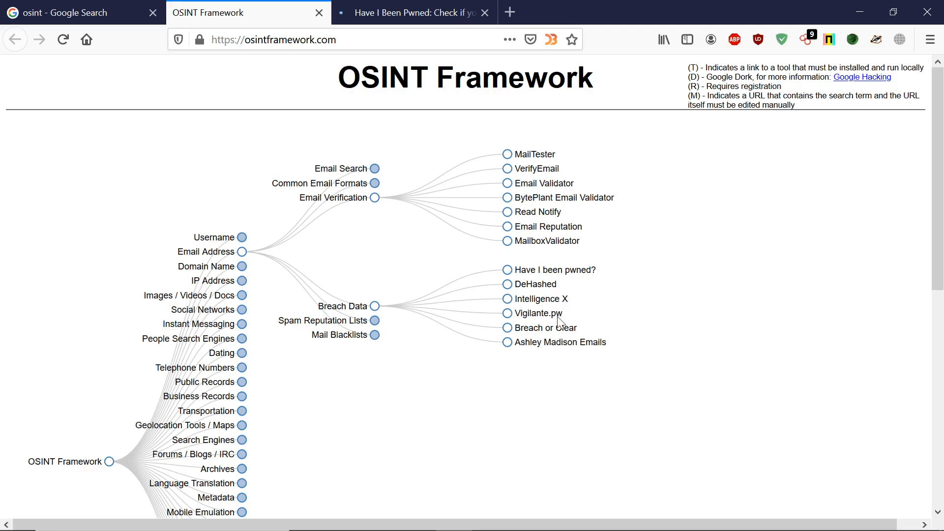
mouse_move(555, 275)
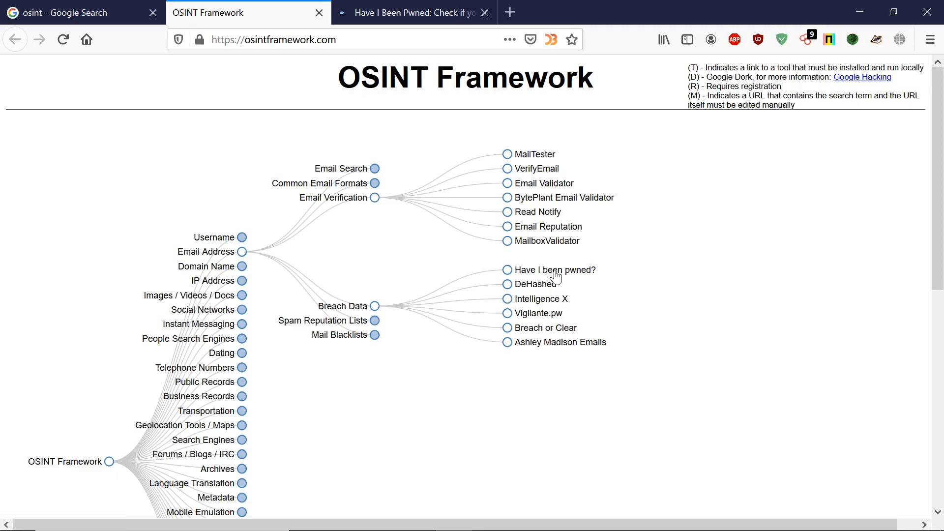
left_click(409, 12)
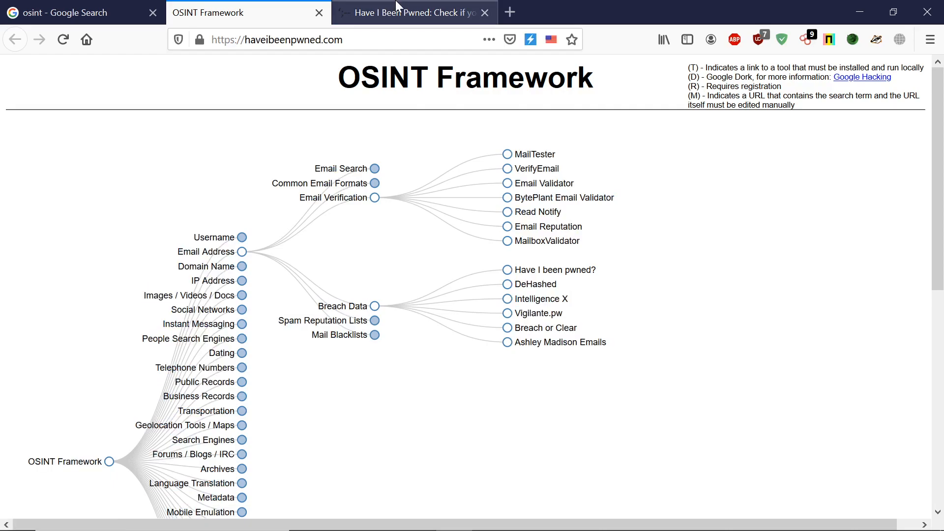
left_click(413, 12)
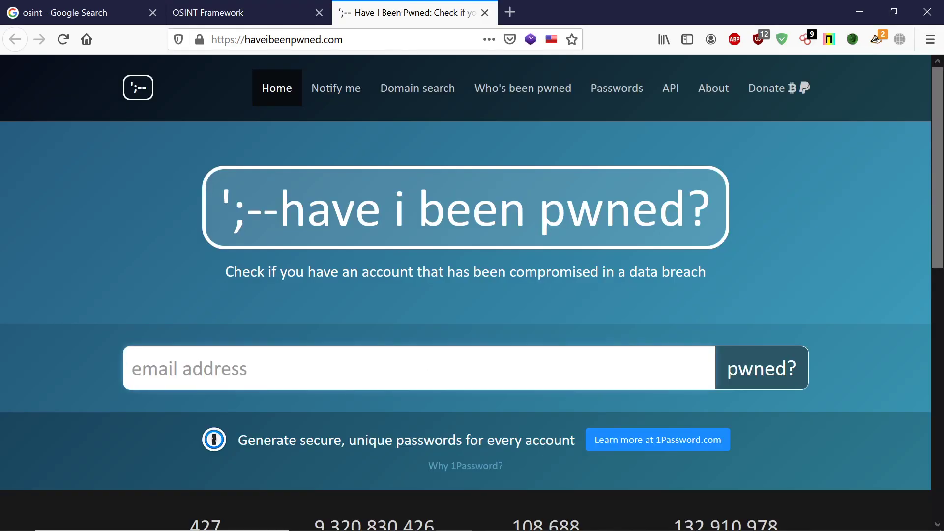
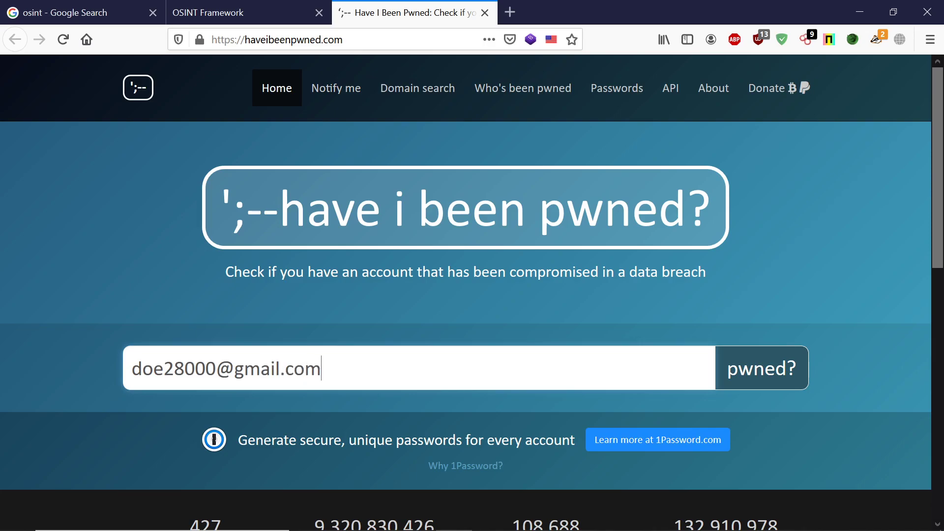
Step: Run the pwned? check and read the result: no pwnage found, no breaches or pastes
left_click(760, 367)
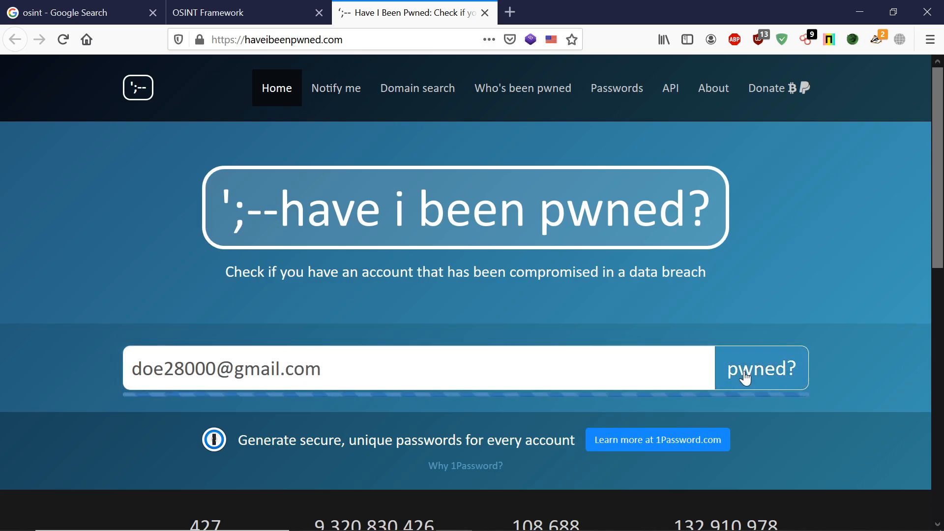
left_click(761, 368)
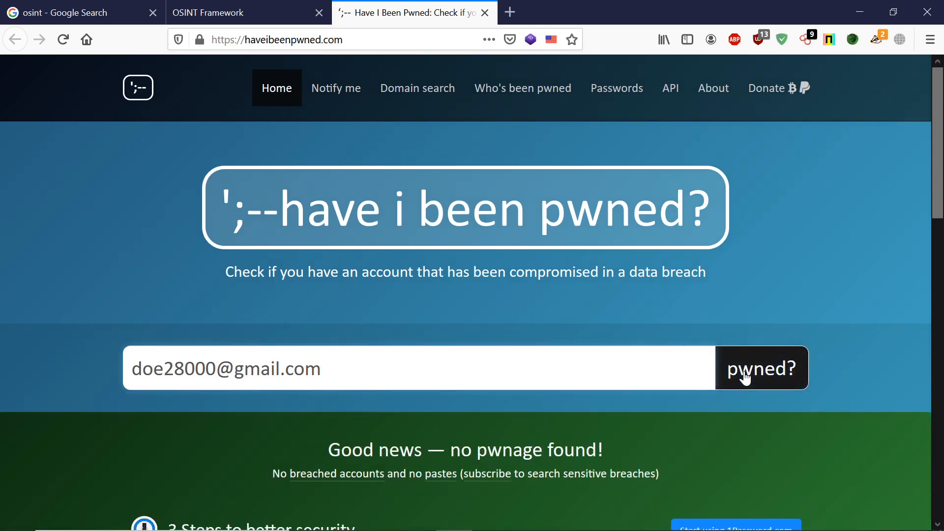
scroll("down", 3)
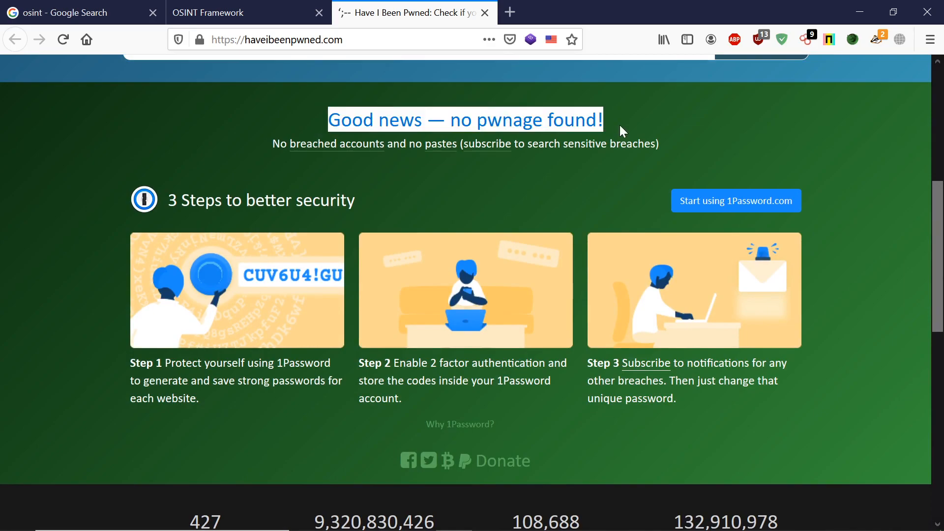
scroll("up", 3)
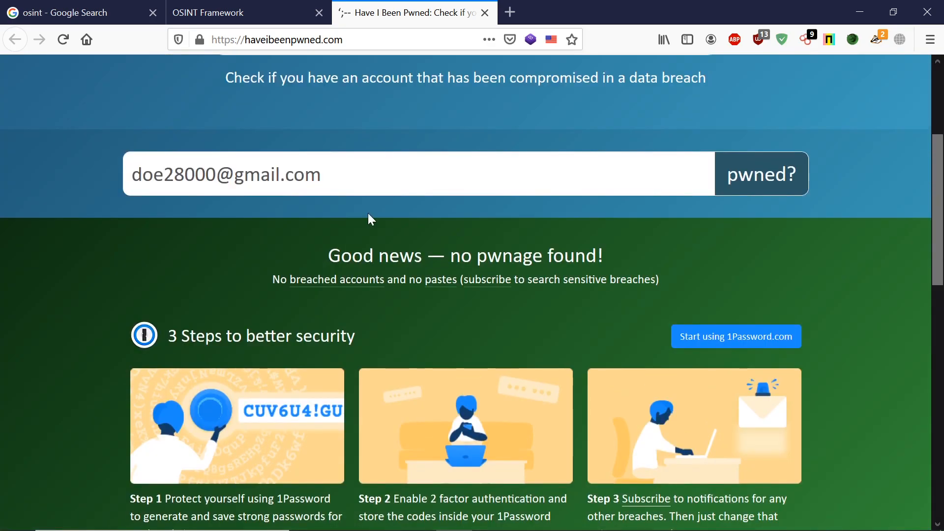
scroll("down", 3)
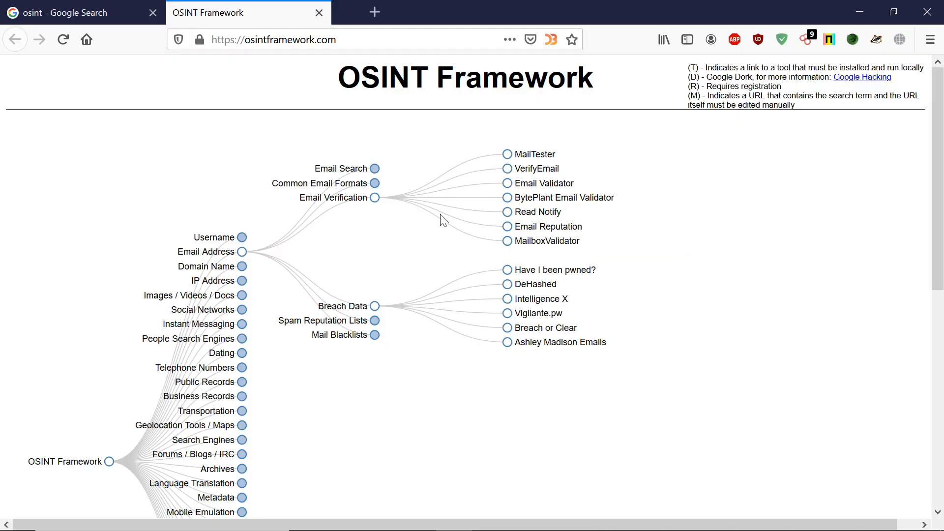
mouse_move(546, 327)
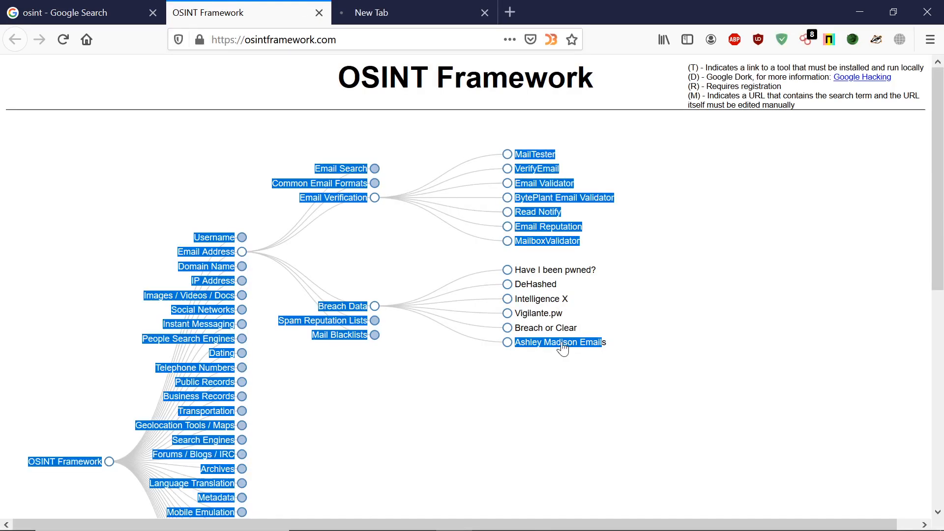
left_click(558, 342)
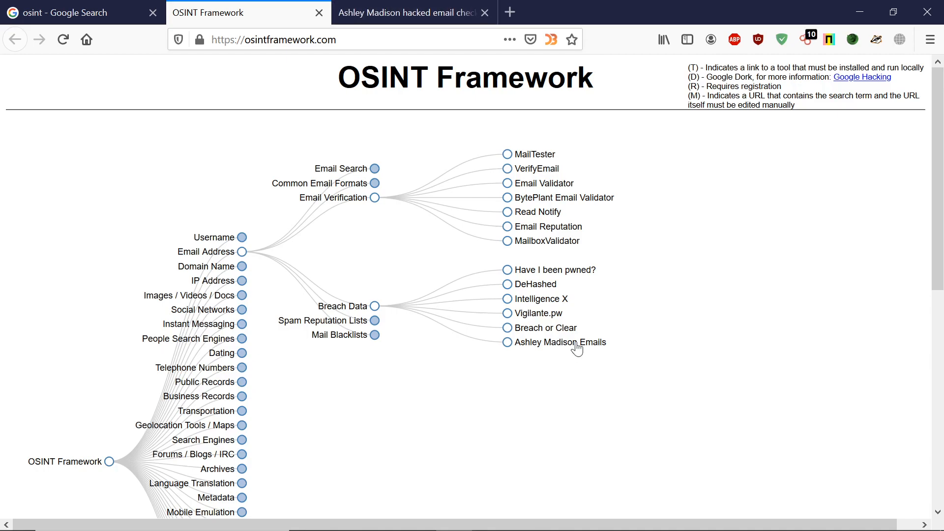
left_click(555, 342)
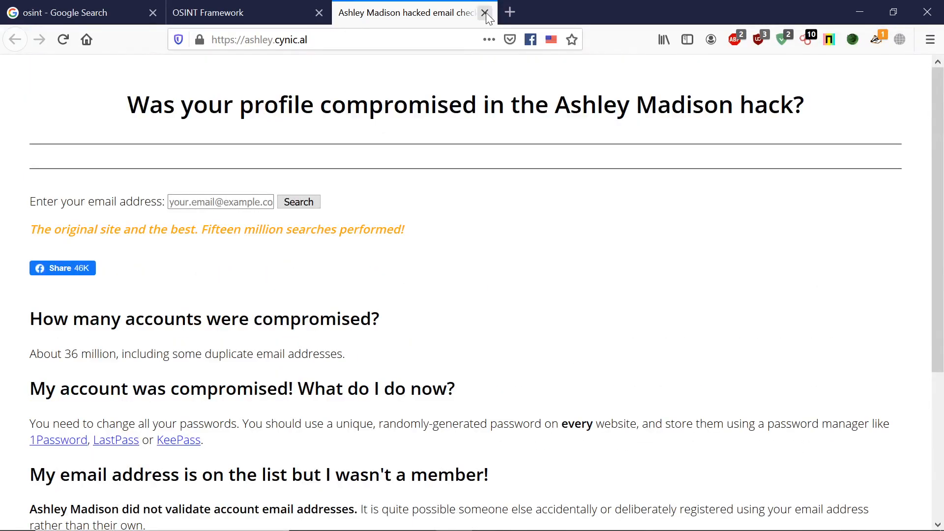
left_click(485, 13)
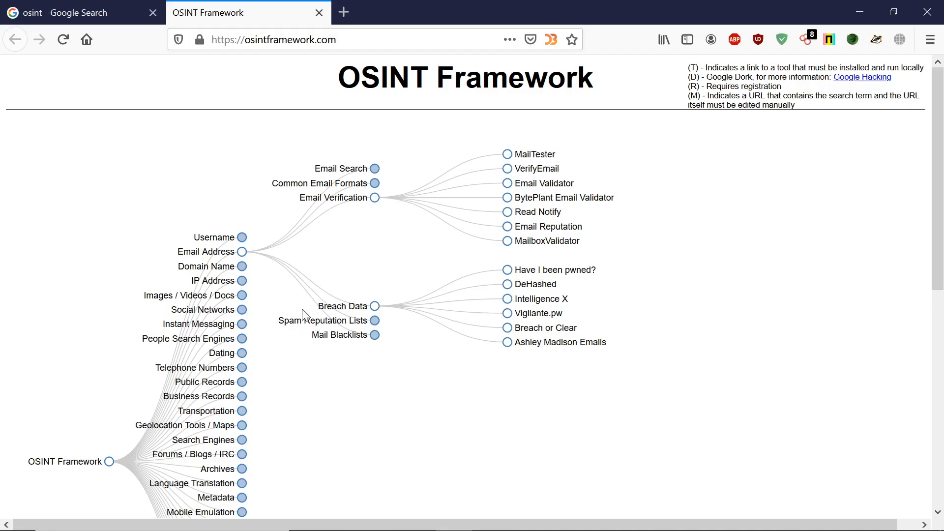
Step: Expand Mail Blacklists, fold Email Address away, and briefly expand then collapse Social Networks
left_click(375, 338)
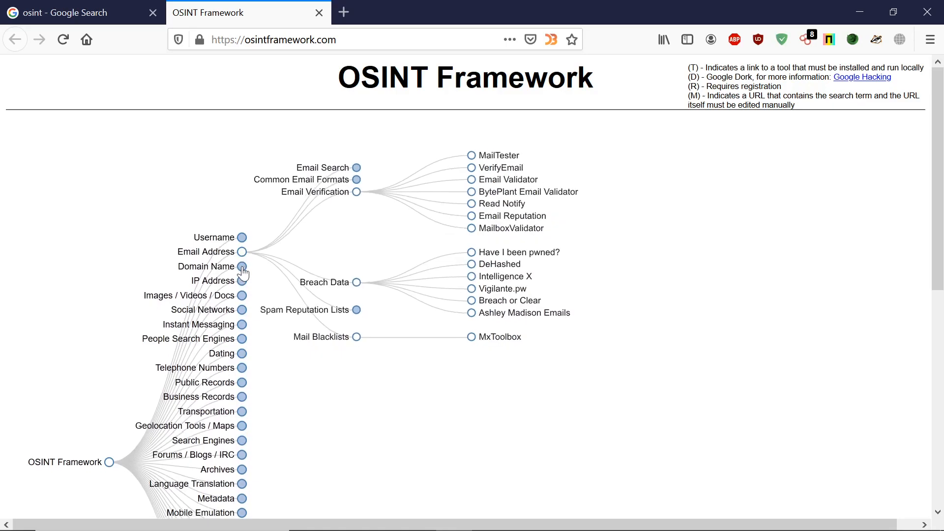
left_click(242, 251)
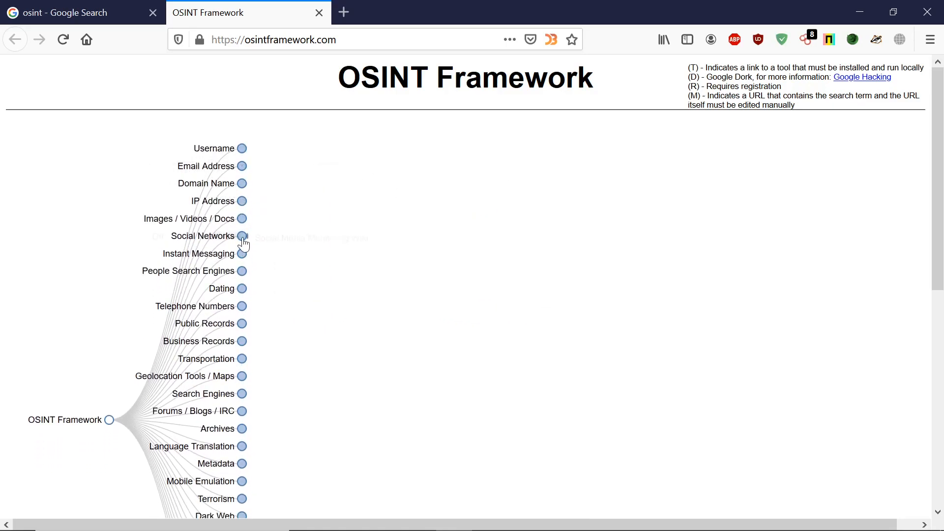
left_click(242, 235)
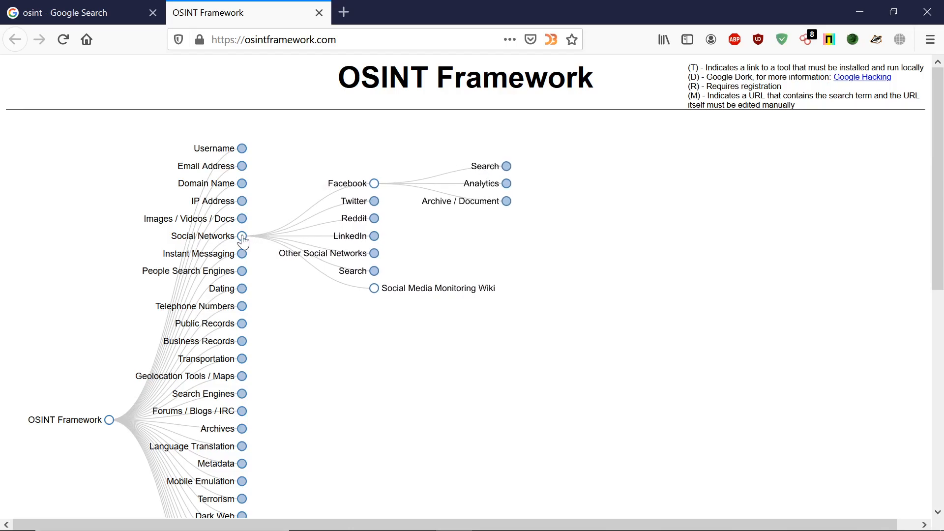
left_click(243, 235)
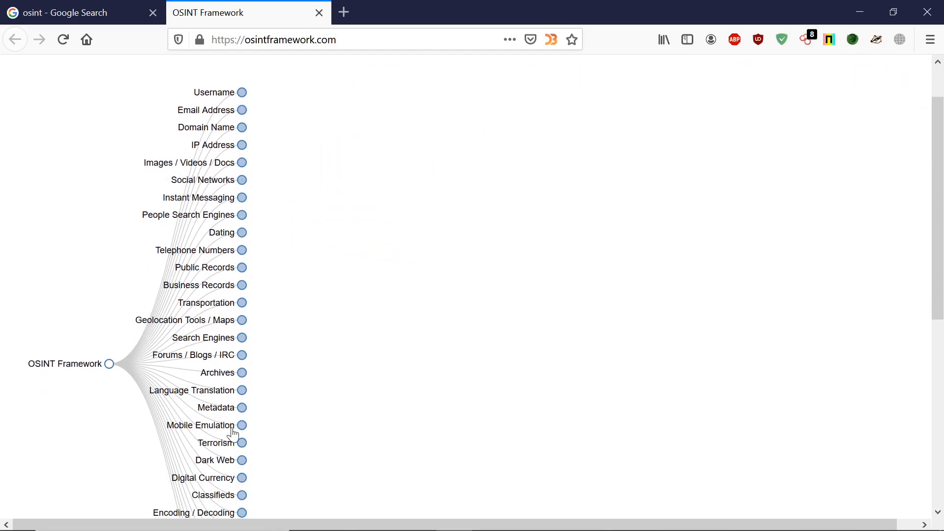
Step: Expand Digital Currency to Bitcoin tools and Dark Web to General Info, then launch Reddit Deep Web
scroll("down", 3)
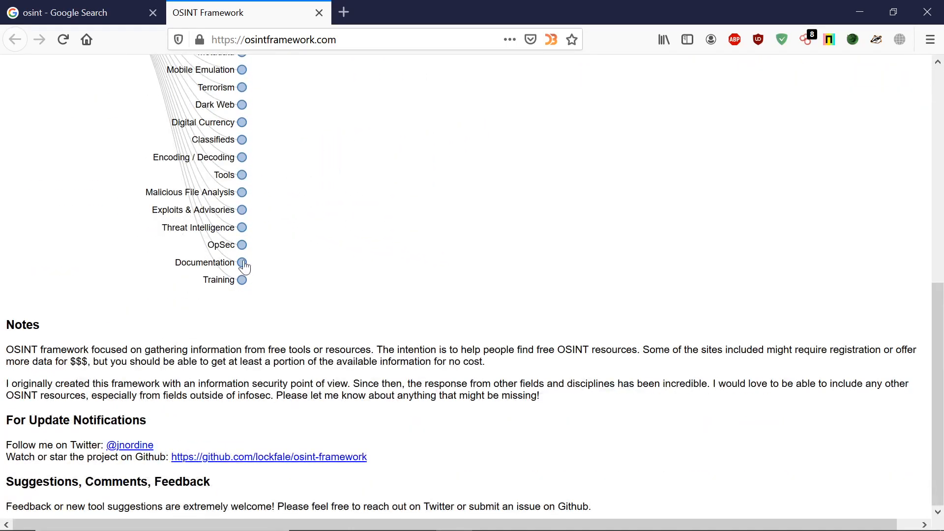
scroll("up", 3)
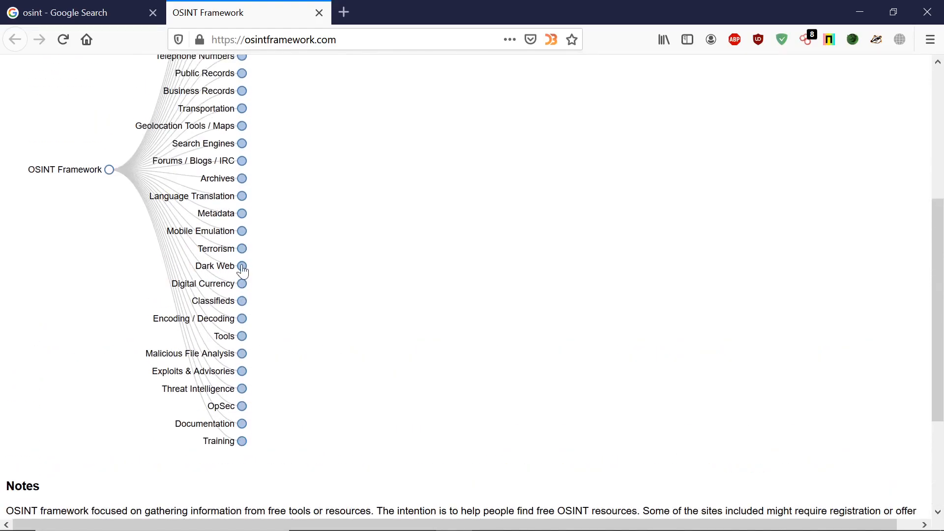
left_click(242, 283)
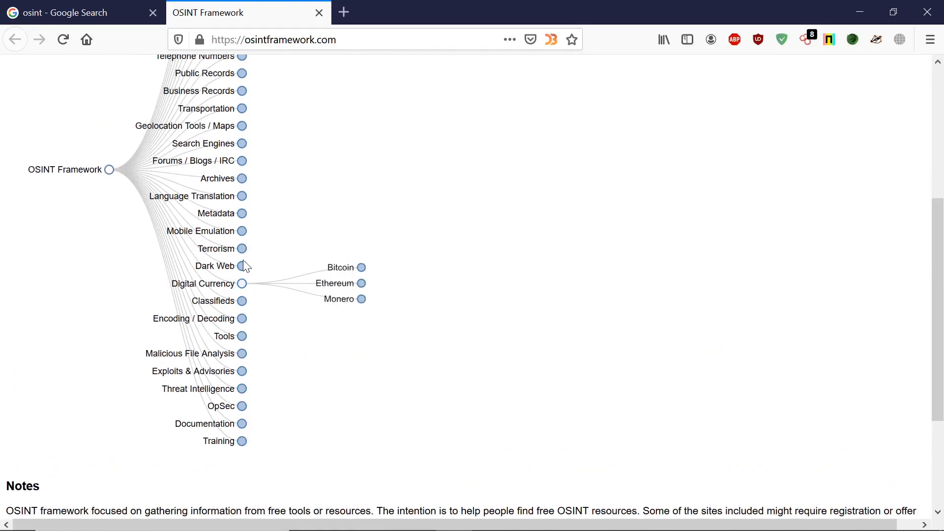
left_click(242, 266)
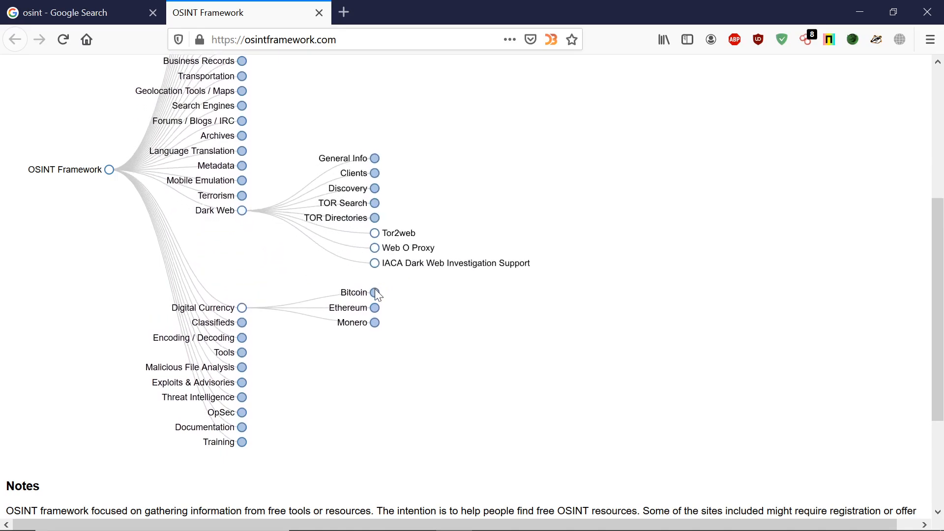
left_click(374, 293)
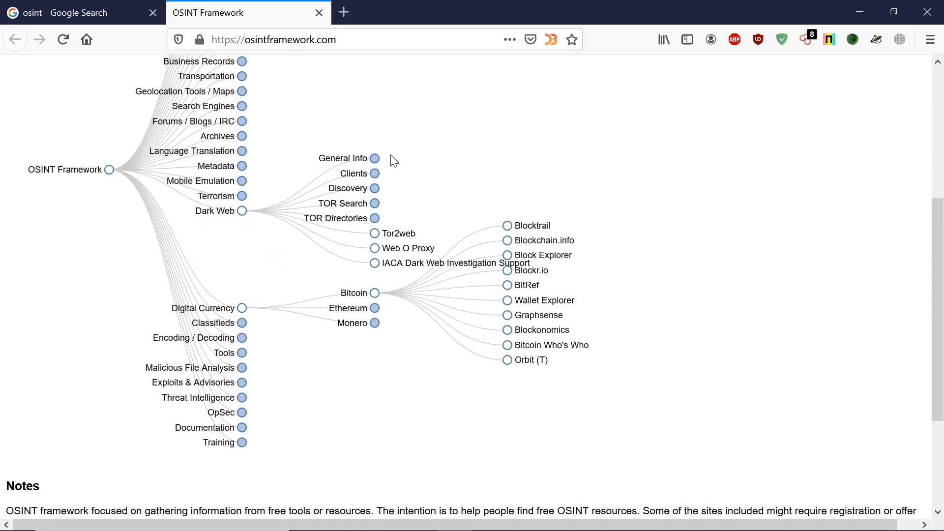
left_click(374, 158)
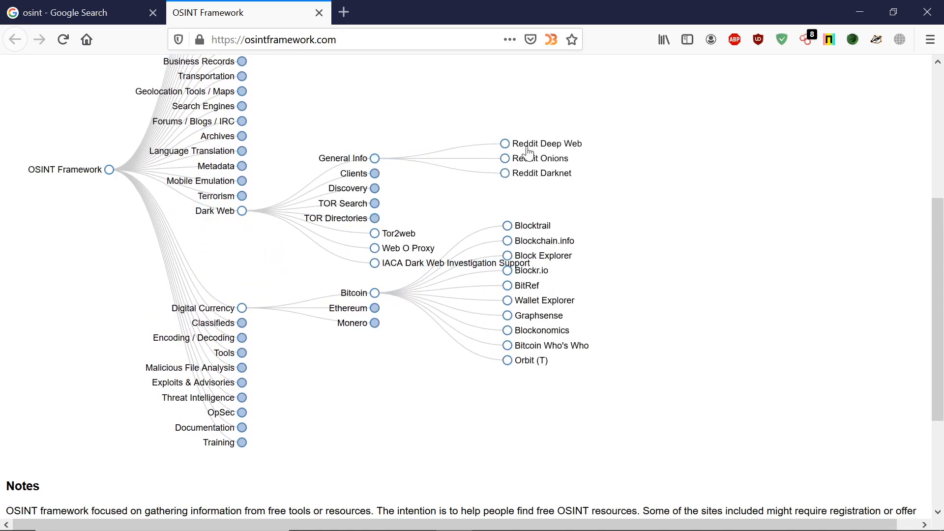
left_click(549, 144)
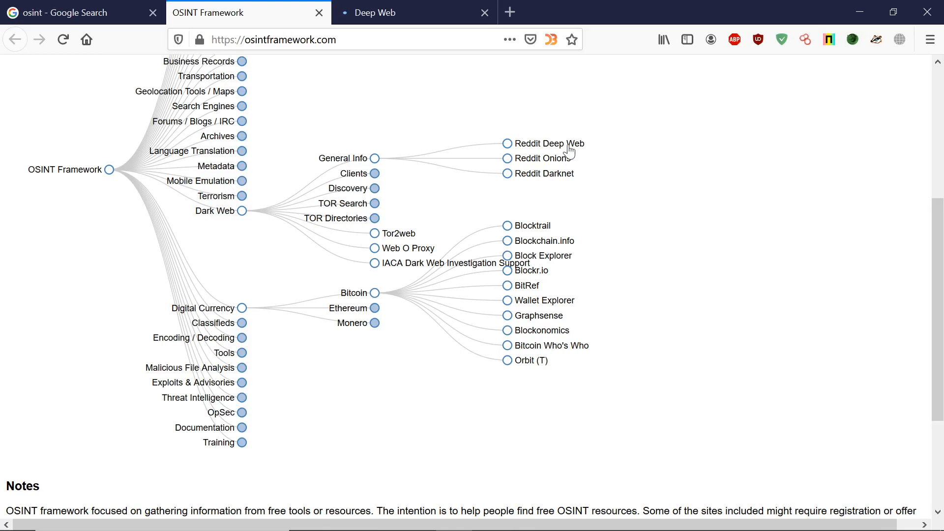
Step: Browse the r/deepweb subreddit posts in its new tab
left_click(549, 143)
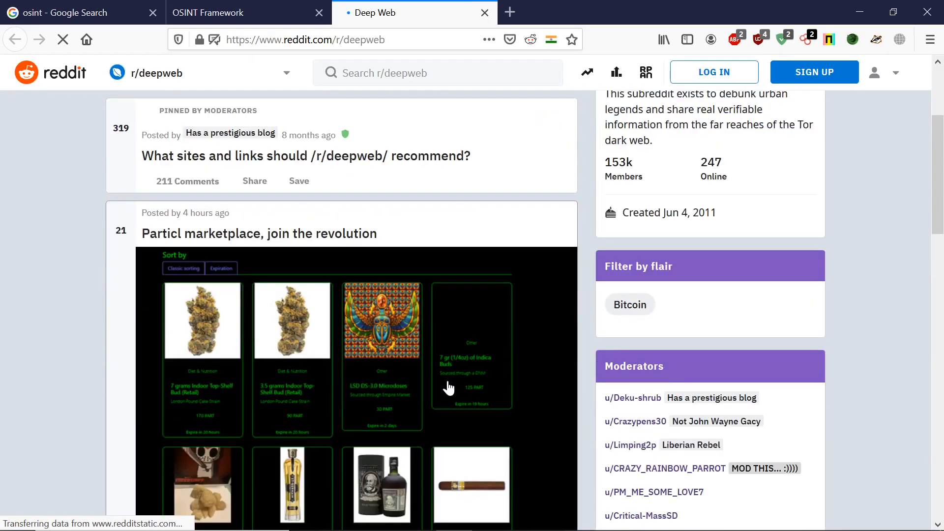
scroll("down", 3)
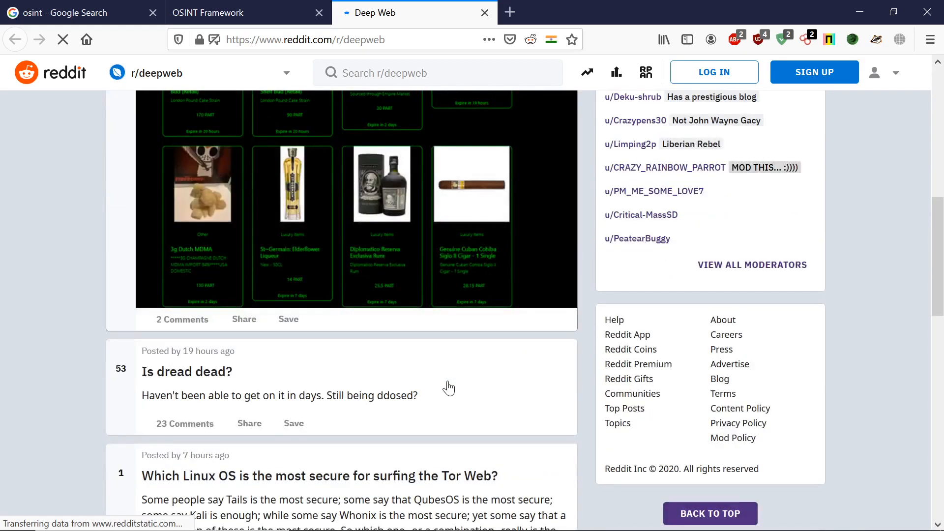
scroll("down", 3)
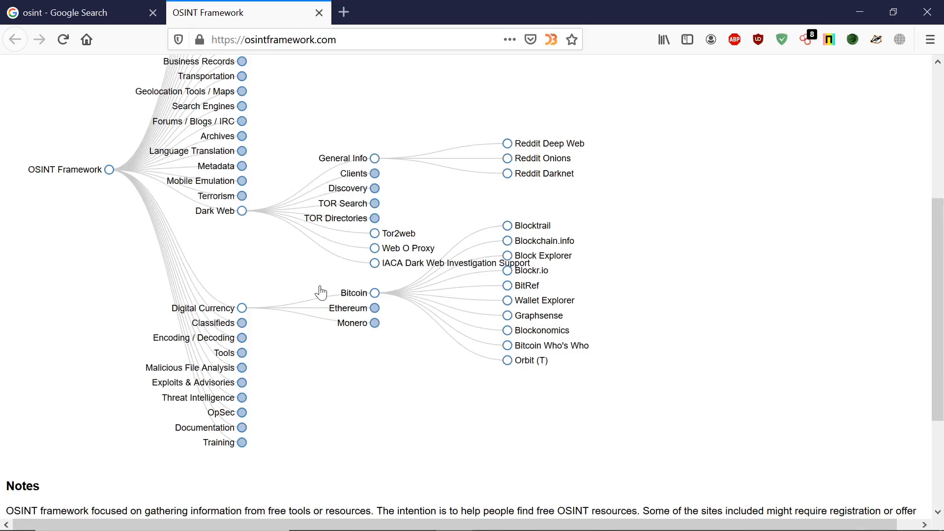
Step: Collapse the Dark Web branch and return the tree to its top-level category list
scroll("up", 3)
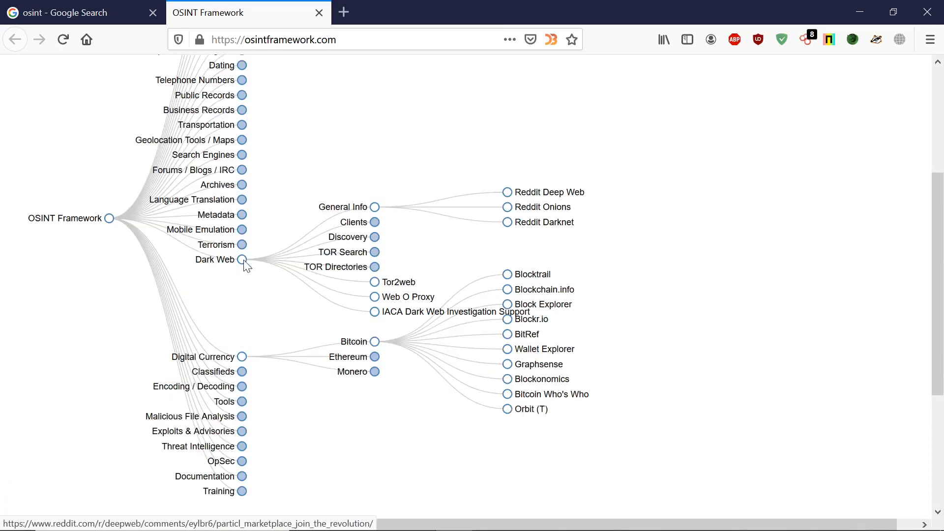
mouse_move(249, 265)
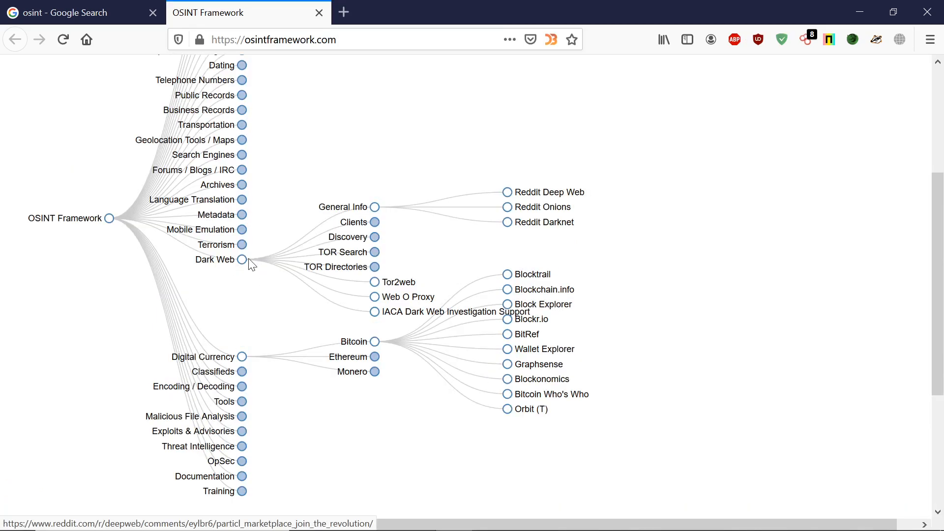
left_click(242, 259)
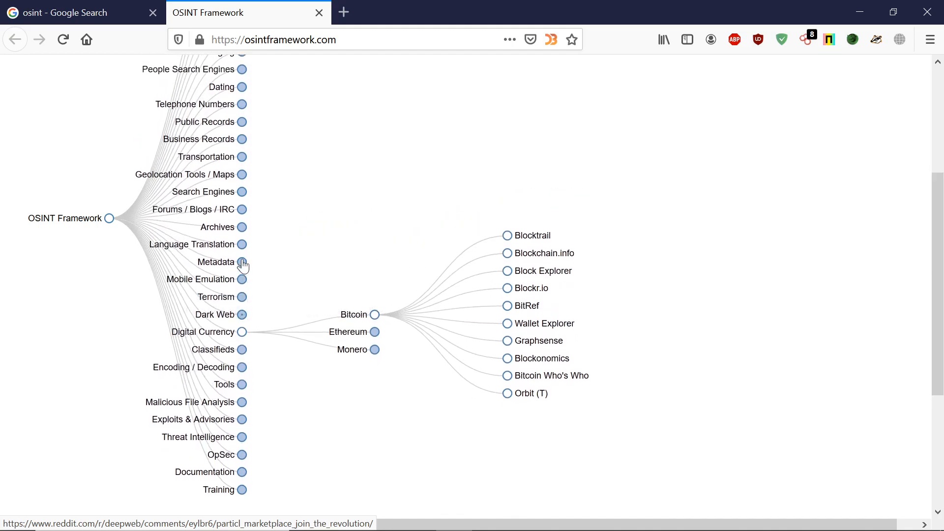
mouse_move(242, 333)
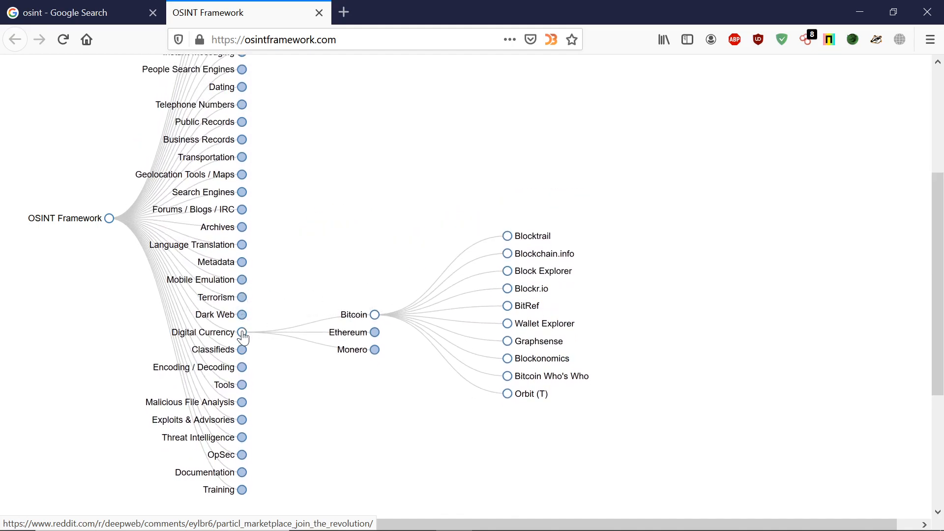
scroll("up", 3)
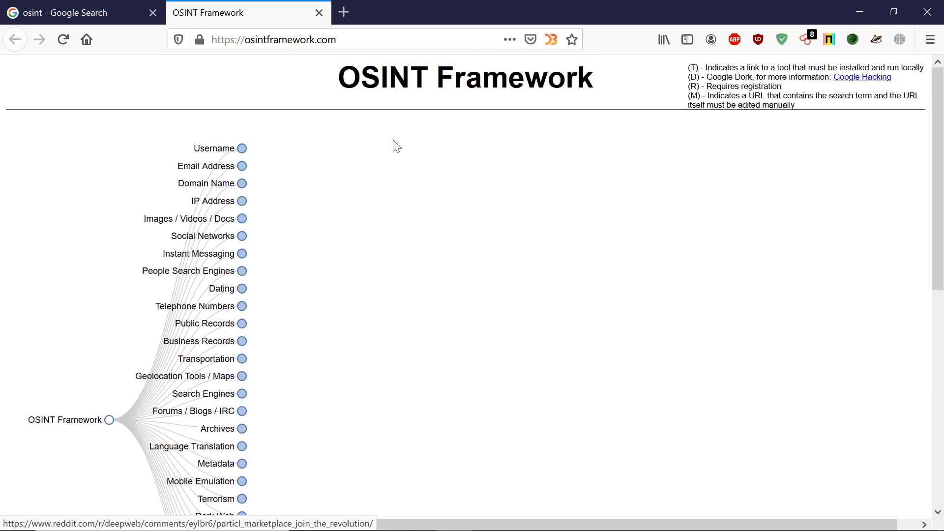
mouse_move(691, 508)
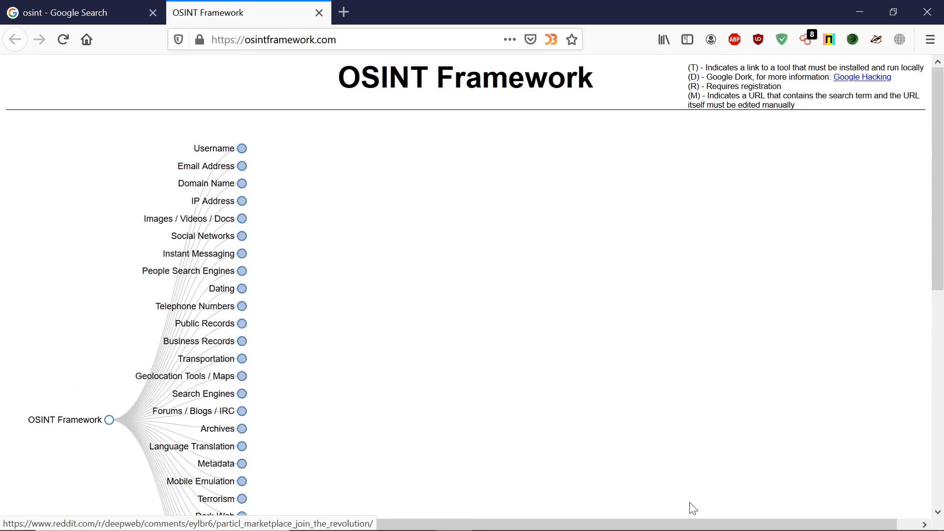